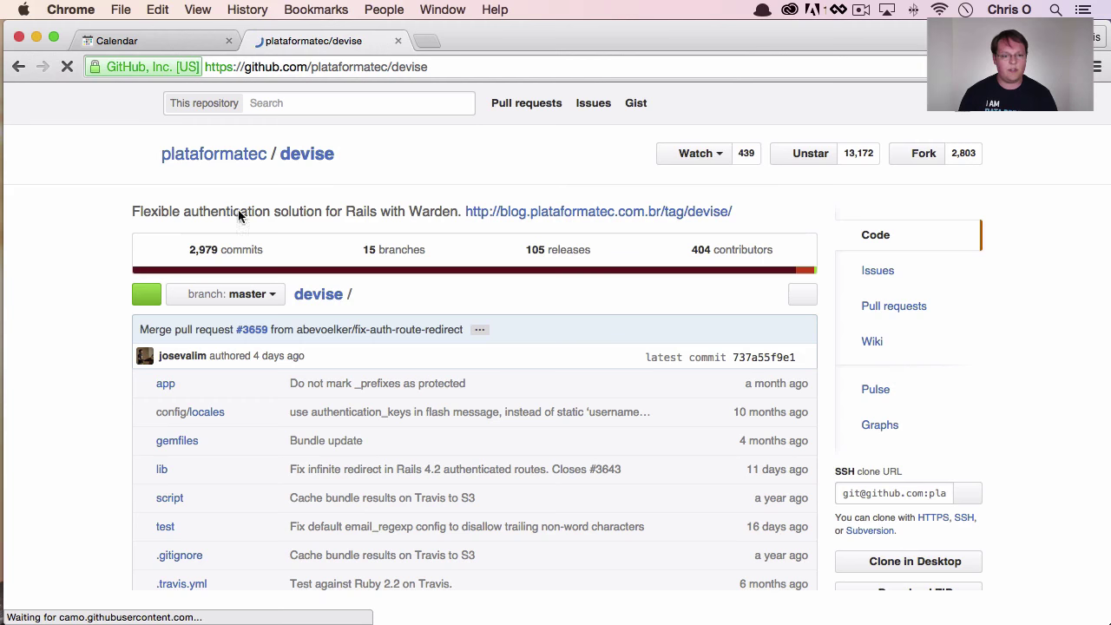
Step: Browse the devise GitHub repository into app and then views/devise
left_click(165, 384)
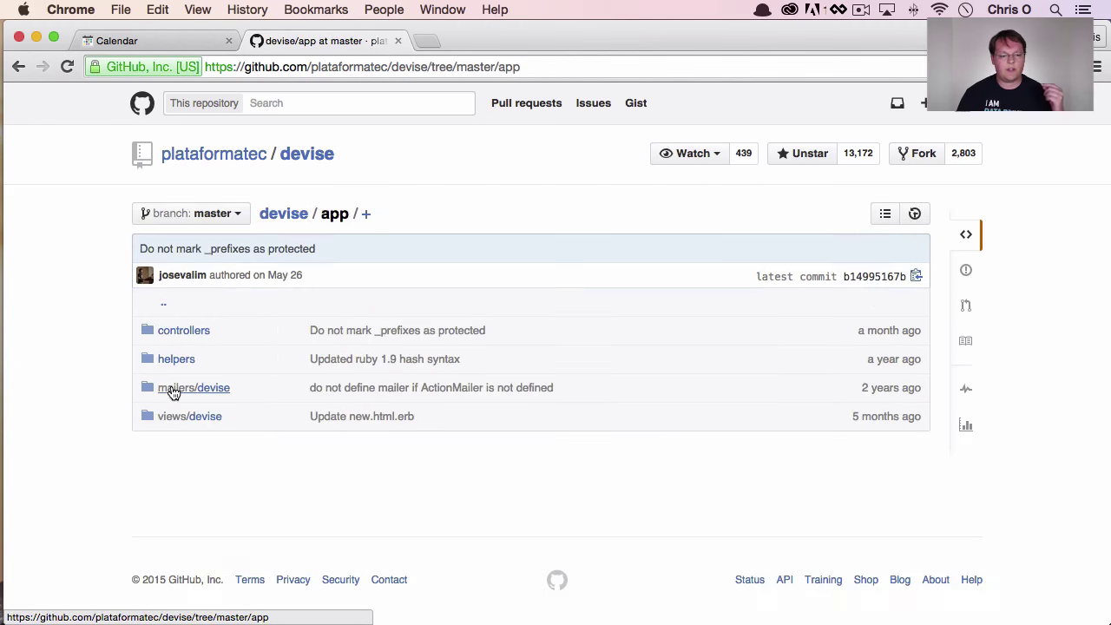
mouse_move(201, 351)
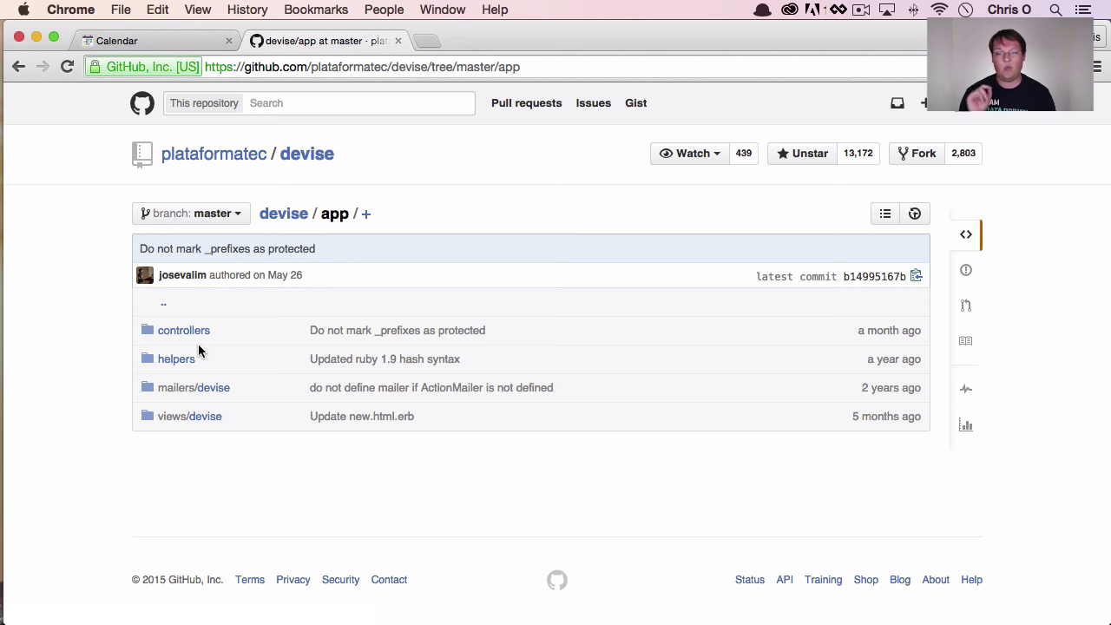
mouse_move(170, 394)
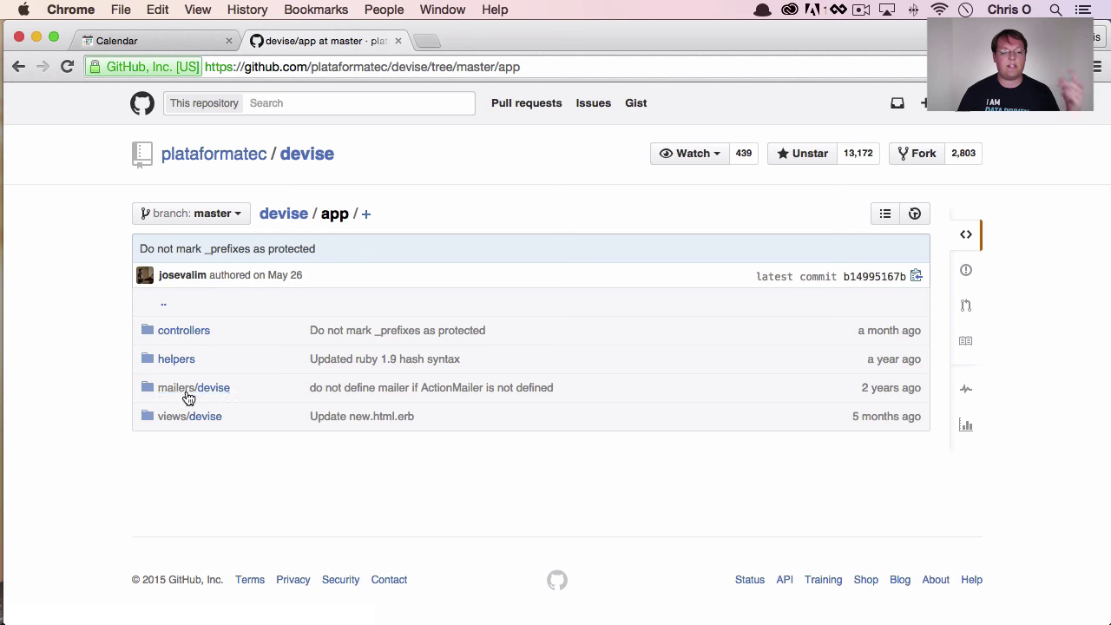
left_click(206, 416)
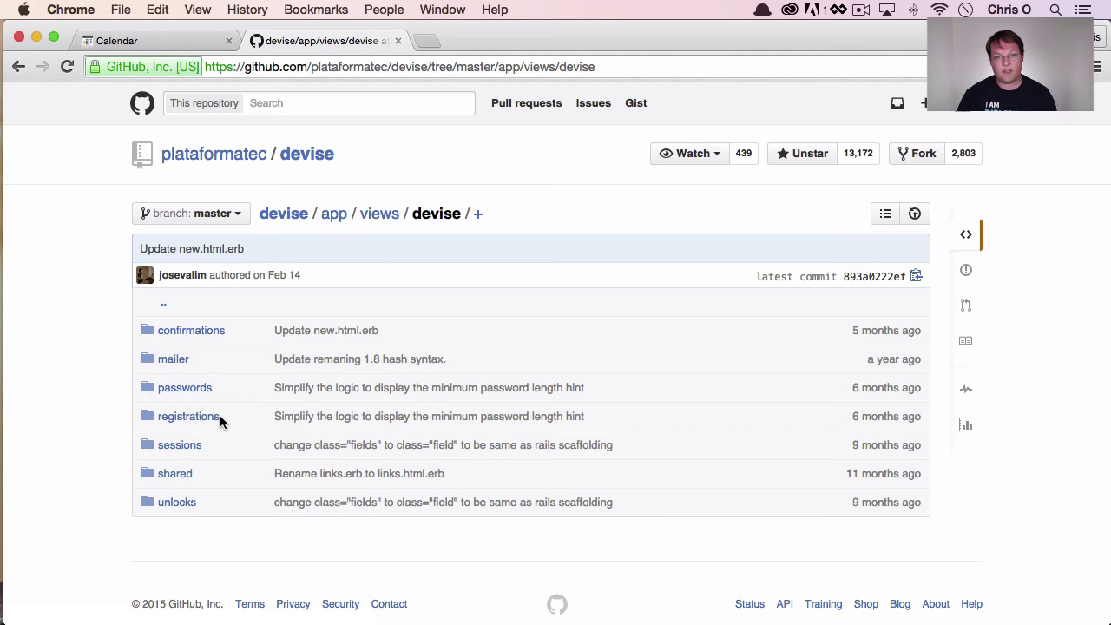
mouse_move(262, 419)
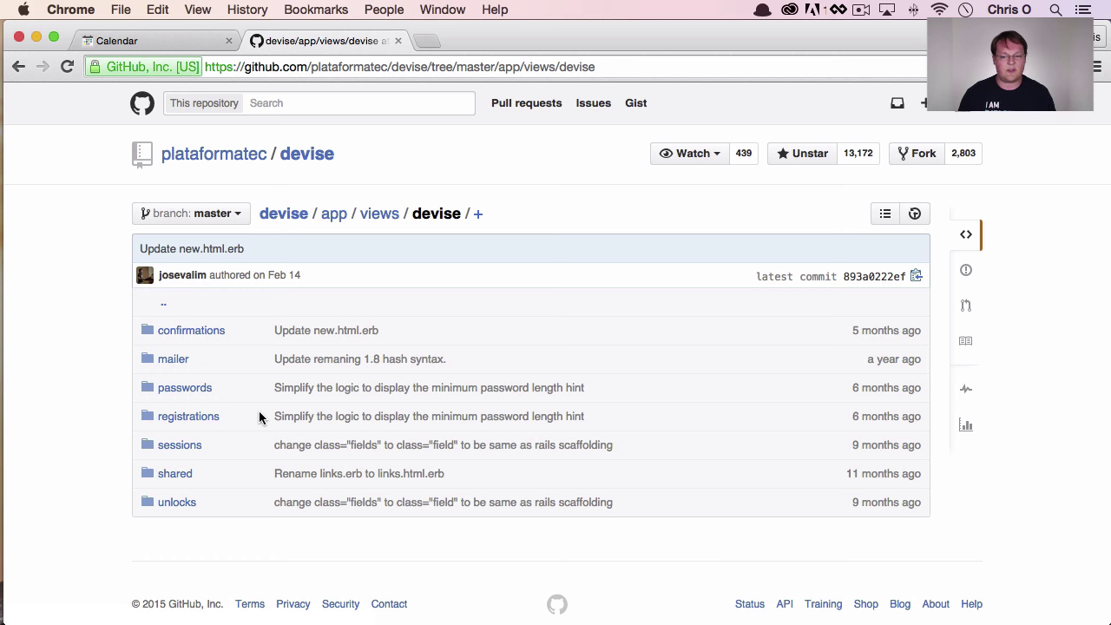
mouse_move(257, 411)
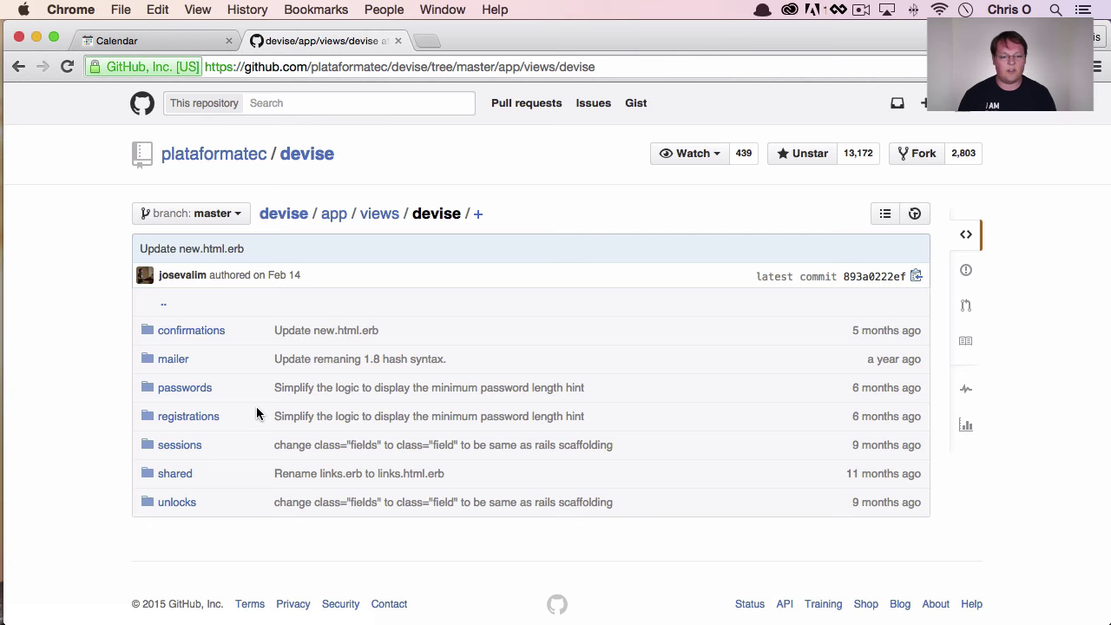
mouse_move(182, 66)
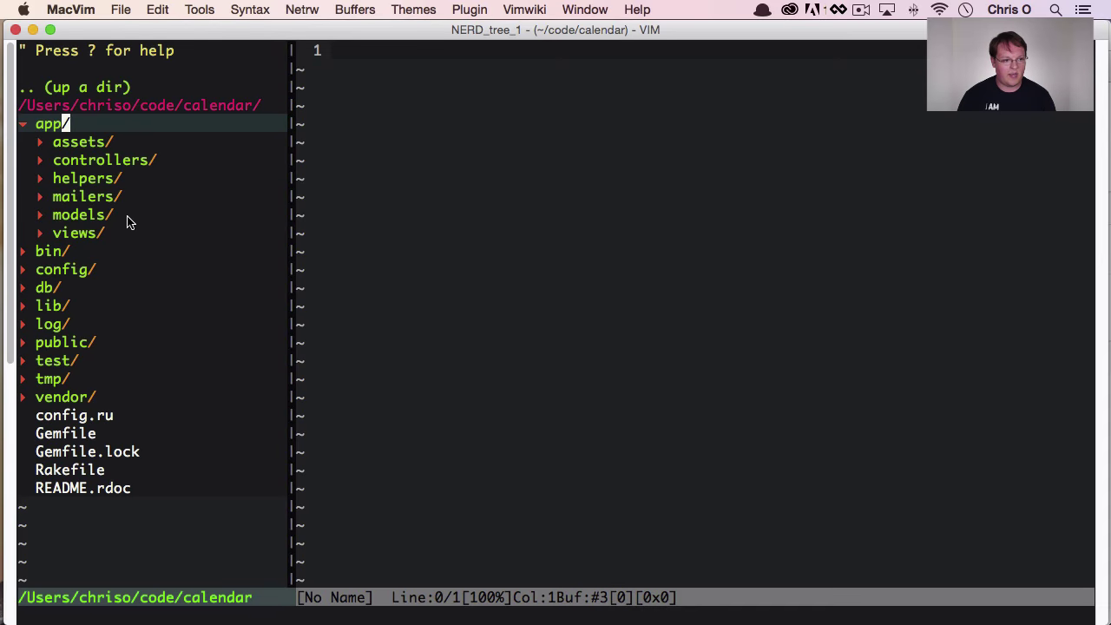
Step: Open app/views/meetings/_calendar.html.erb and scroll through its month calendar table markup
left_click(74, 233)
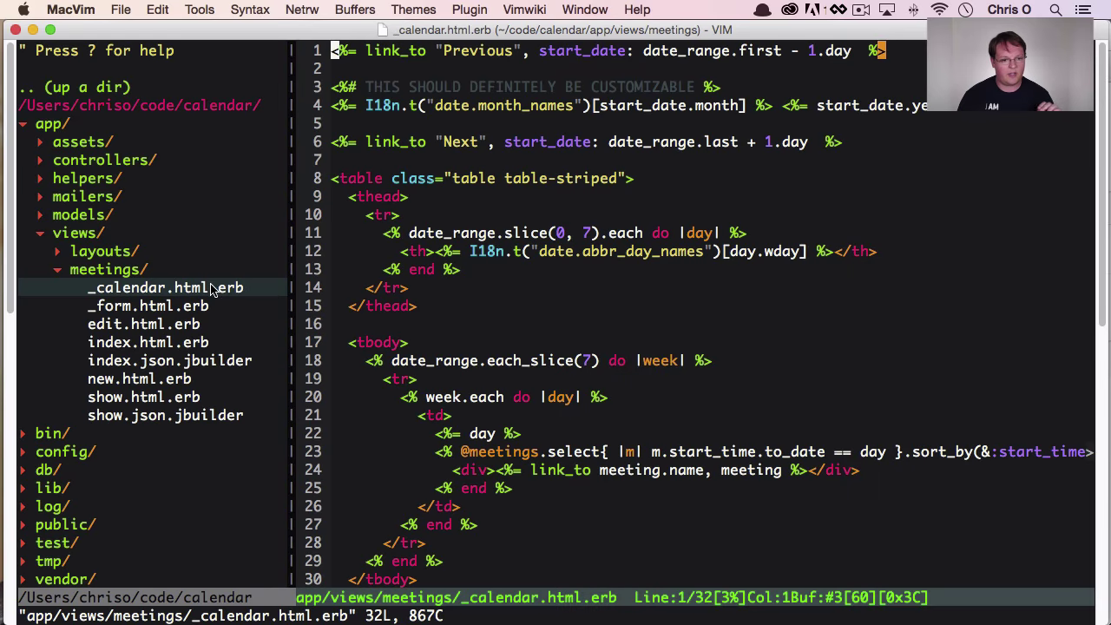
mouse_move(423, 232)
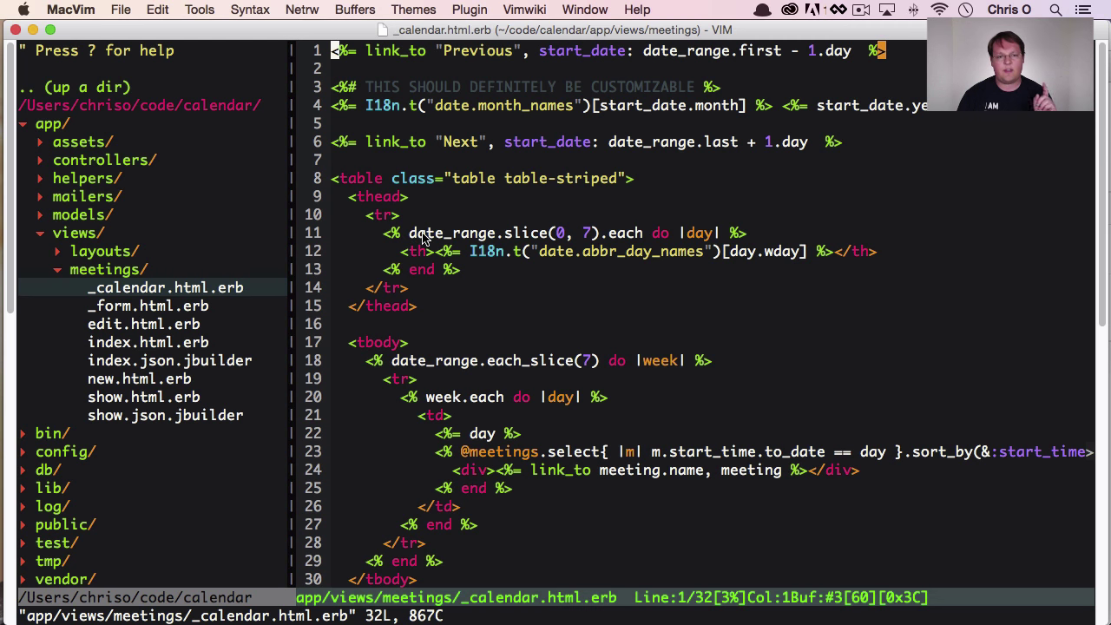
scroll("down", 3)
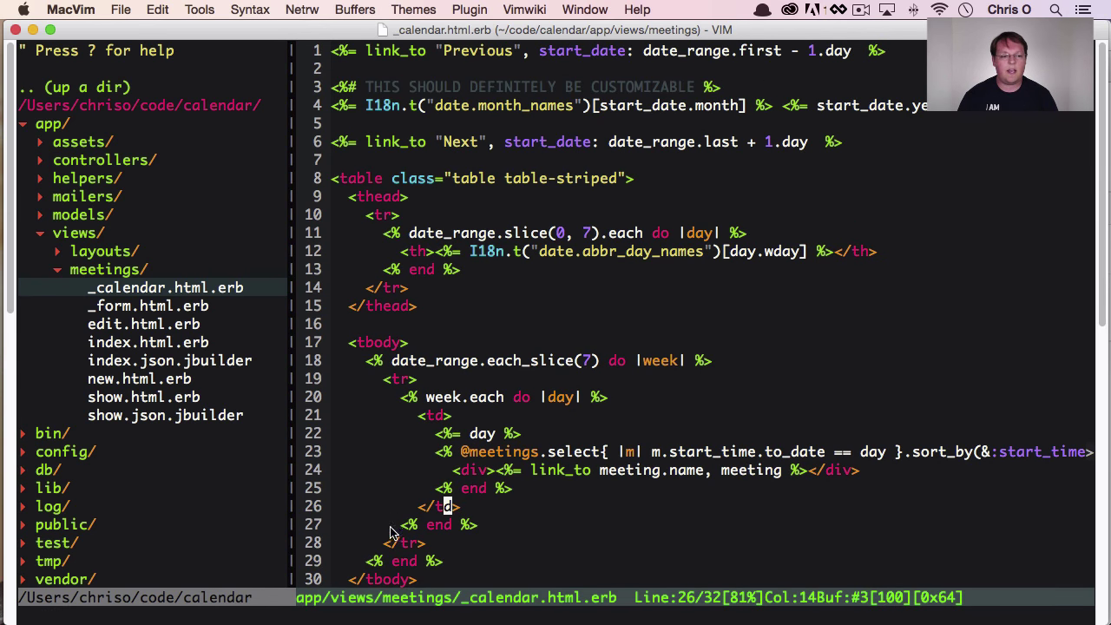
key("cmd+tab")
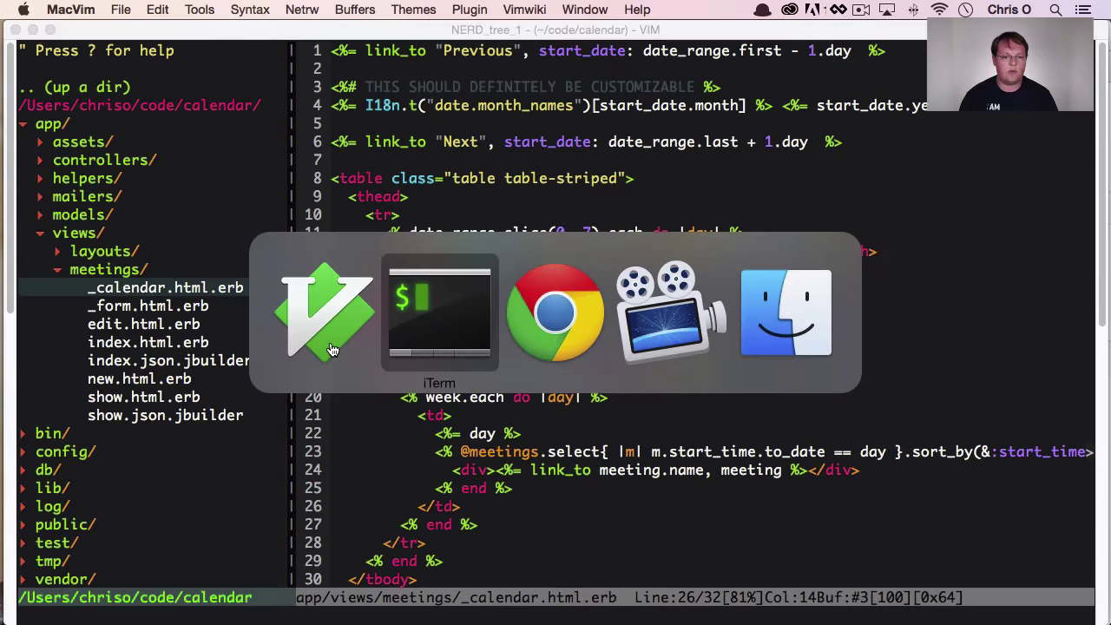
Step: Begin a command moving views/meetings/_calendar.html.erb into ../simple_calendar/
left_click(439, 313)
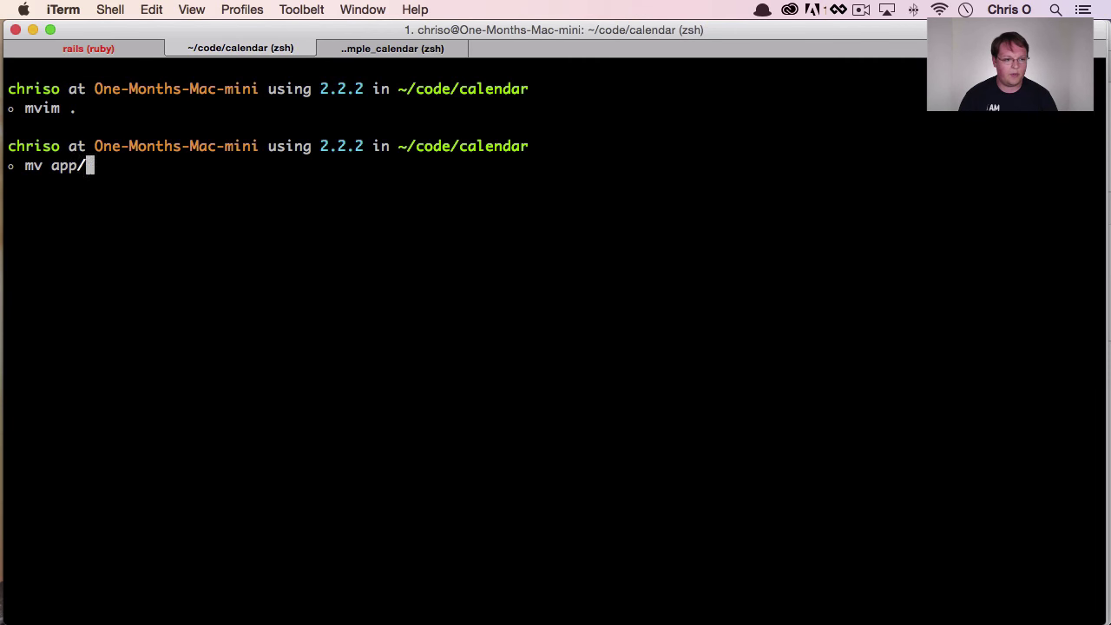
type("views/meetings/_calendar.html.erb")
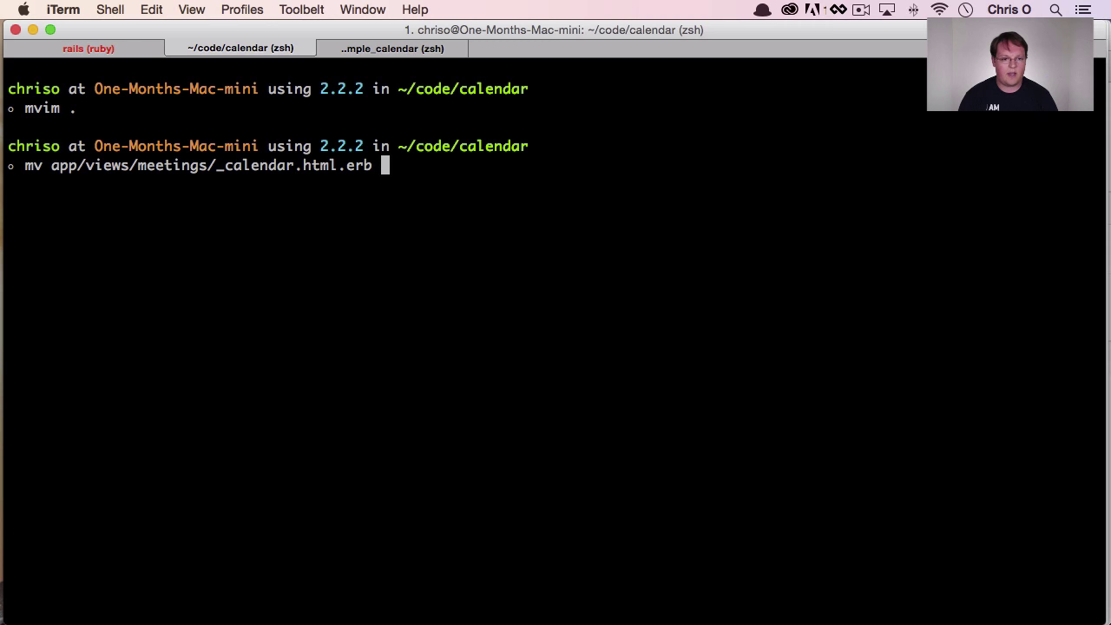
type("../simple_calendar/")
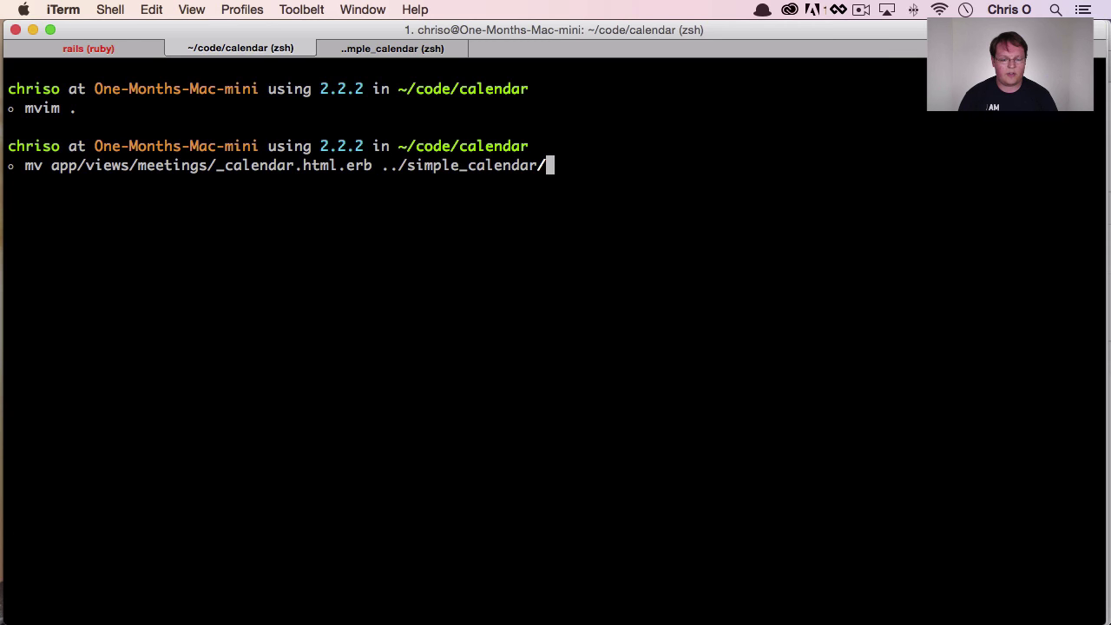
Step: Run mkdir -p app/views/simple_calendar in the gem's session, then return to the calendar session
left_click(393, 48)
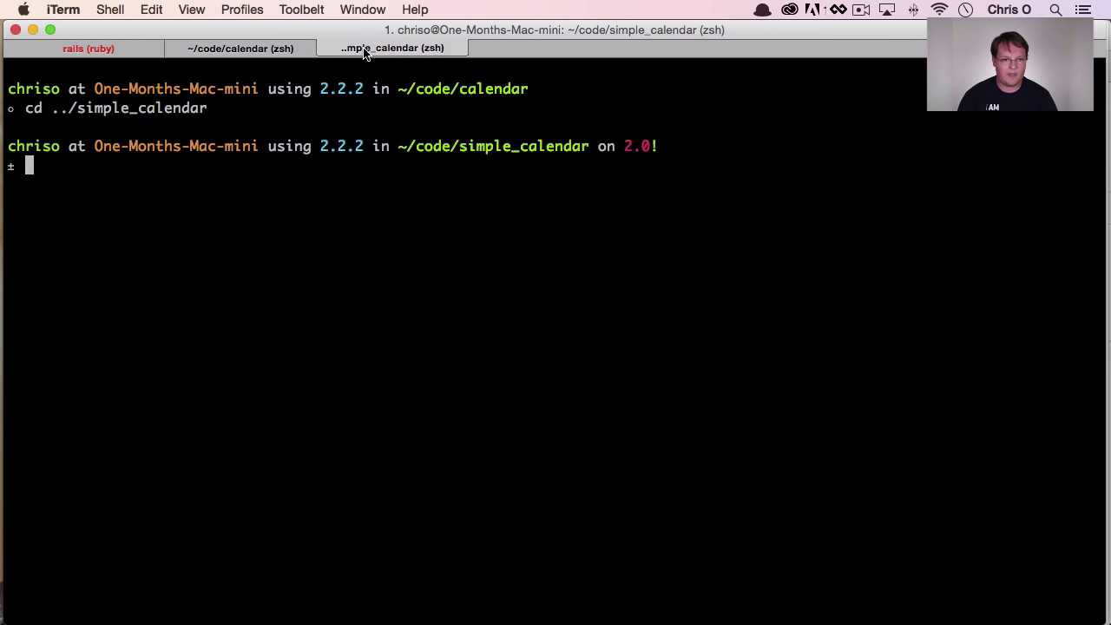
type("mkdir")
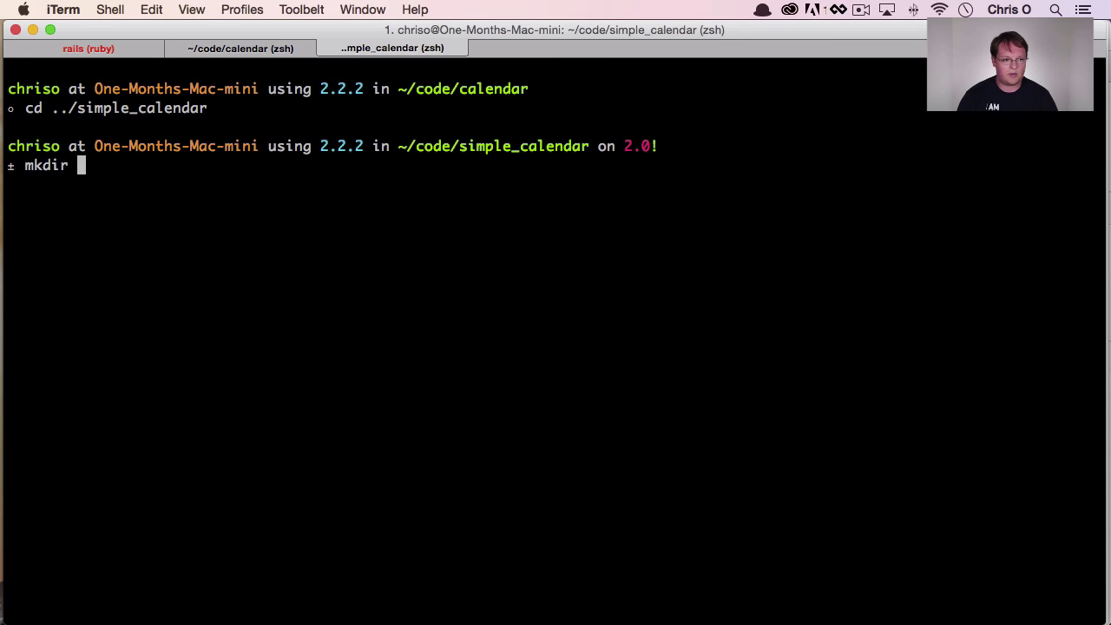
type("-p ap")
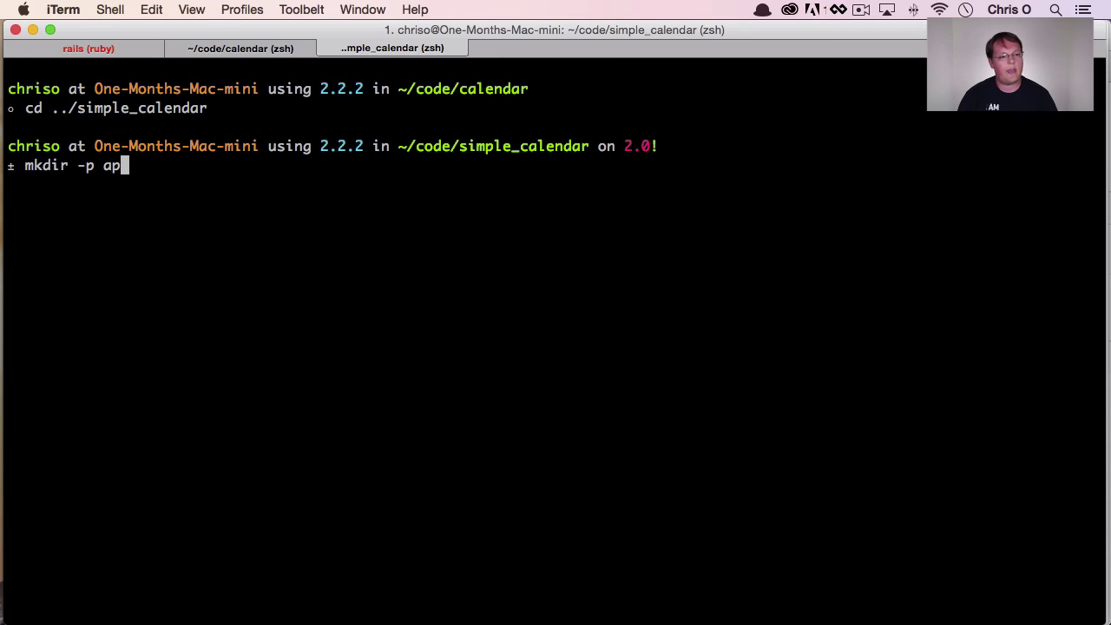
type("p/views")
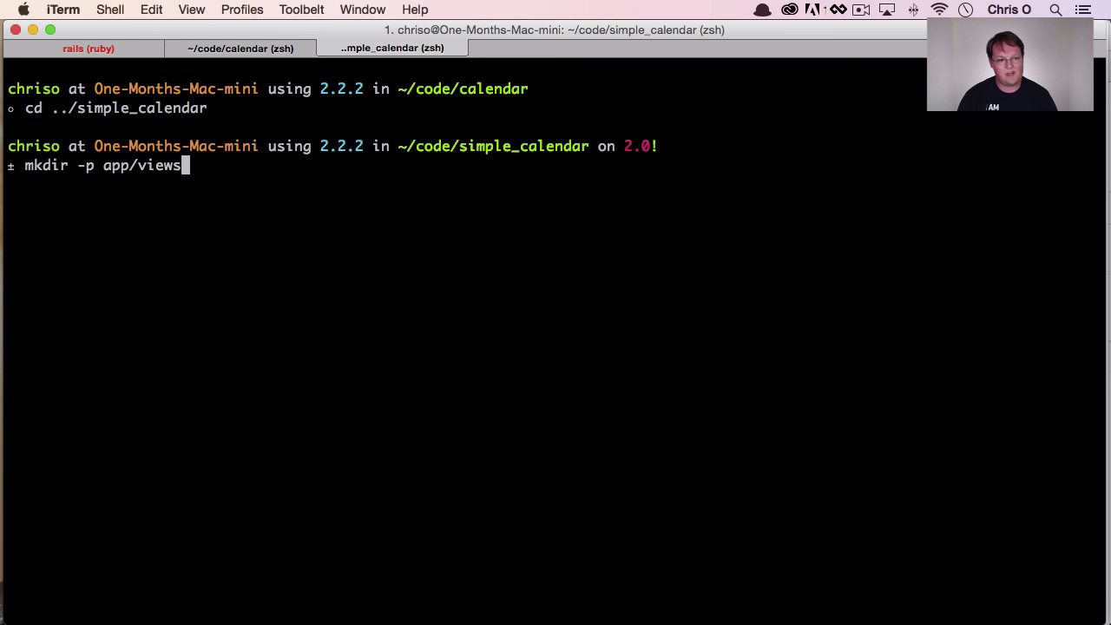
type("/calendar")
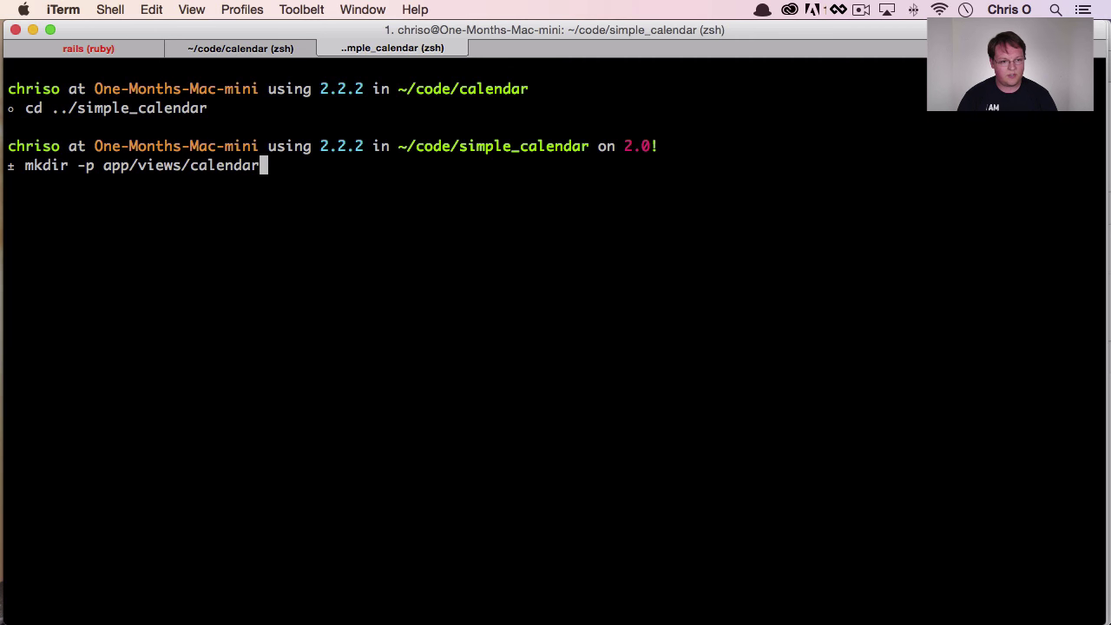
key("Backspace")
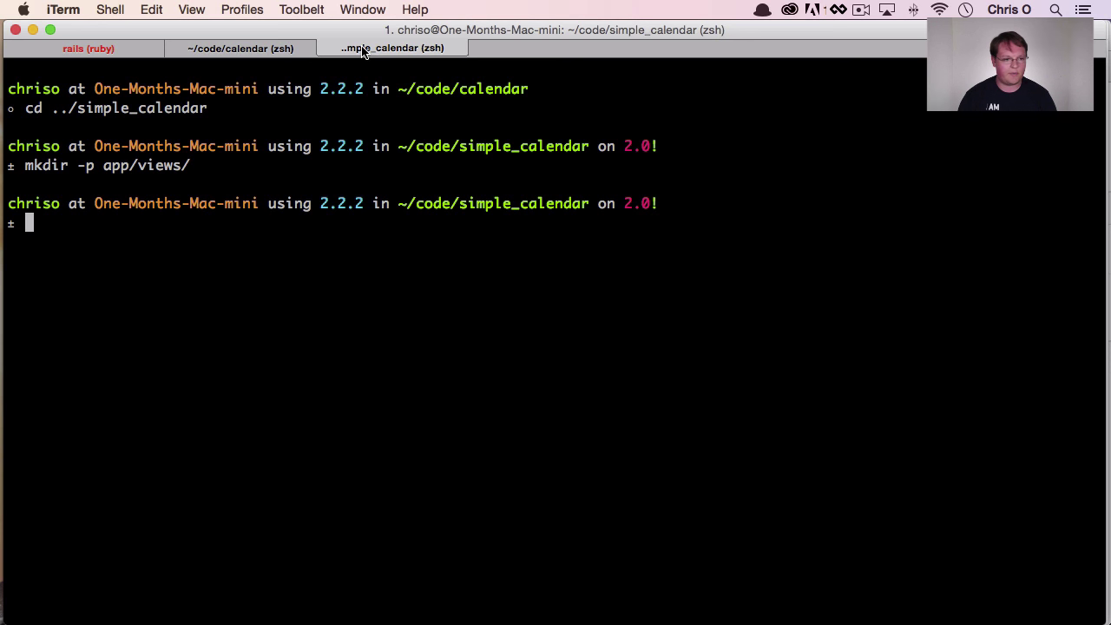
type("mkdir -p app/views/simple_calendar")
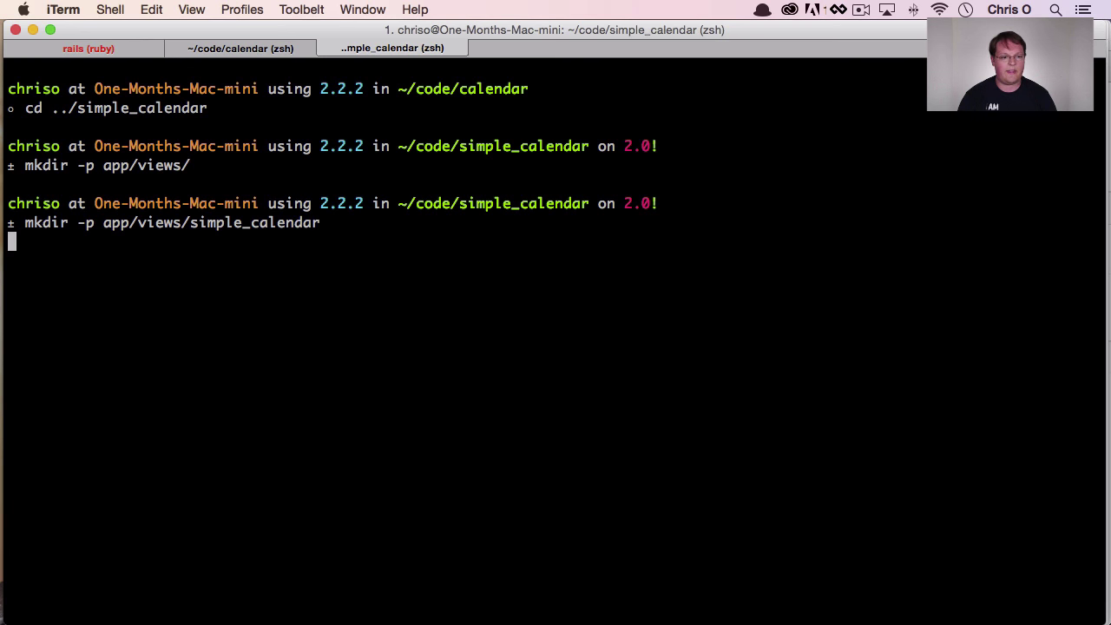
key("Return")
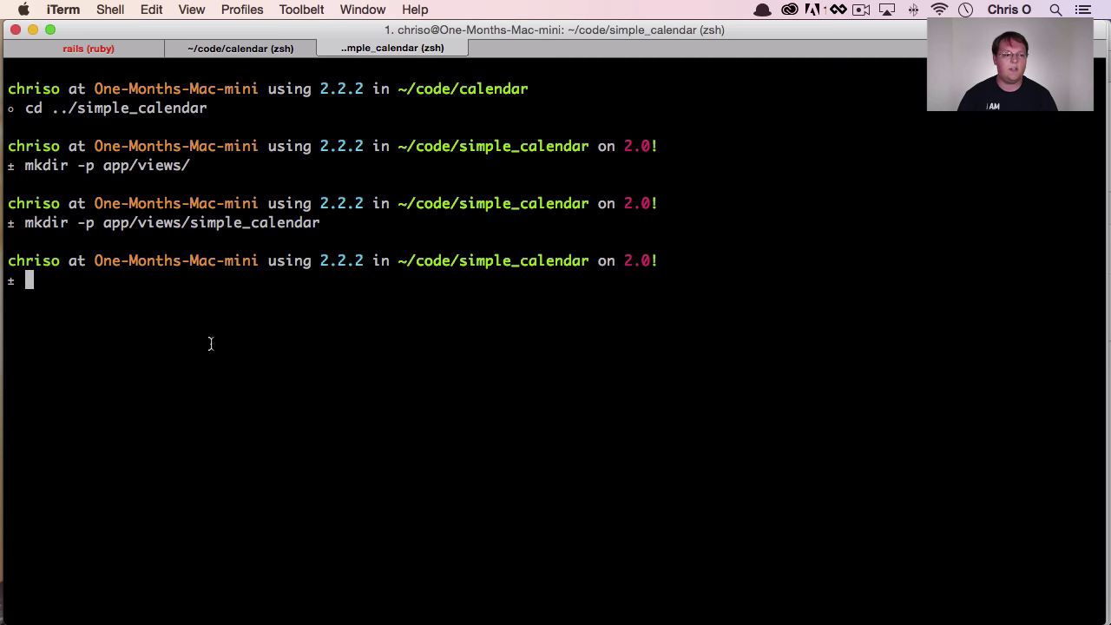
left_click(239, 48)
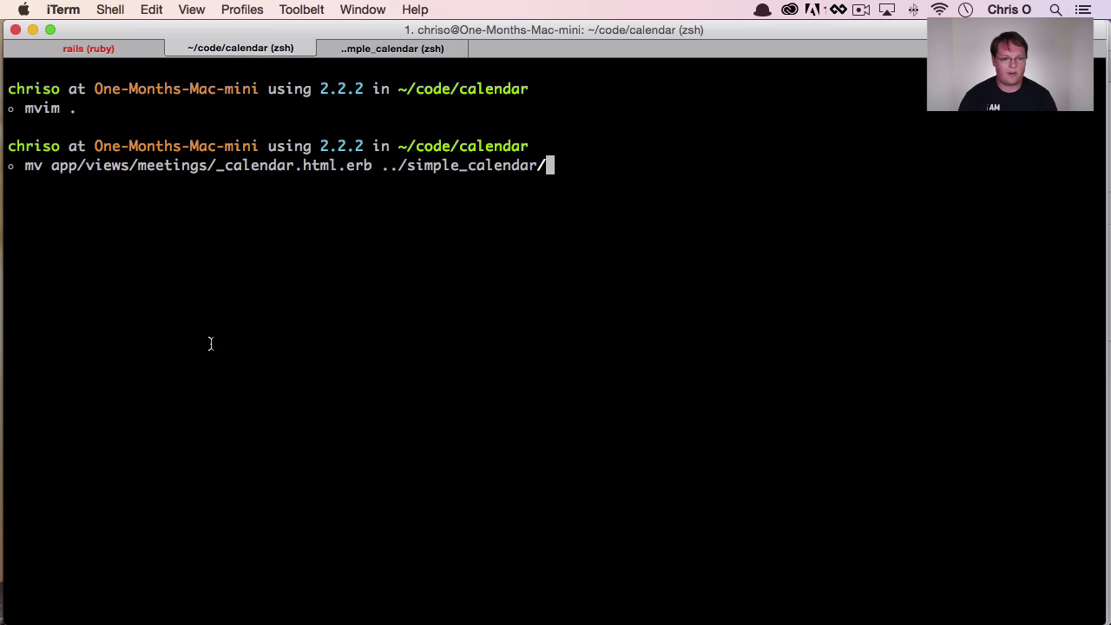
type("a")
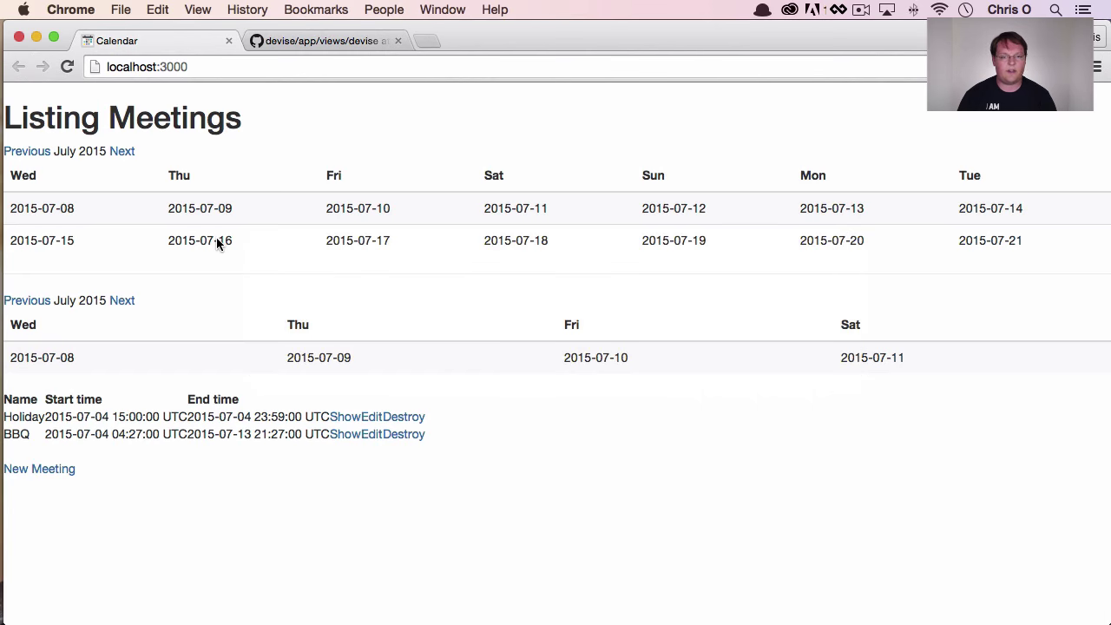
left_click(67, 67)
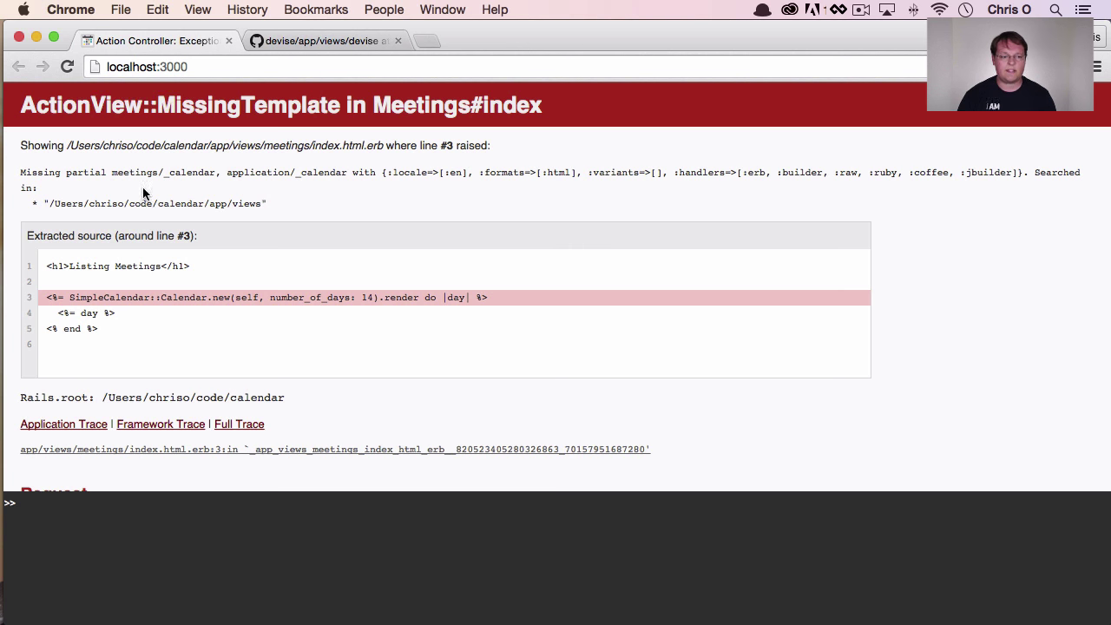
double_click(165, 173)
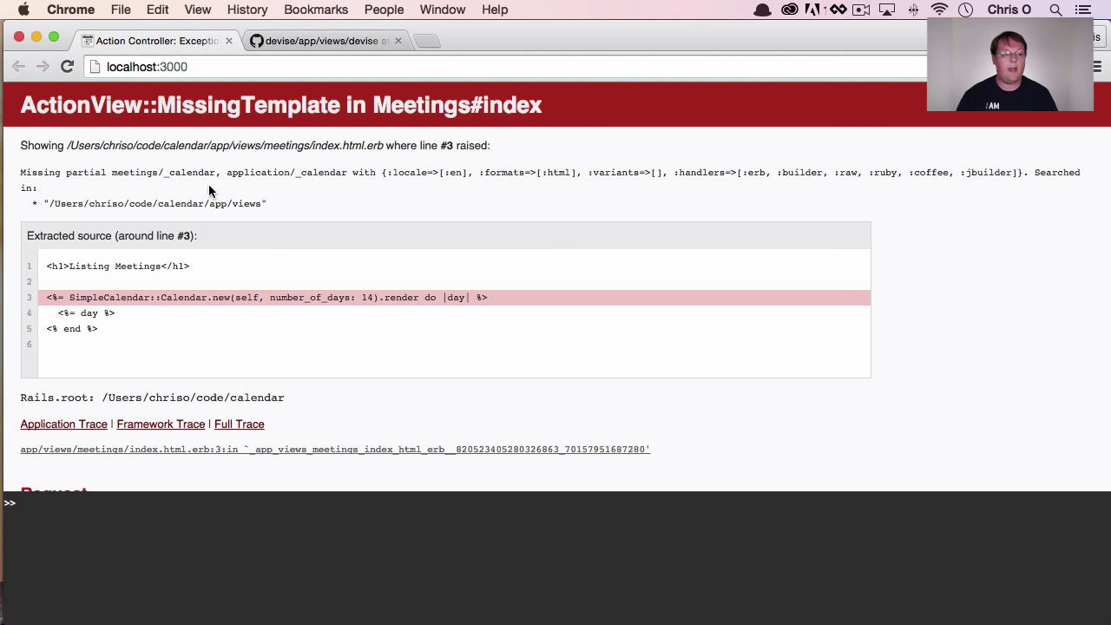
mouse_move(219, 198)
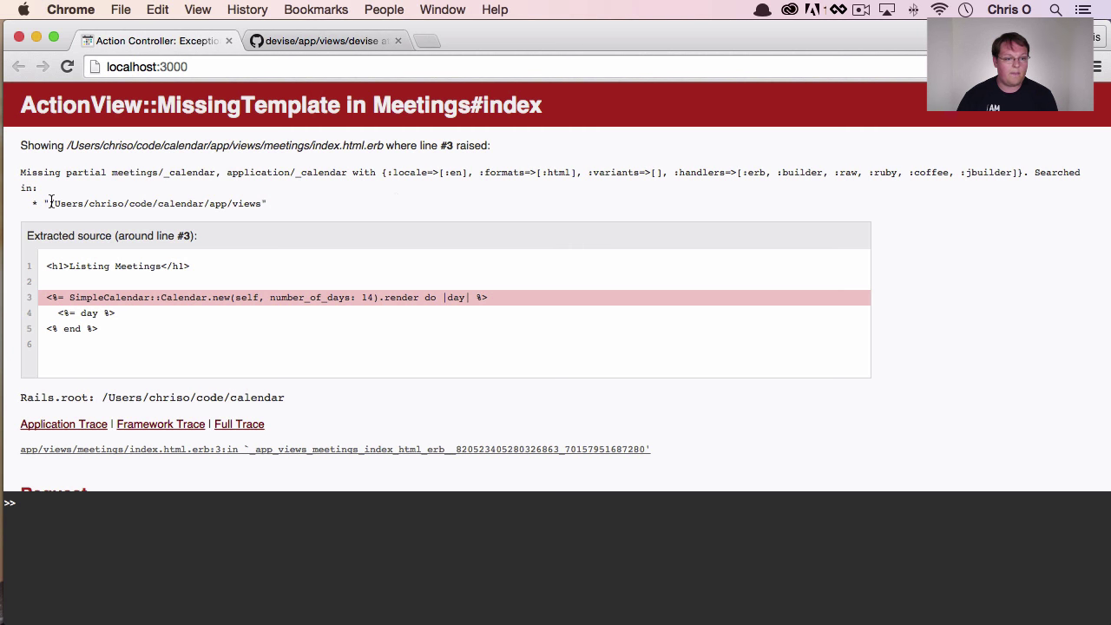
double_click(165, 173)
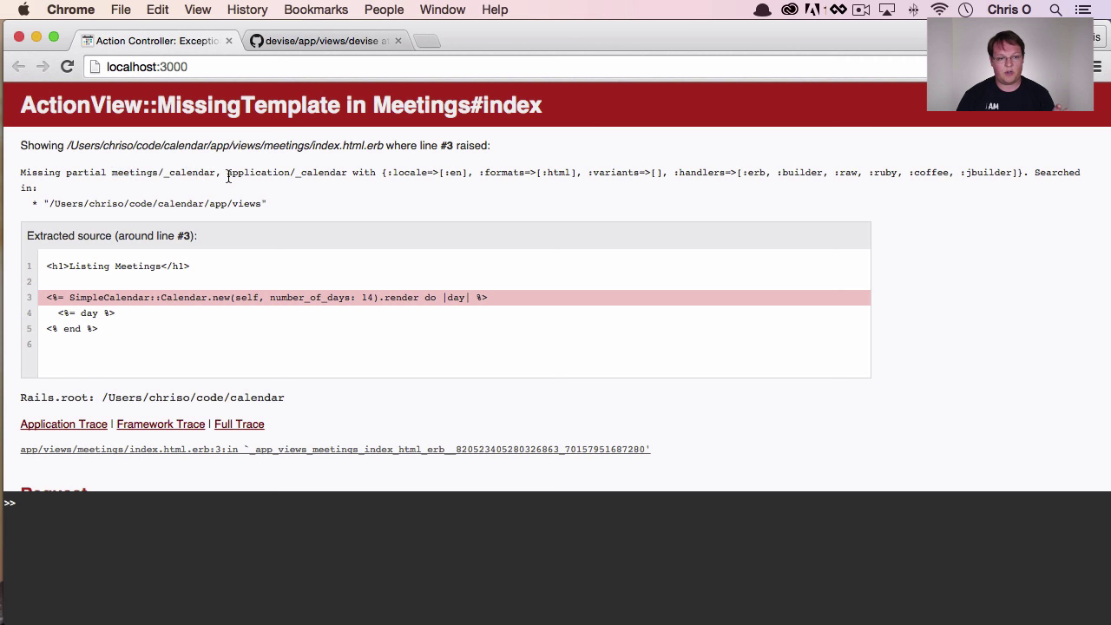
double_click(257, 172)
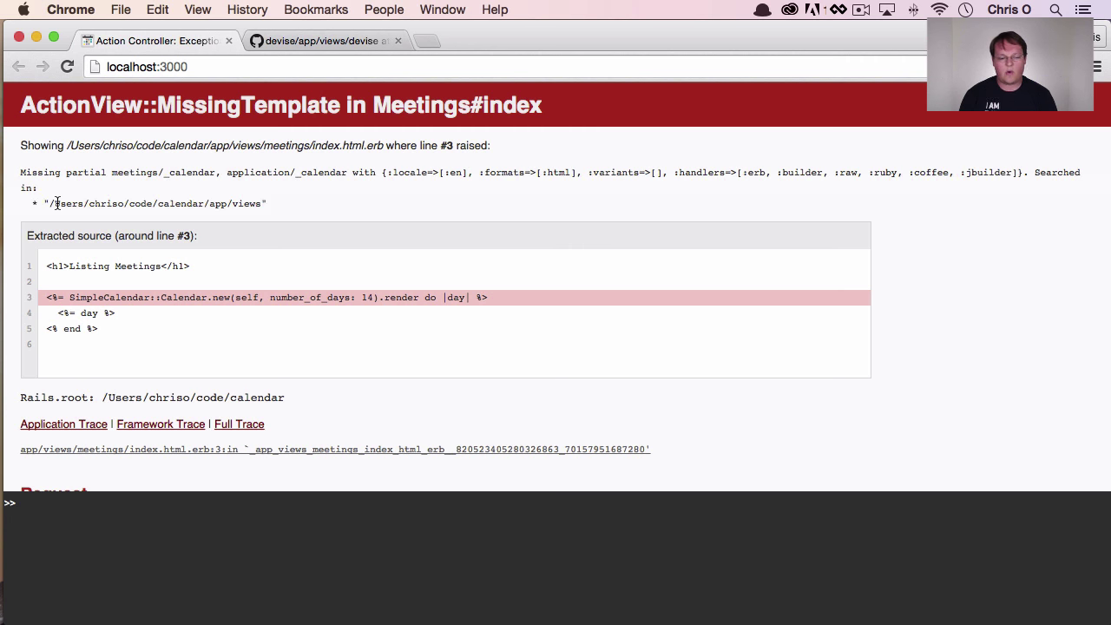
mouse_move(165, 172)
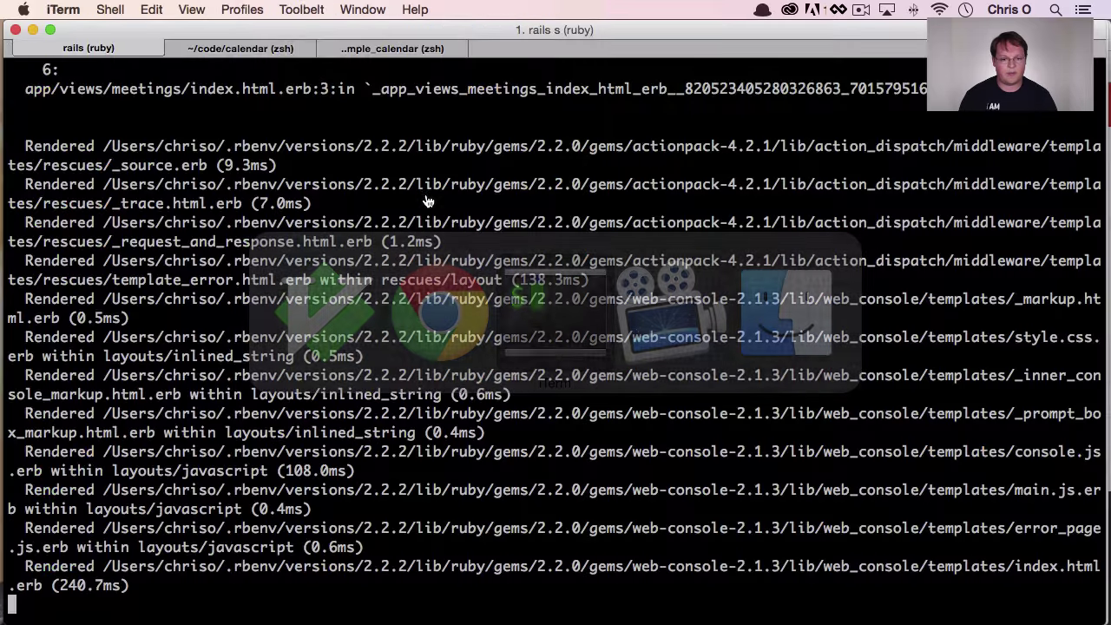
Step: Expand lib/simple_calendar in NERDTree and open the gem's railtie.rb
left_click(390, 48)
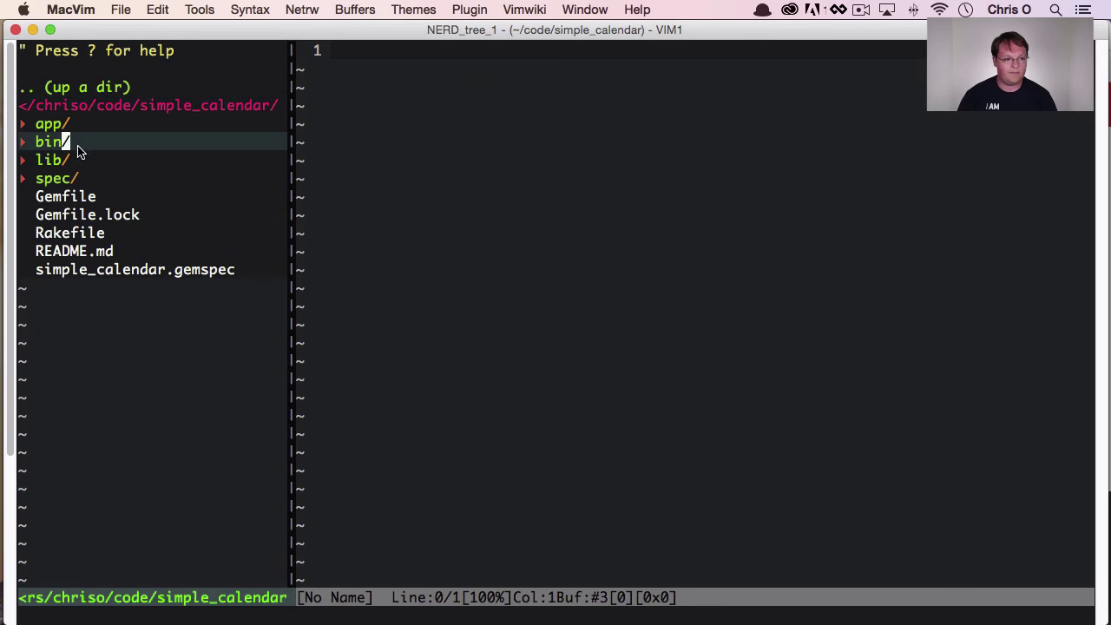
left_click(50, 160)
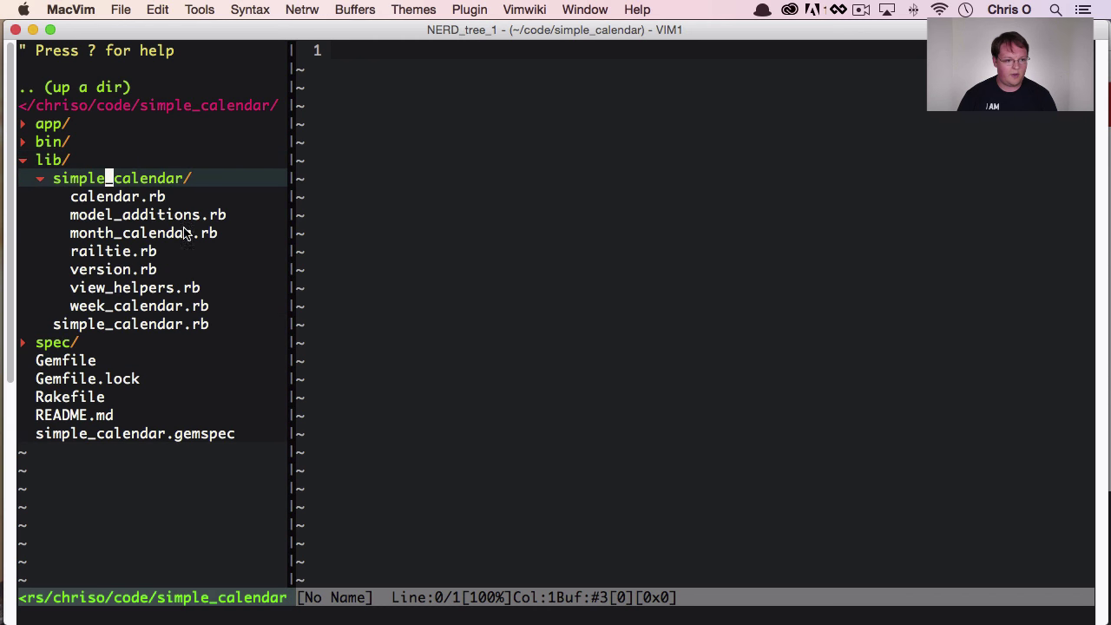
left_click(113, 251)
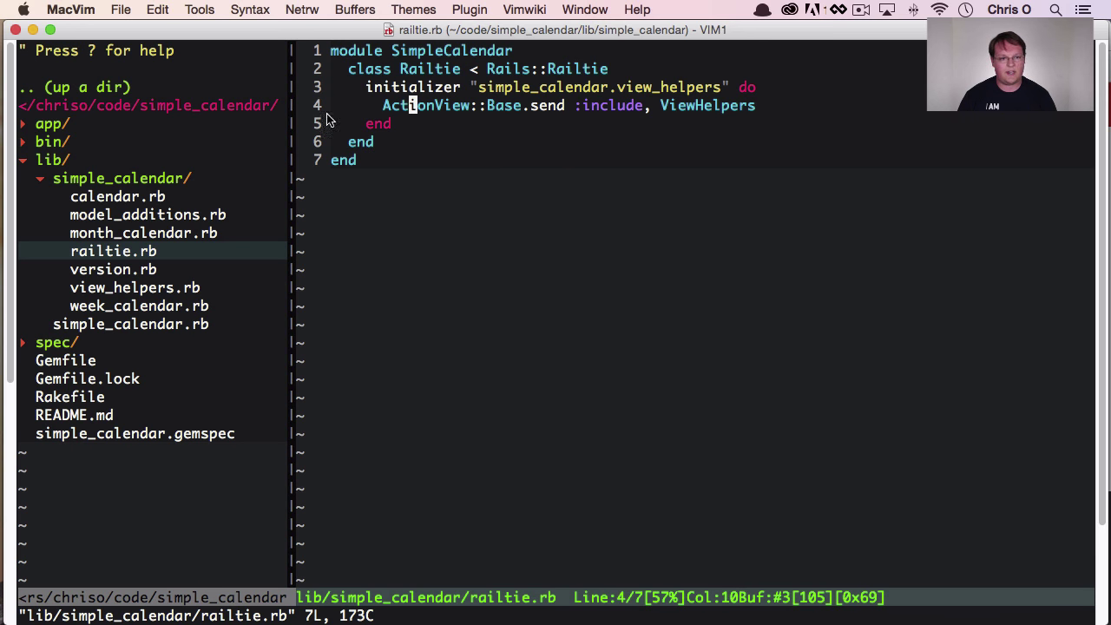
key("cmd+tab")
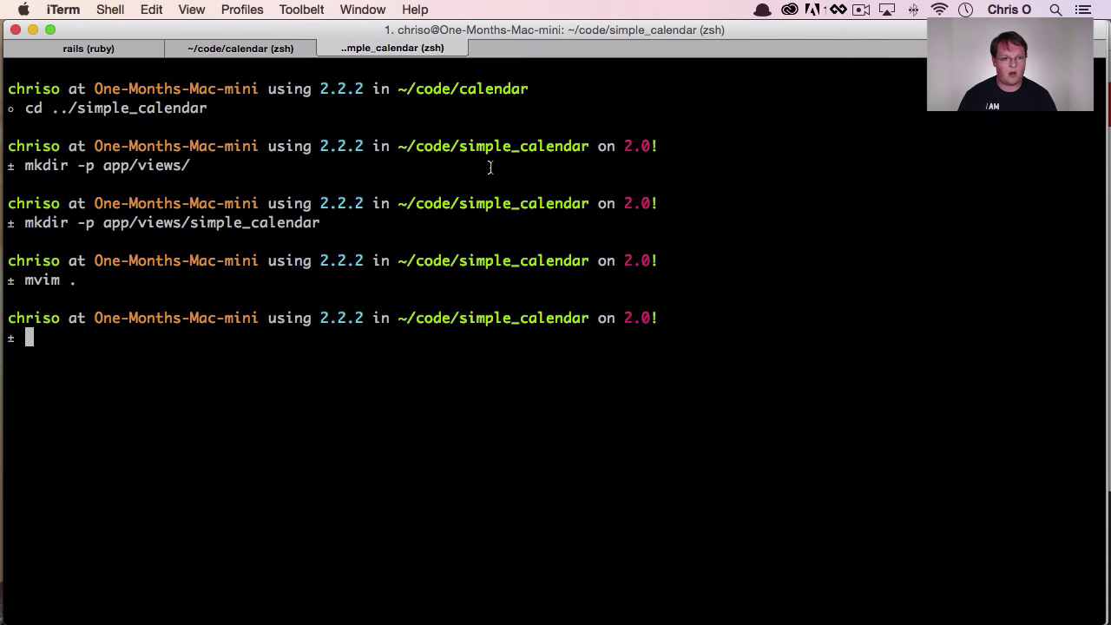
Step: Review the missing _calendar partial error, then retype calendar.rb's partial name toward simple_calendar
left_click(88, 47)
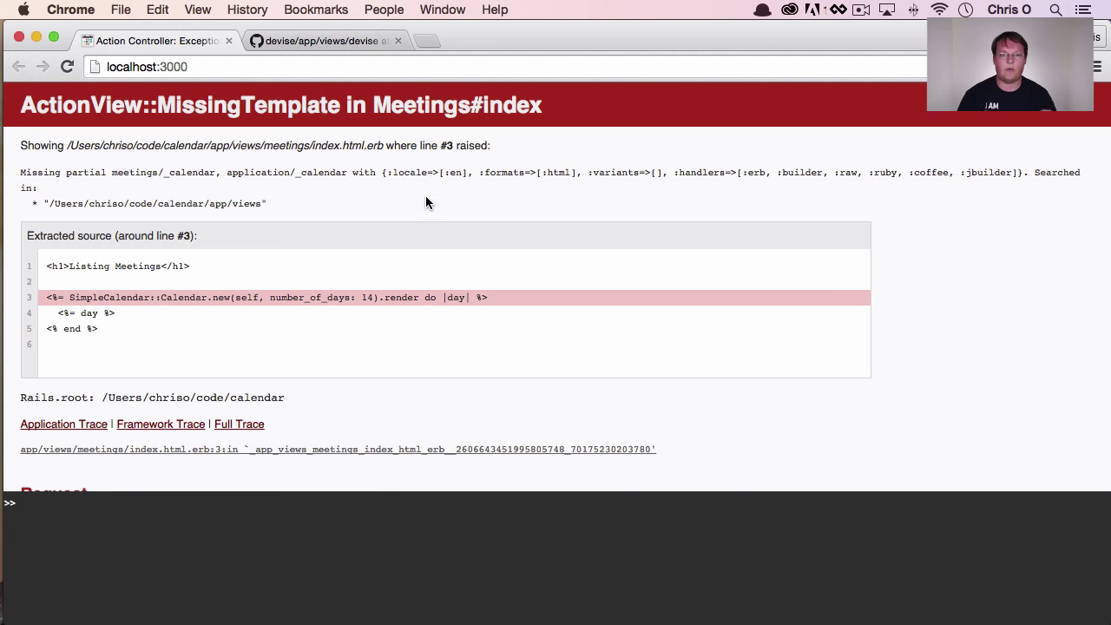
mouse_move(294, 58)
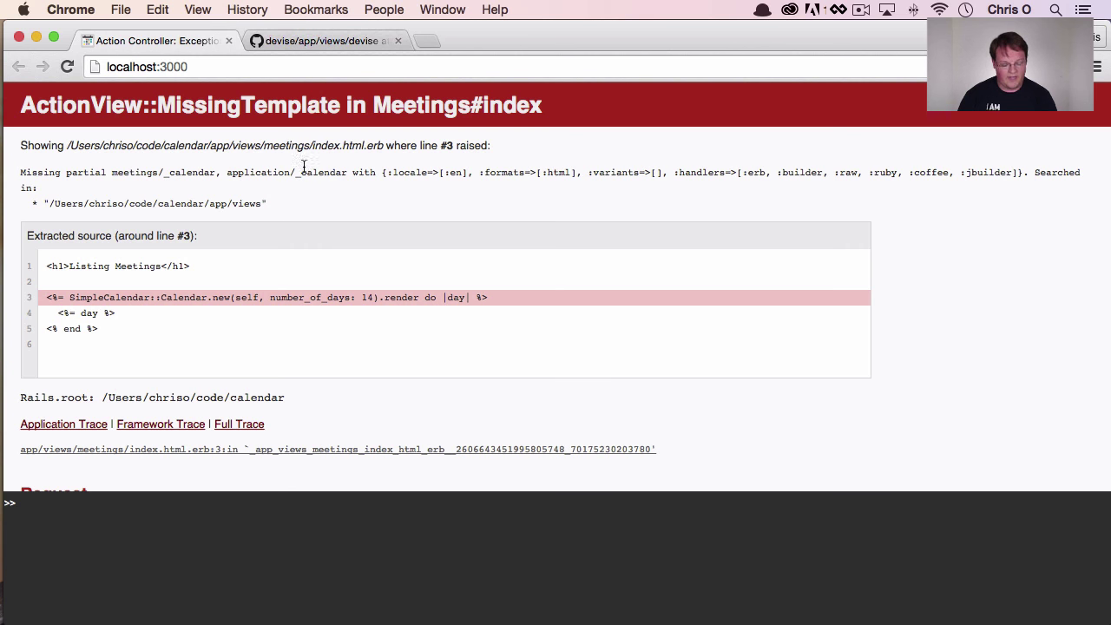
double_click(251, 203)
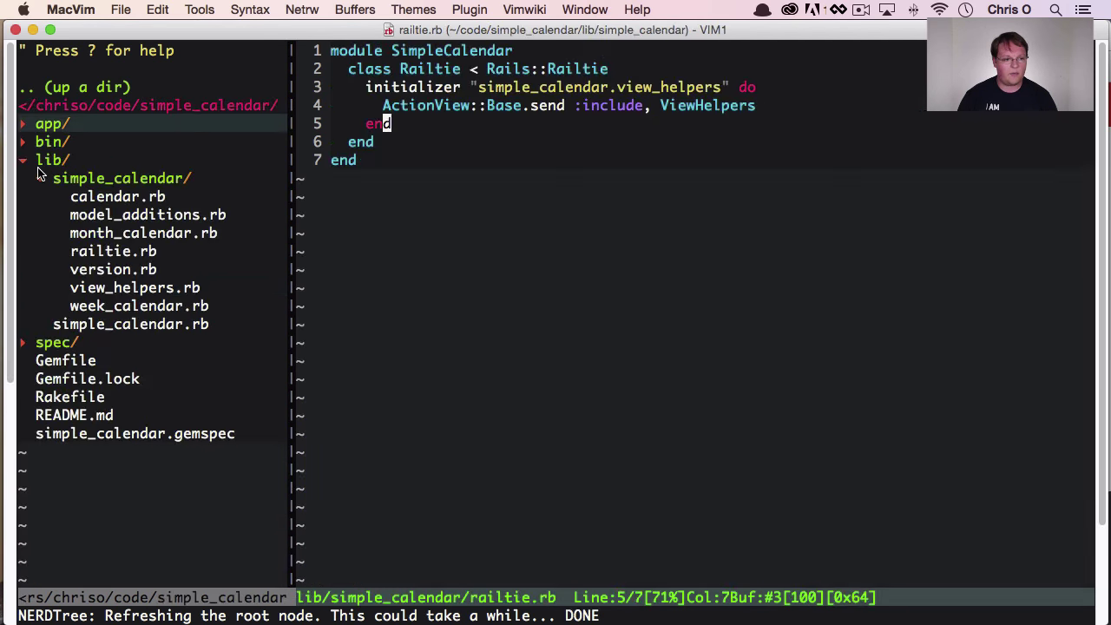
left_click(117, 196)
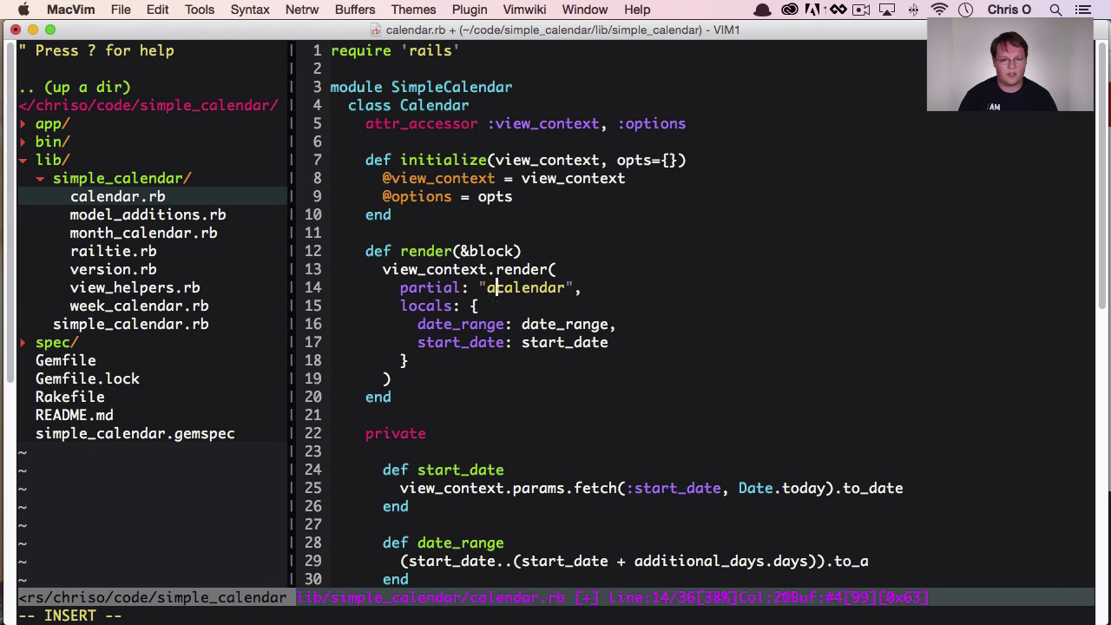
type("simple_claen")
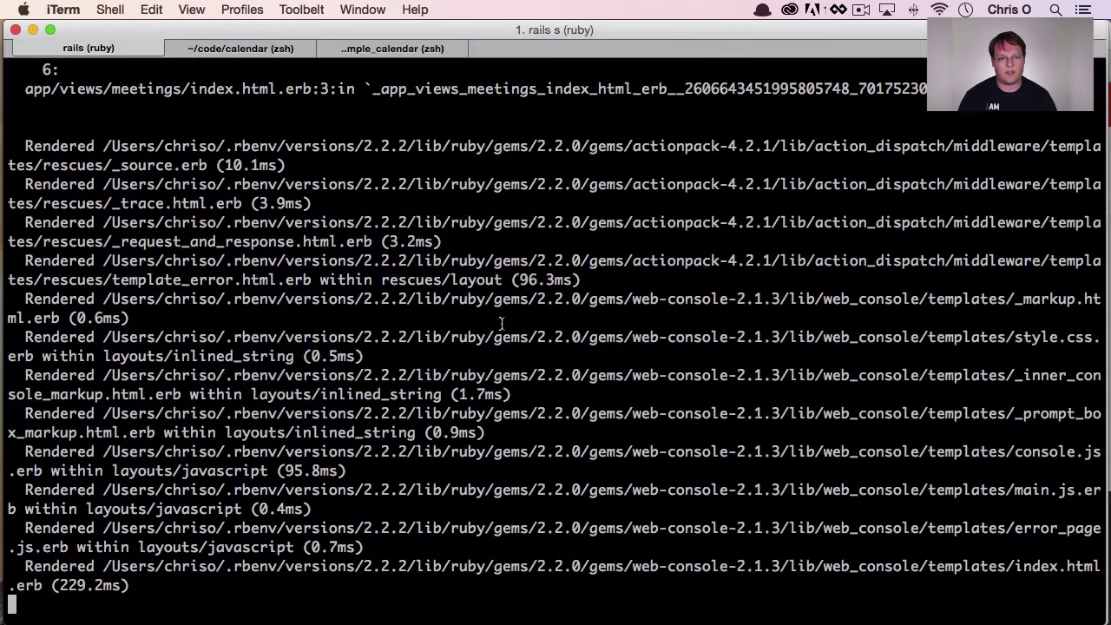
Step: Restart rails s and reload localhost:3000 to see the simple_calendar/_calendar error
key("cmd+tab")
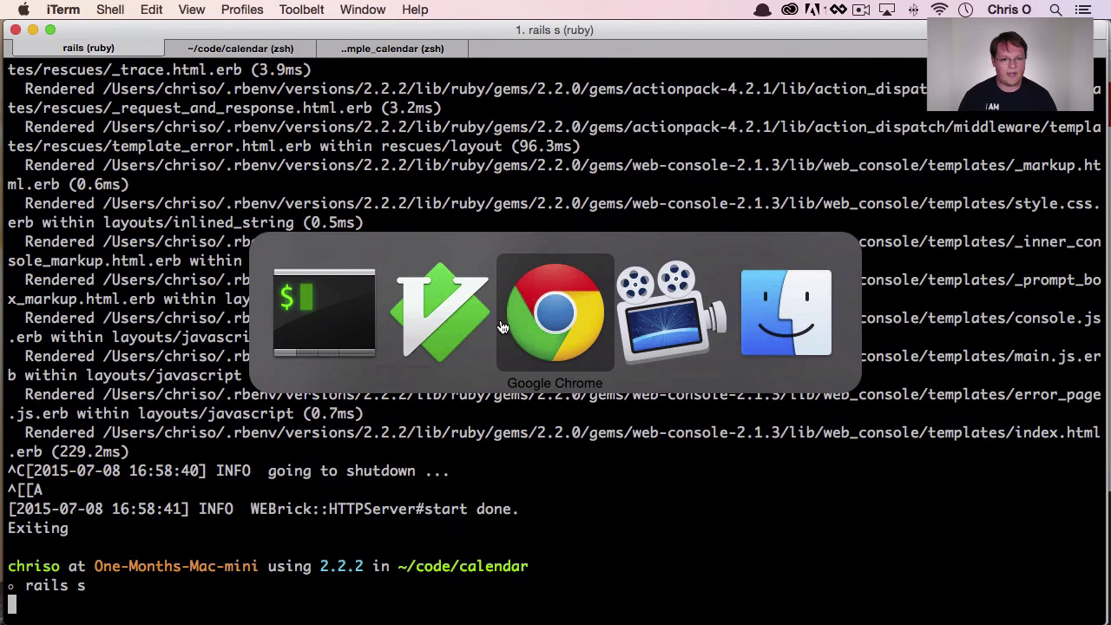
left_click(554, 312)
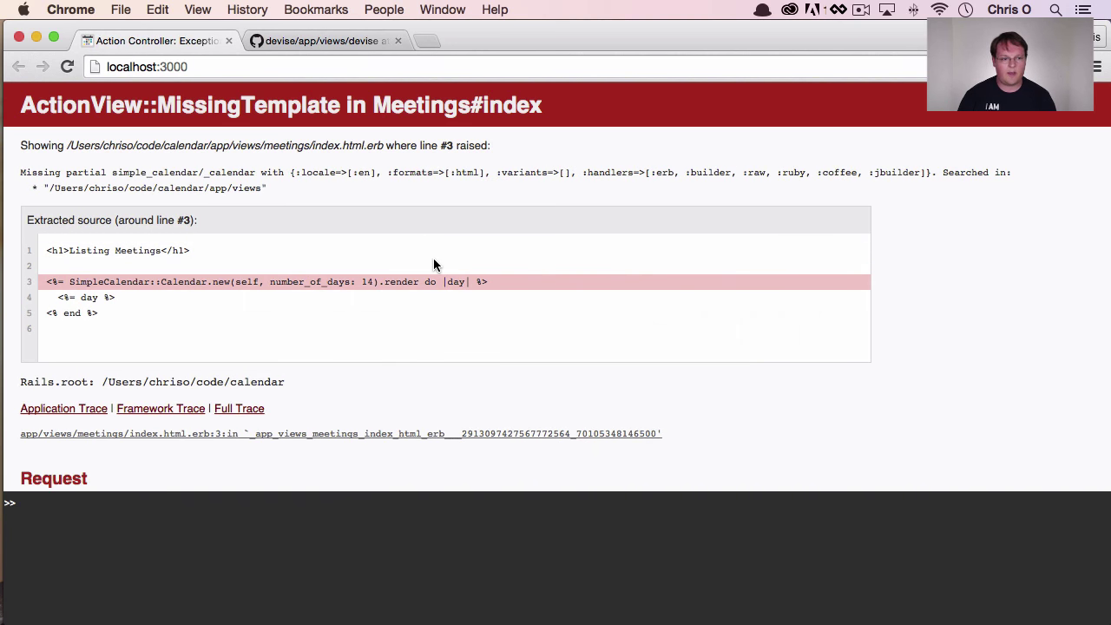
mouse_move(198, 187)
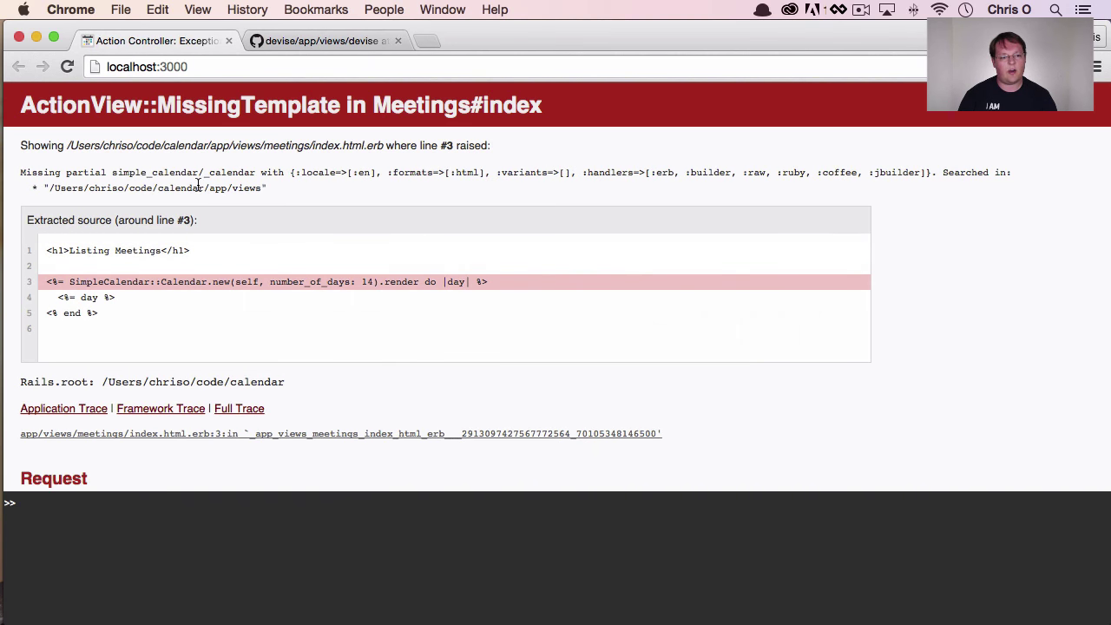
mouse_move(246, 188)
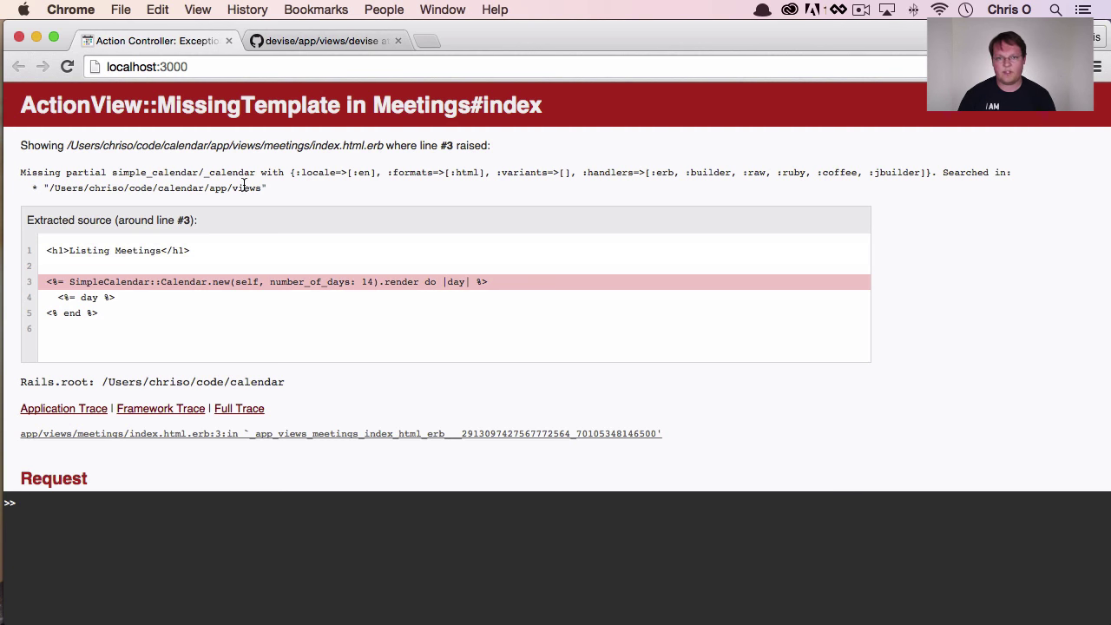
mouse_move(251, 188)
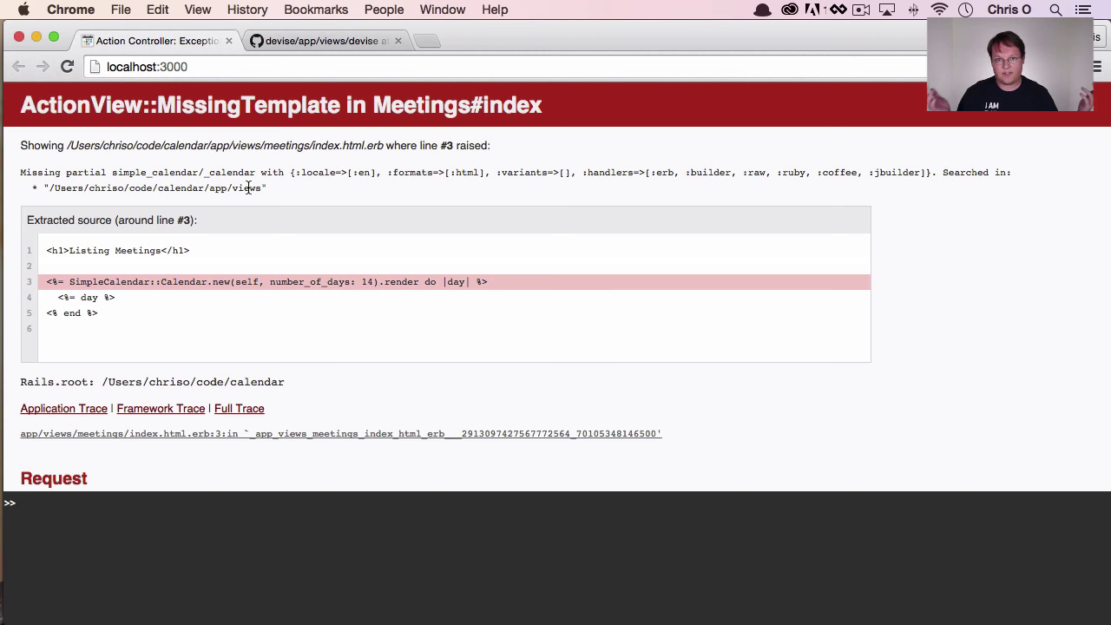
mouse_move(242, 188)
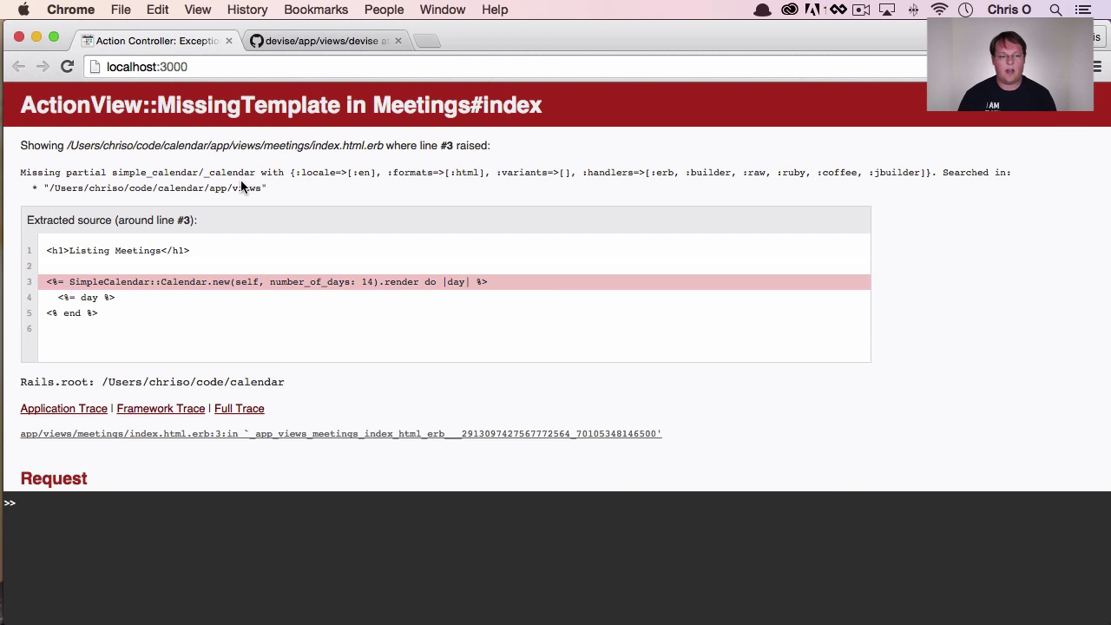
mouse_move(232, 176)
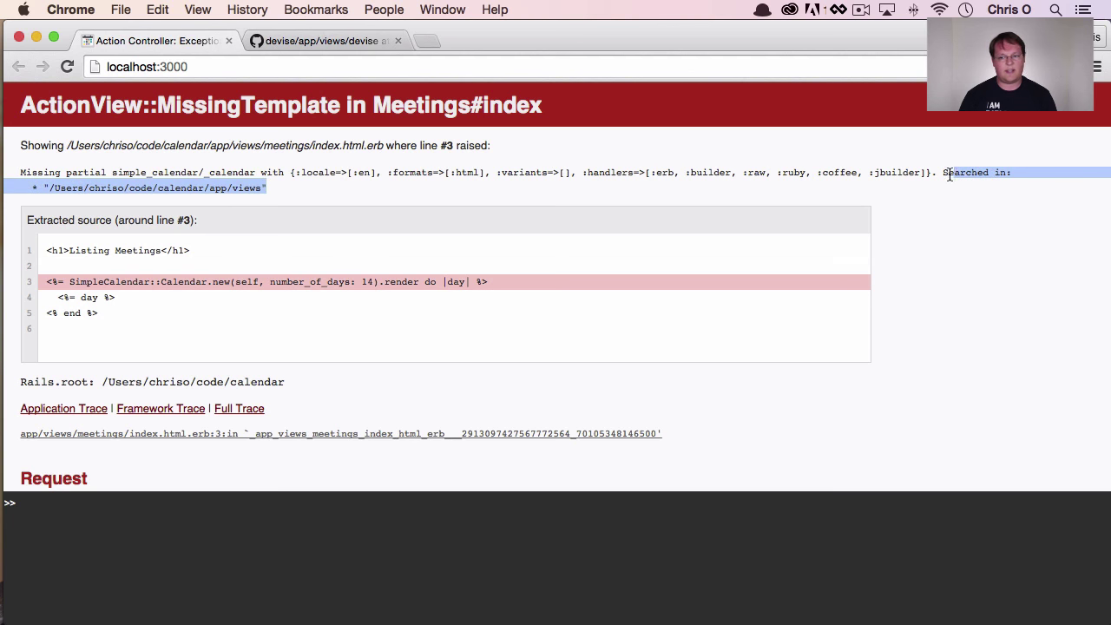
type("rails append to template path")
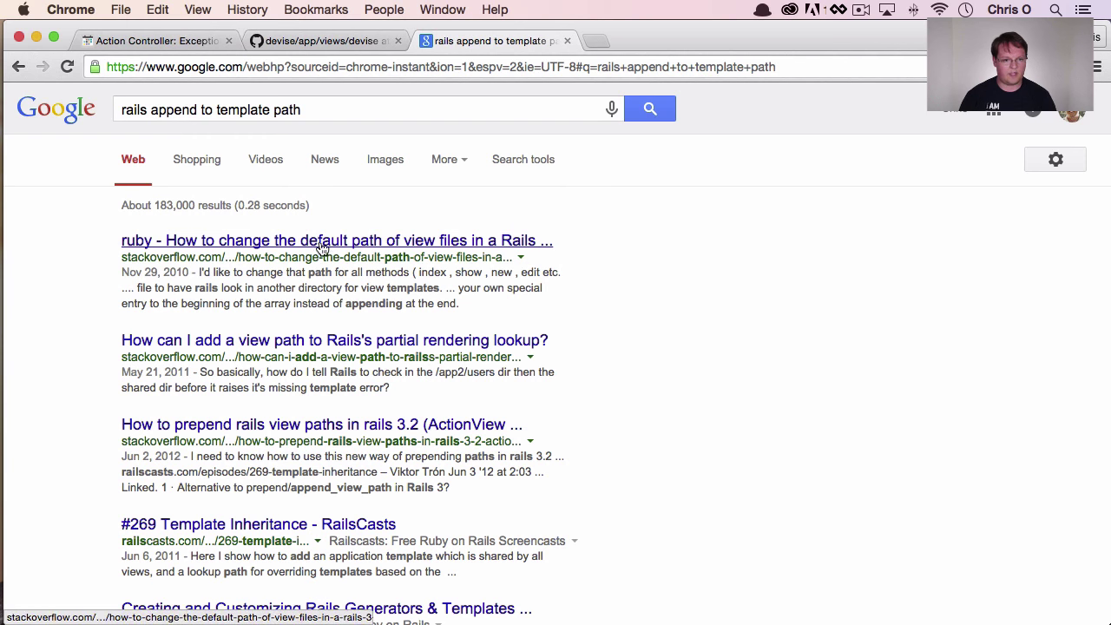
mouse_move(285, 246)
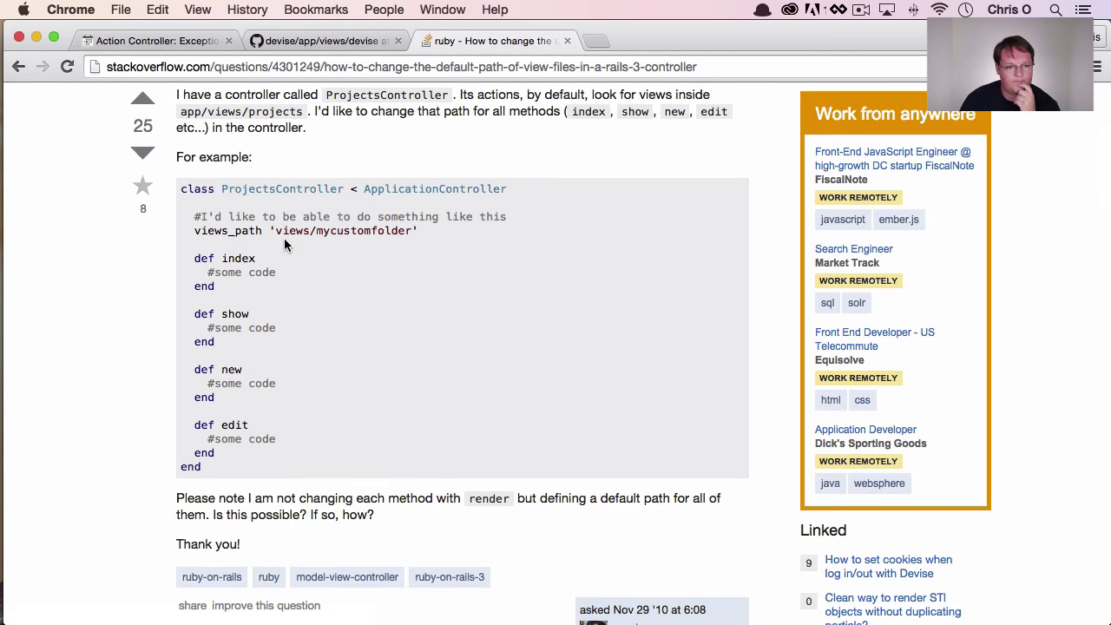
Step: Scroll through the Stack Overflow answers about adding to the Rails view path
scroll("down", 3)
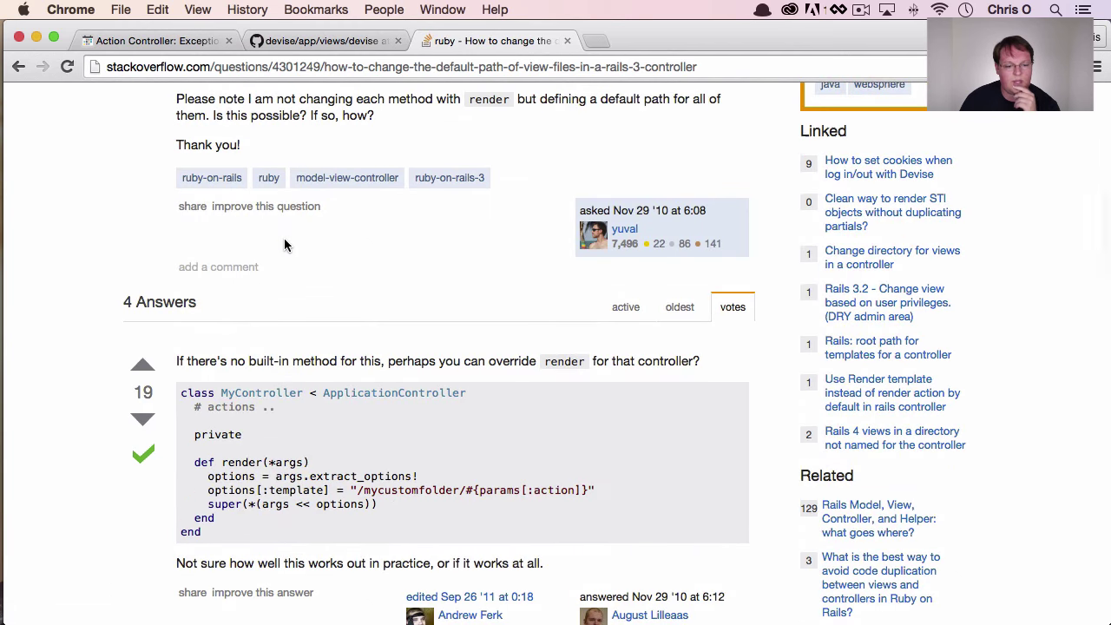
scroll("down", 3)
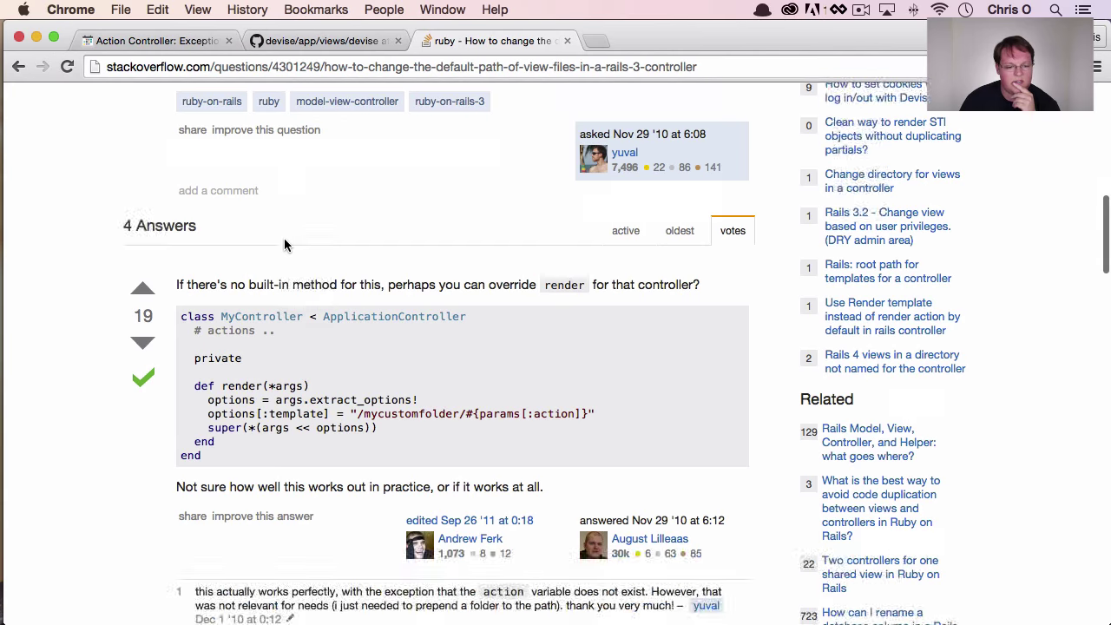
scroll("down", 3)
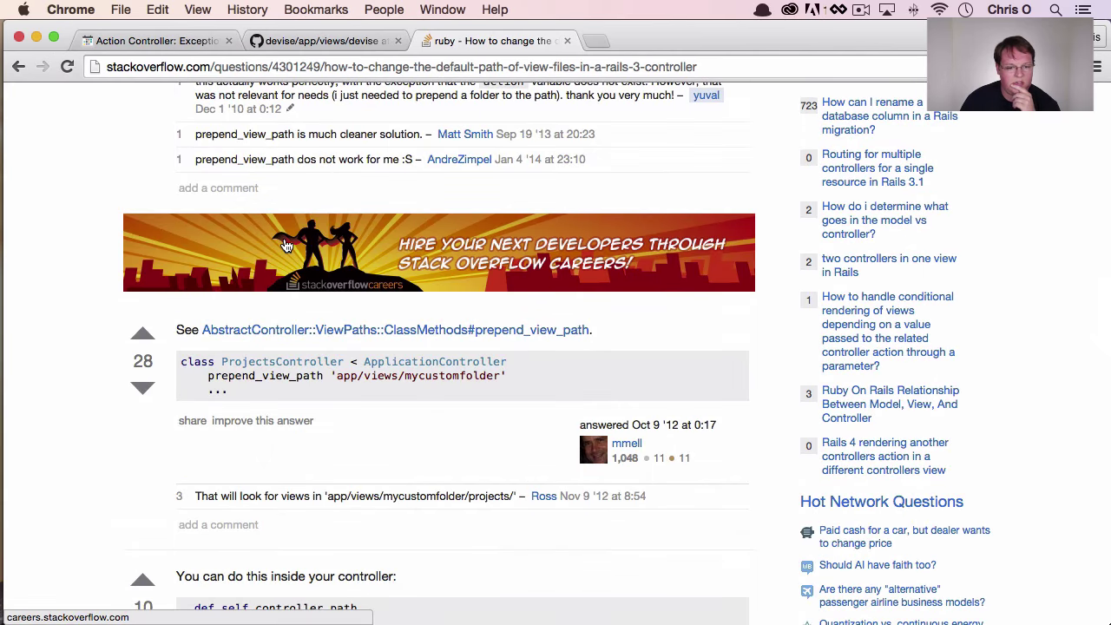
scroll("down", 3)
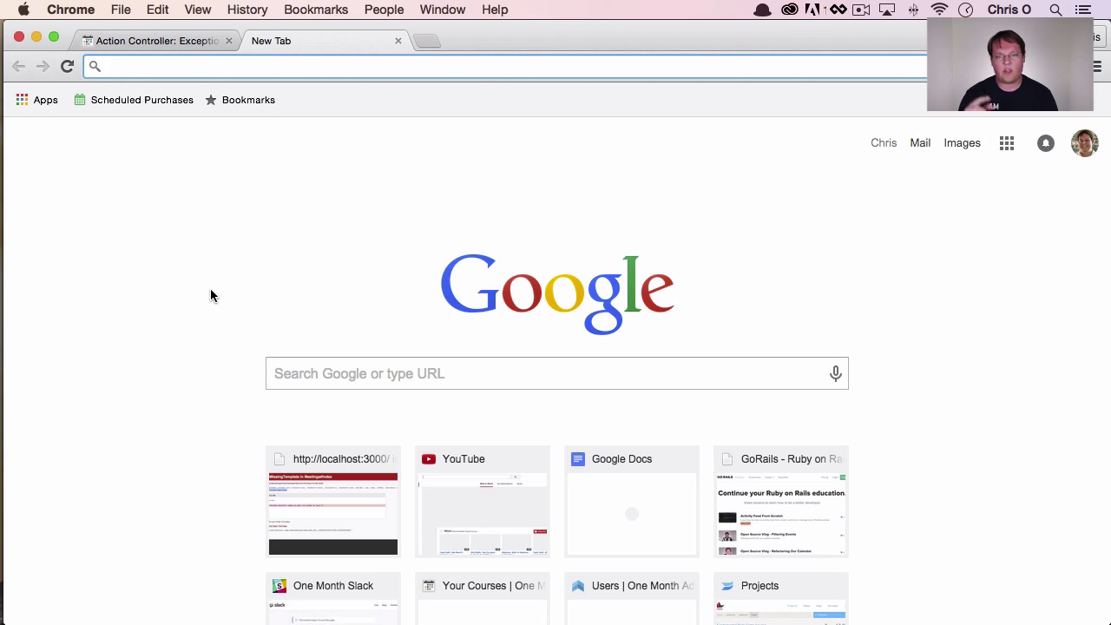
mouse_move(95, 194)
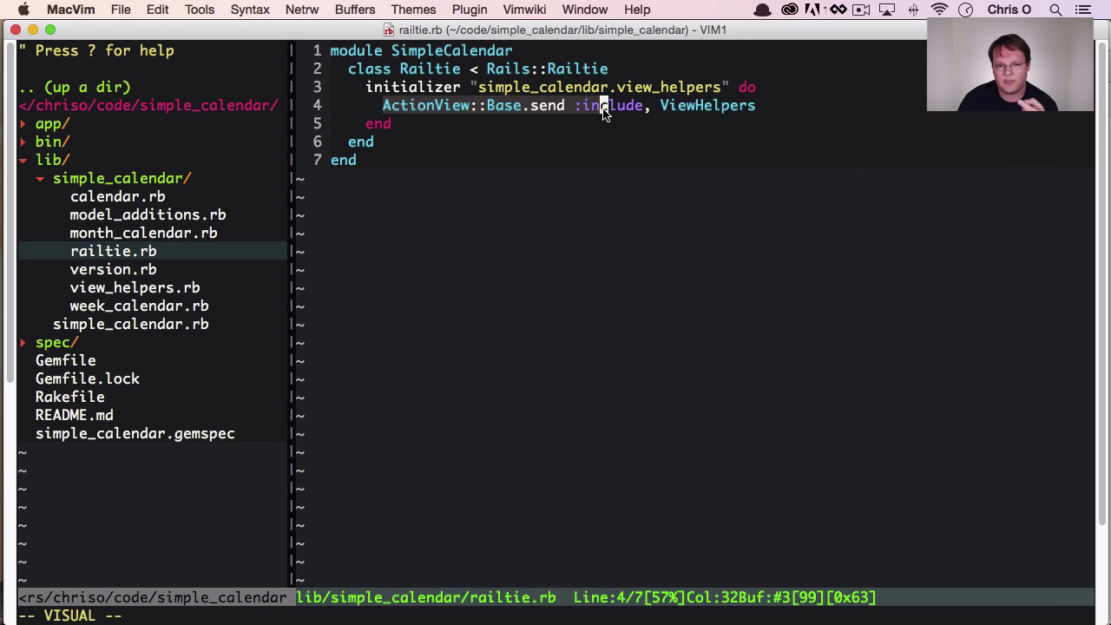
mouse_move(522, 117)
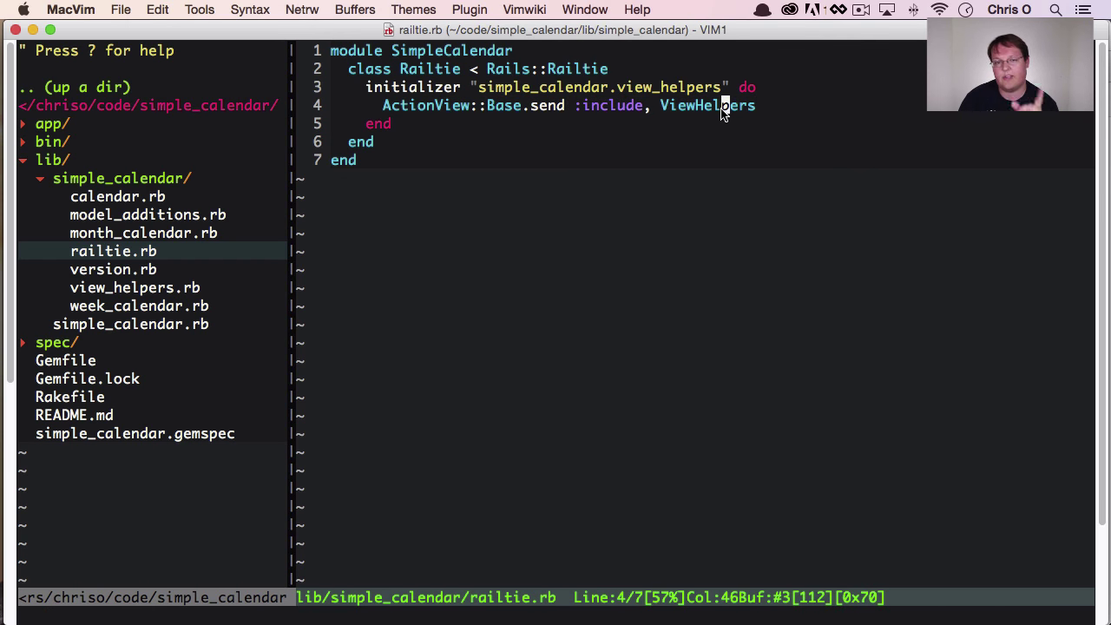
mouse_move(434, 122)
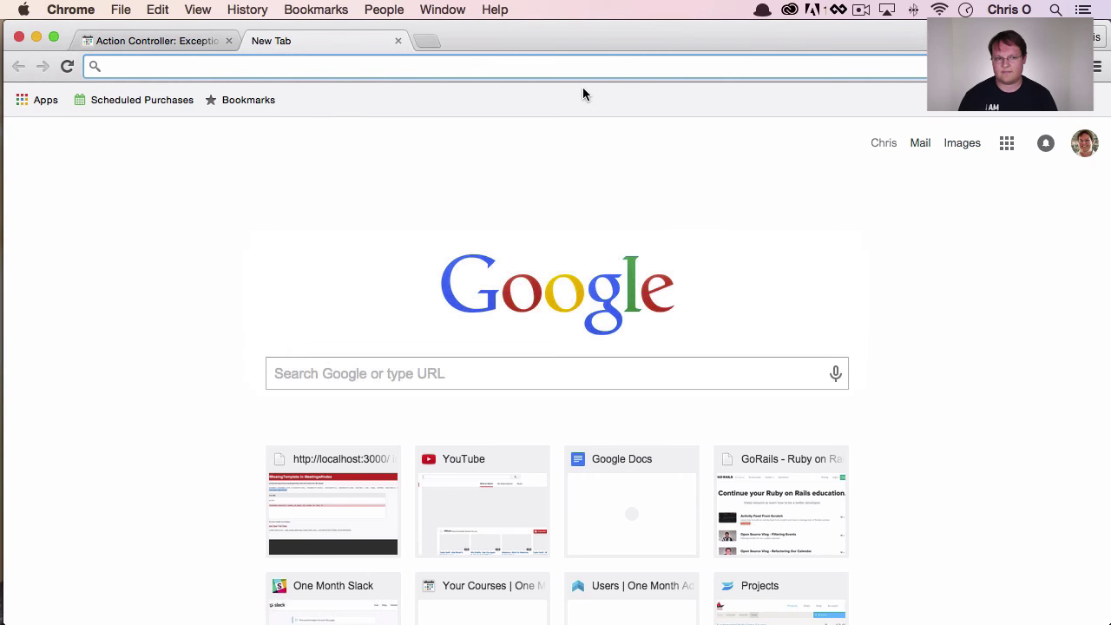
Step: Read the 'Differences between railties and engines' answer favouring engines
type("ruby-lang.org")
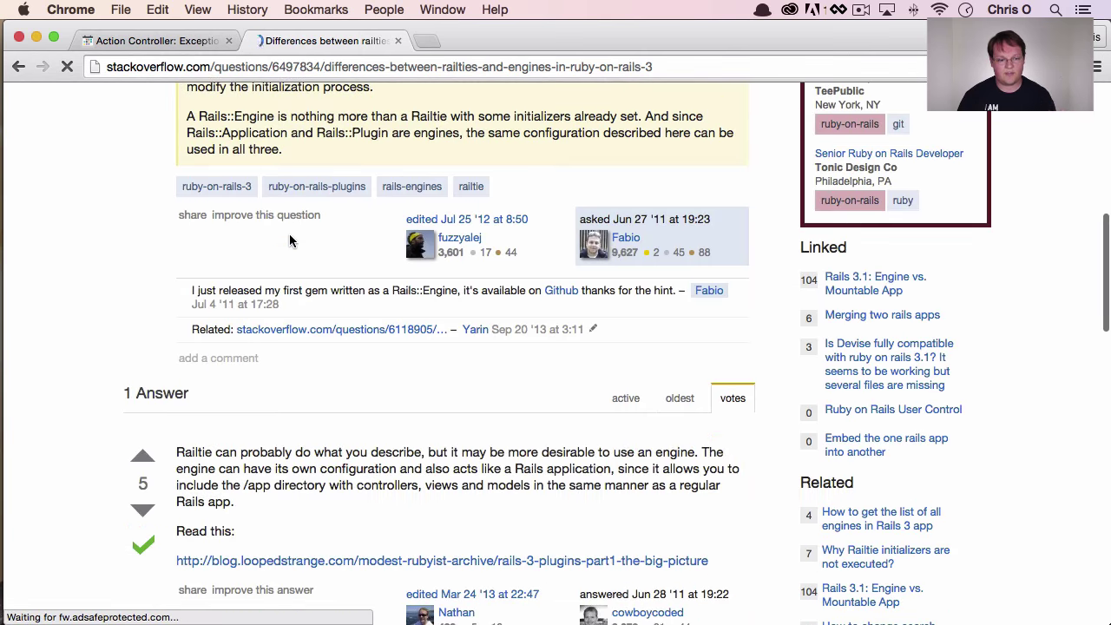
scroll("down", 3)
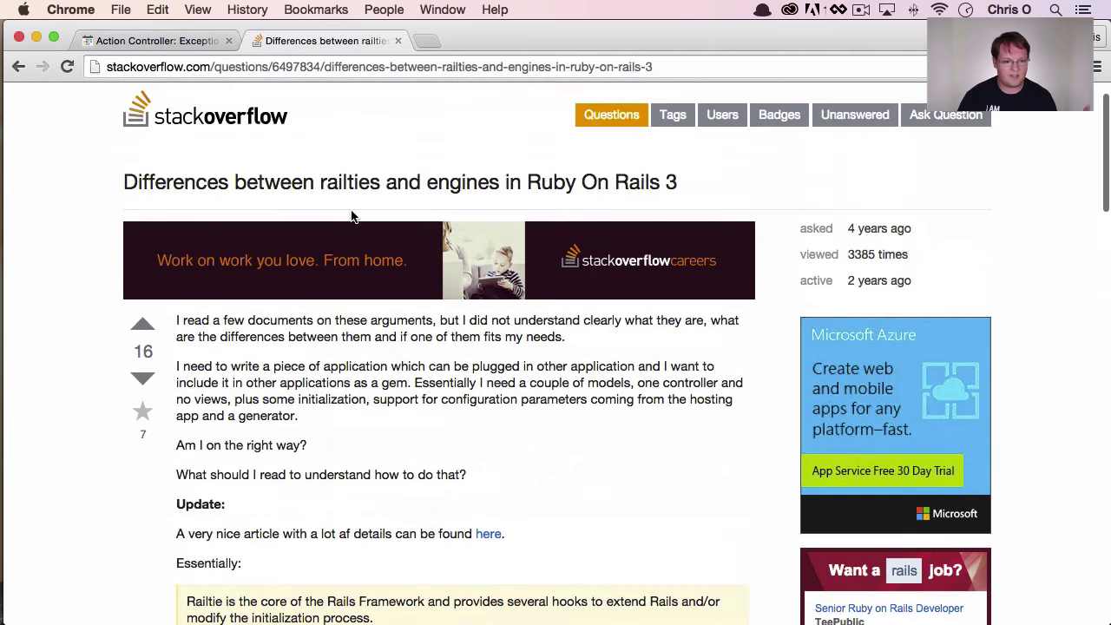
scroll("down", 3)
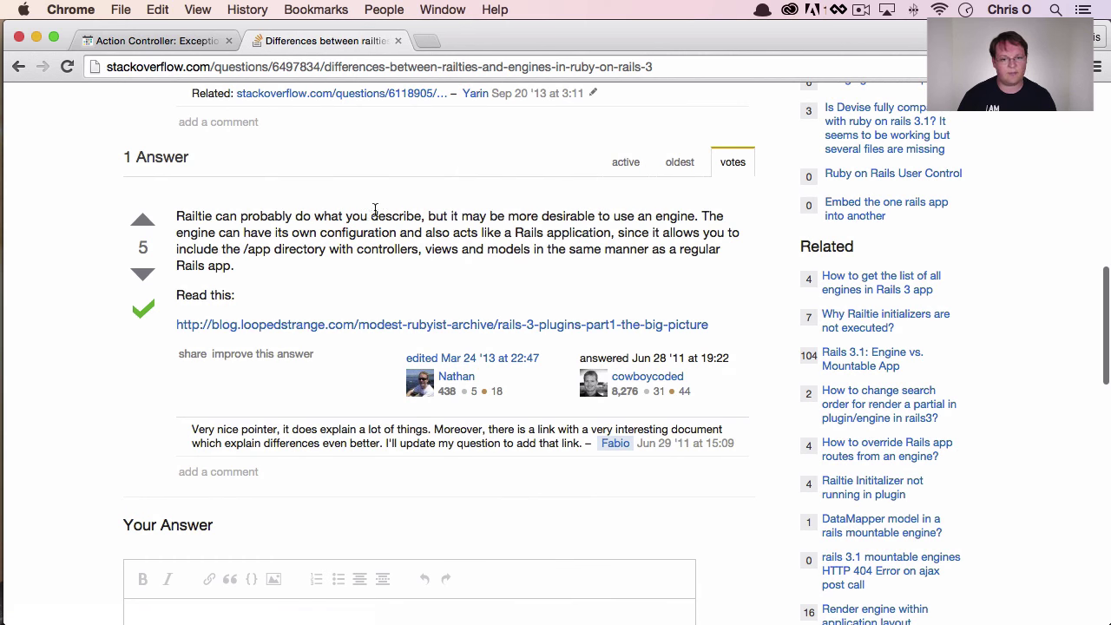
mouse_move(589, 228)
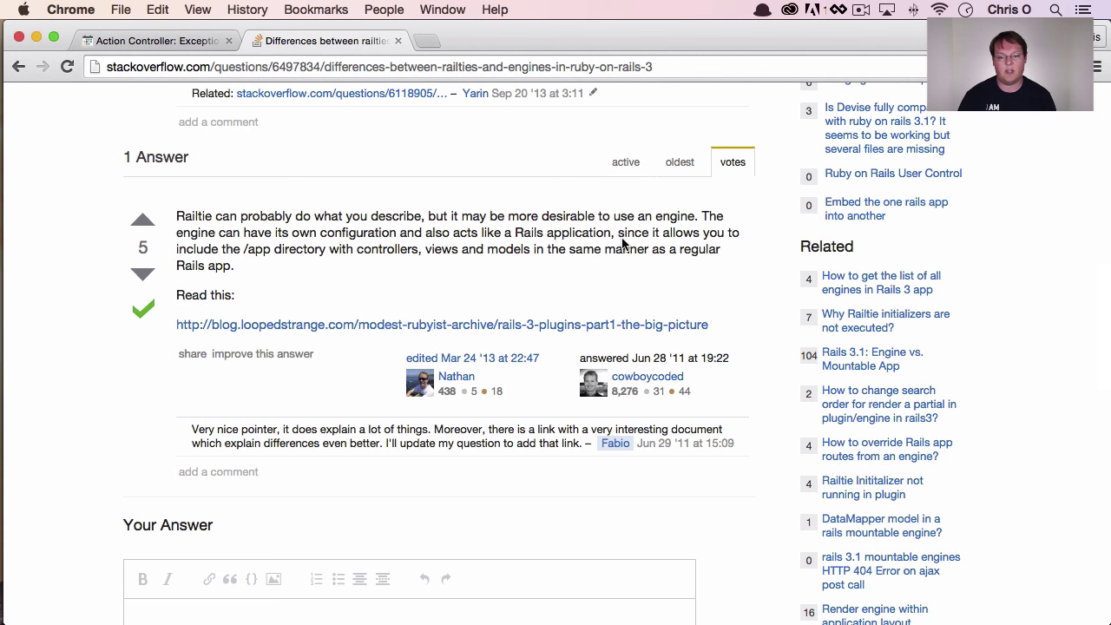
left_click_drag(619, 232, 233, 266)
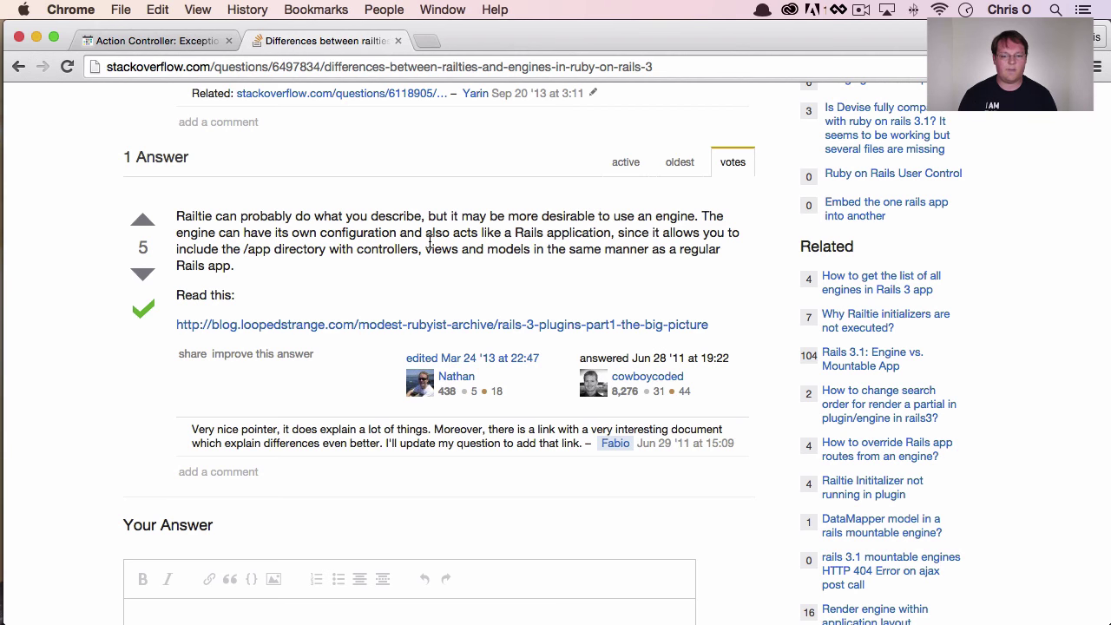
type("gorails.com/episodes?page=2")
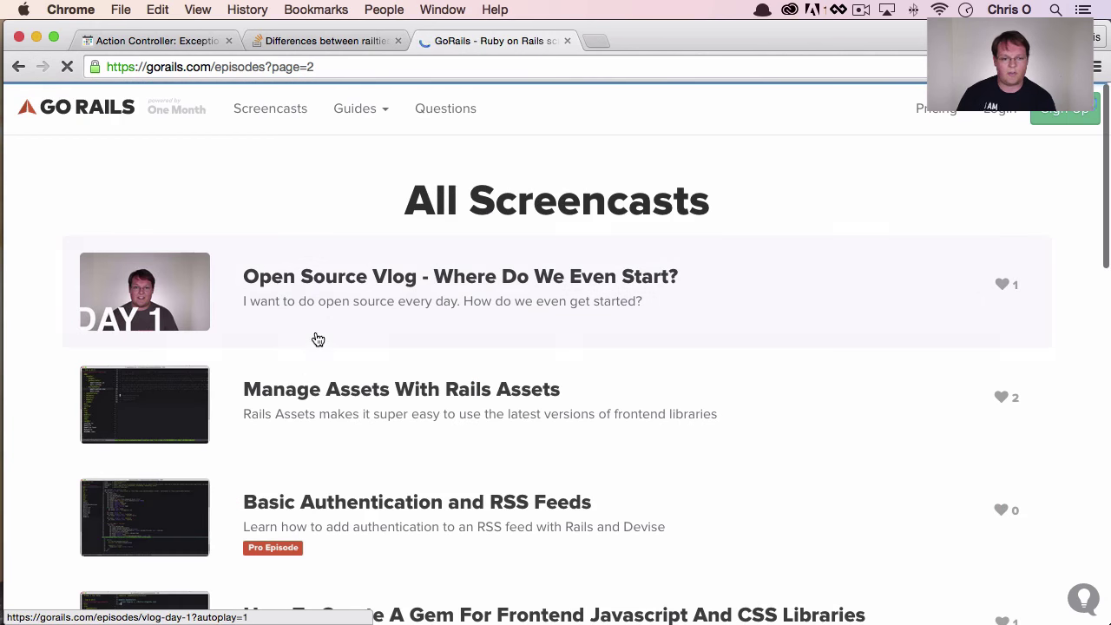
Step: Follow GoRails episode 59's source to GitHub and view lib/sweetalert.rb's Engine class
scroll("down", 3)
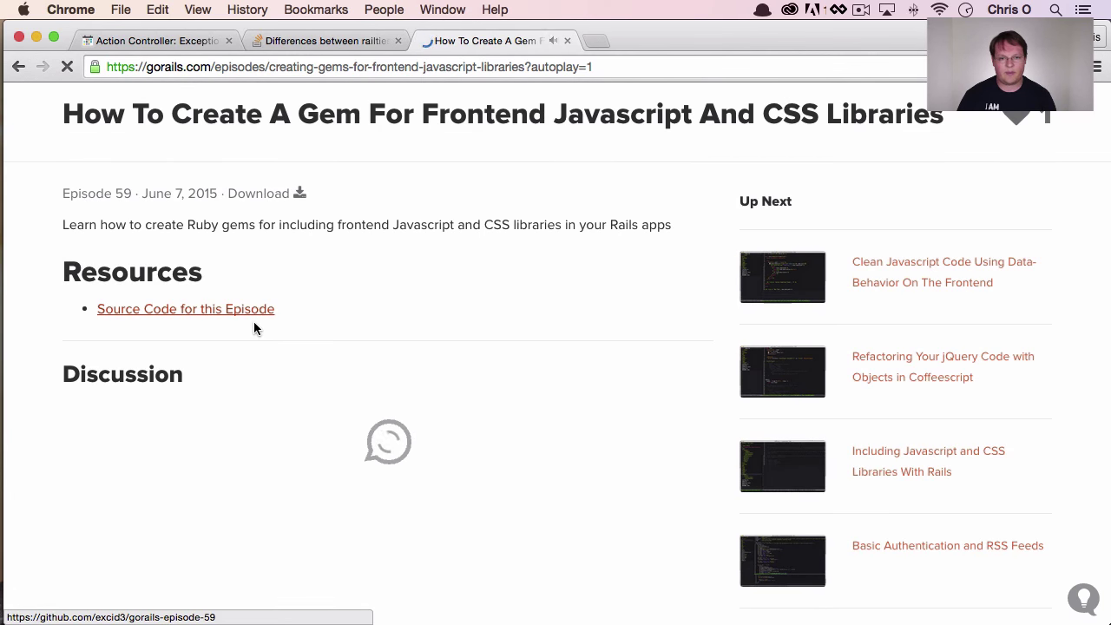
left_click(185, 308)
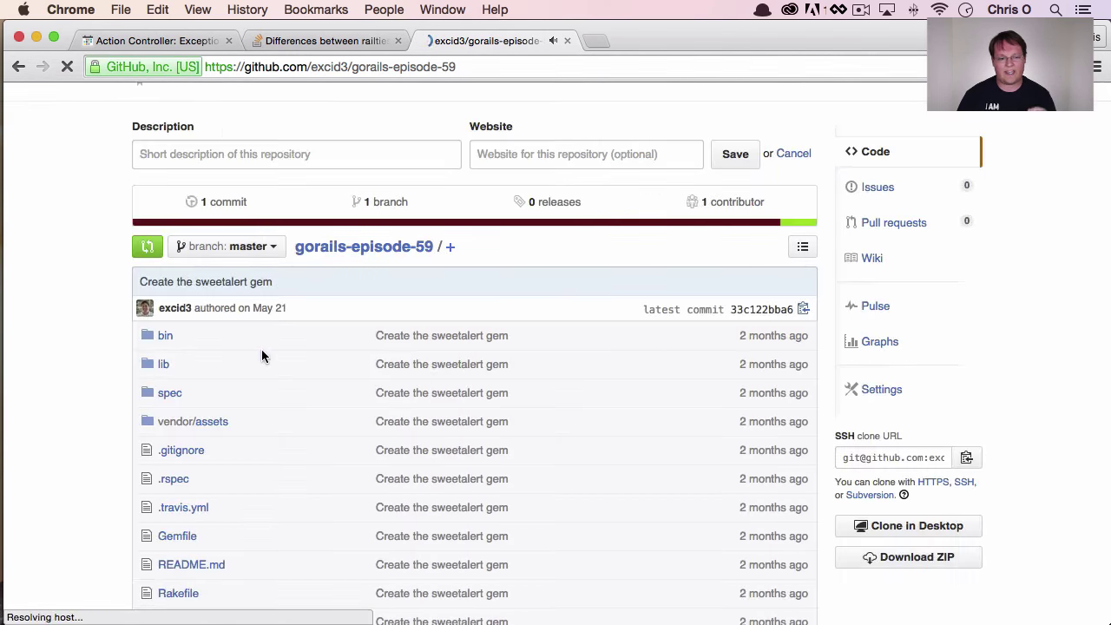
left_click(162, 364)
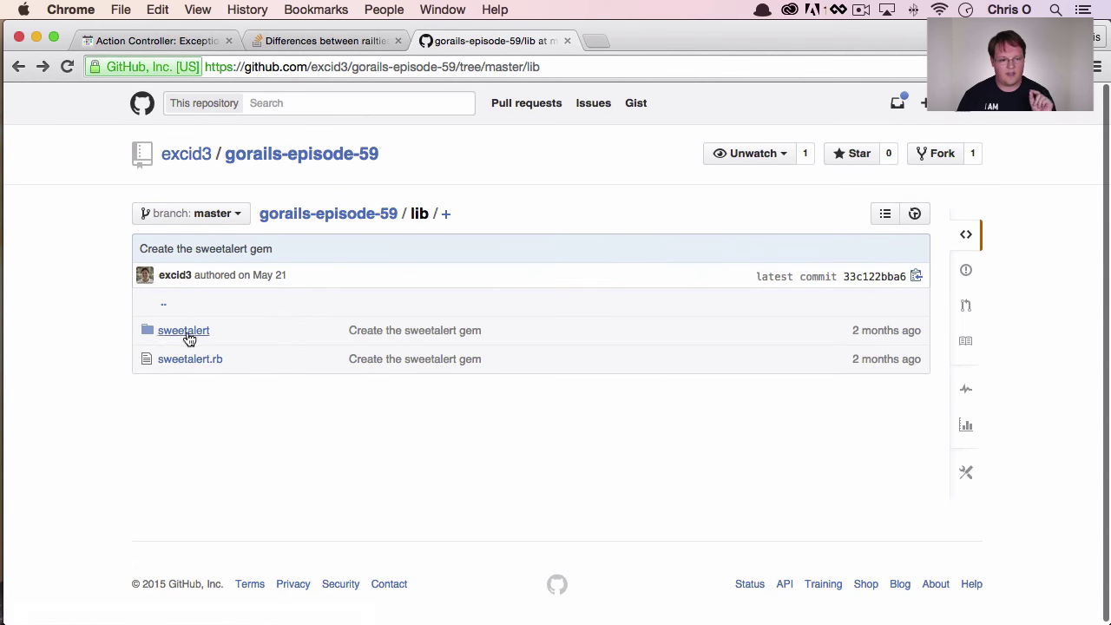
left_click(187, 360)
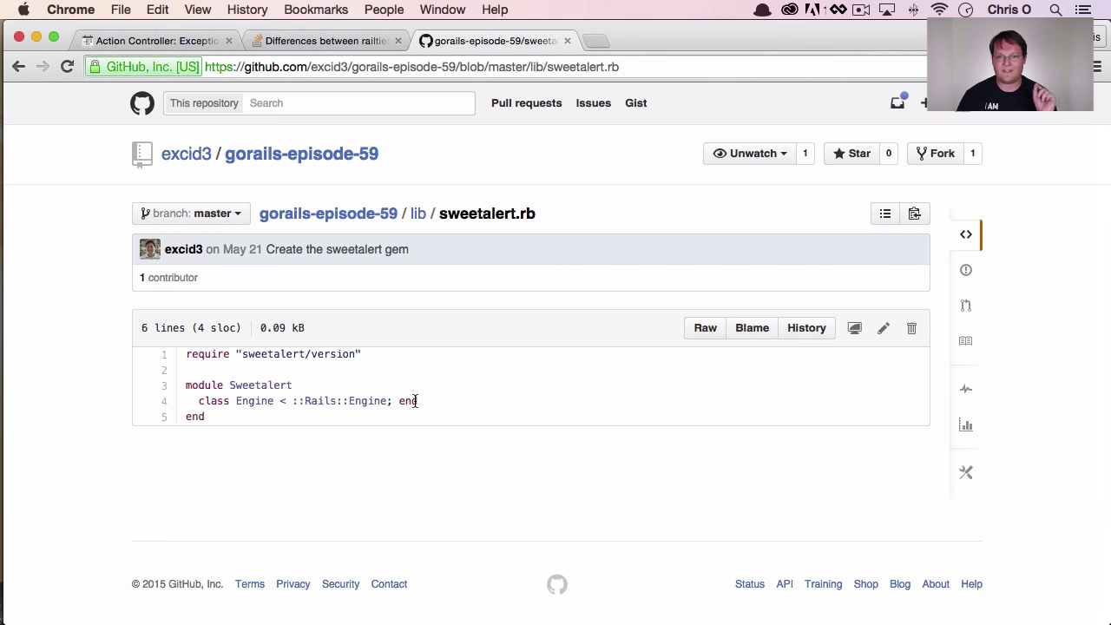
mouse_move(412, 395)
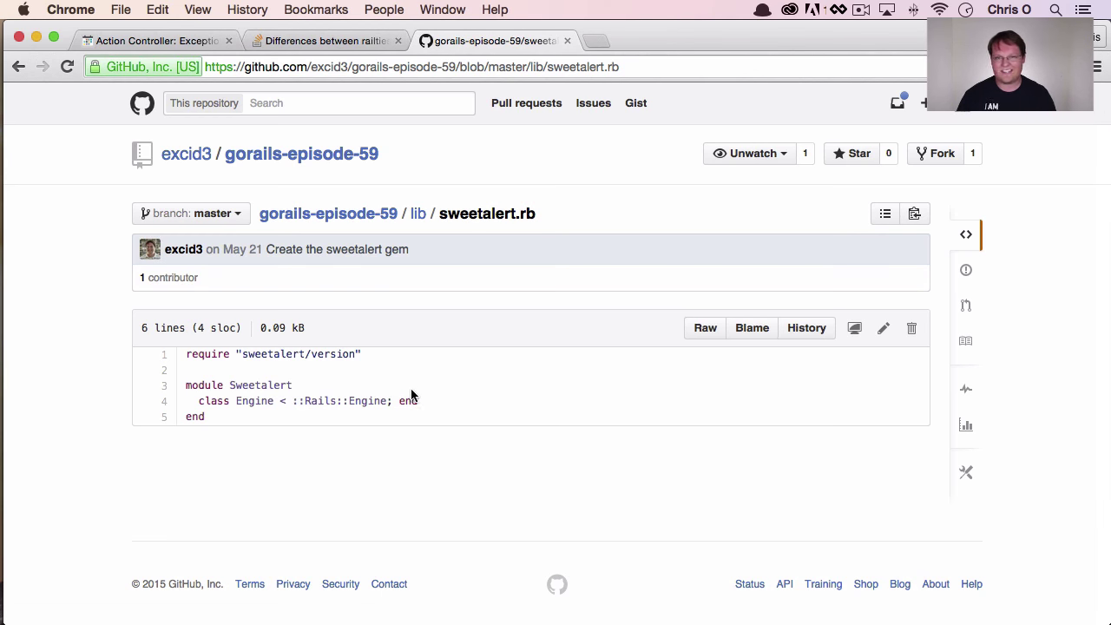
left_click_drag(238, 401, 416, 402)
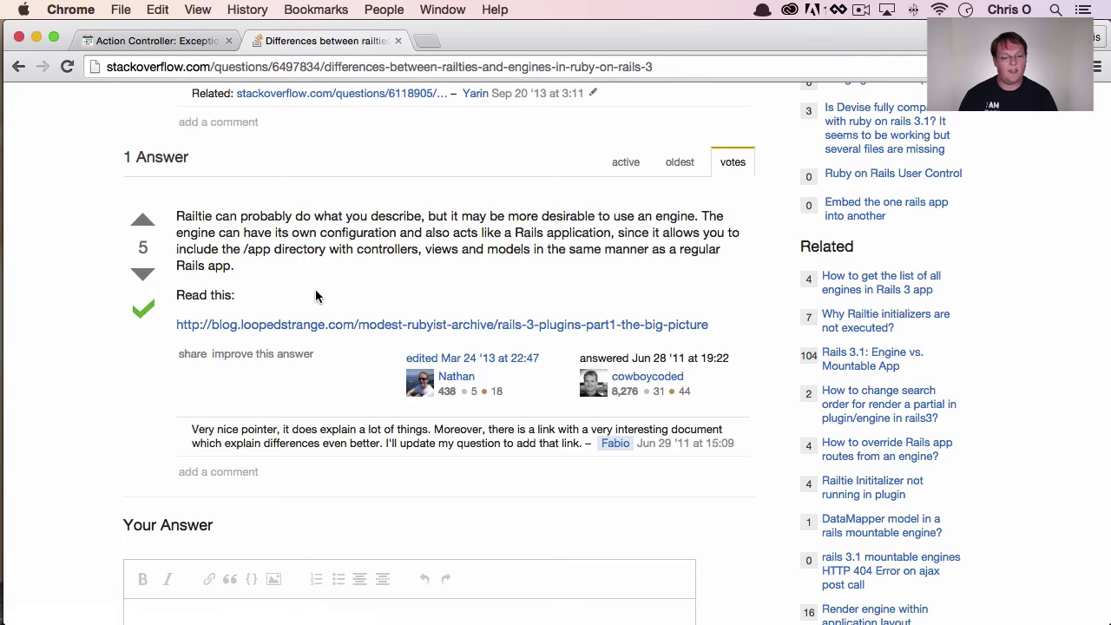
Step: Add an empty `class Engine < Rails::Engine` block after the Railtie in railtie.rb
left_click(156, 41)
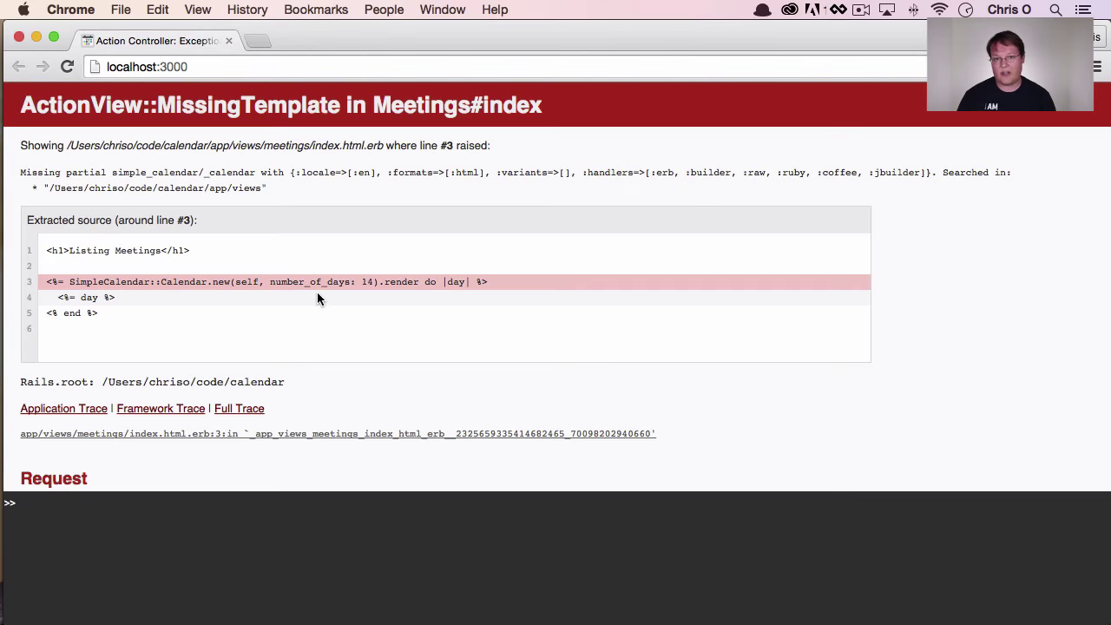
key("Cmd+Tab")
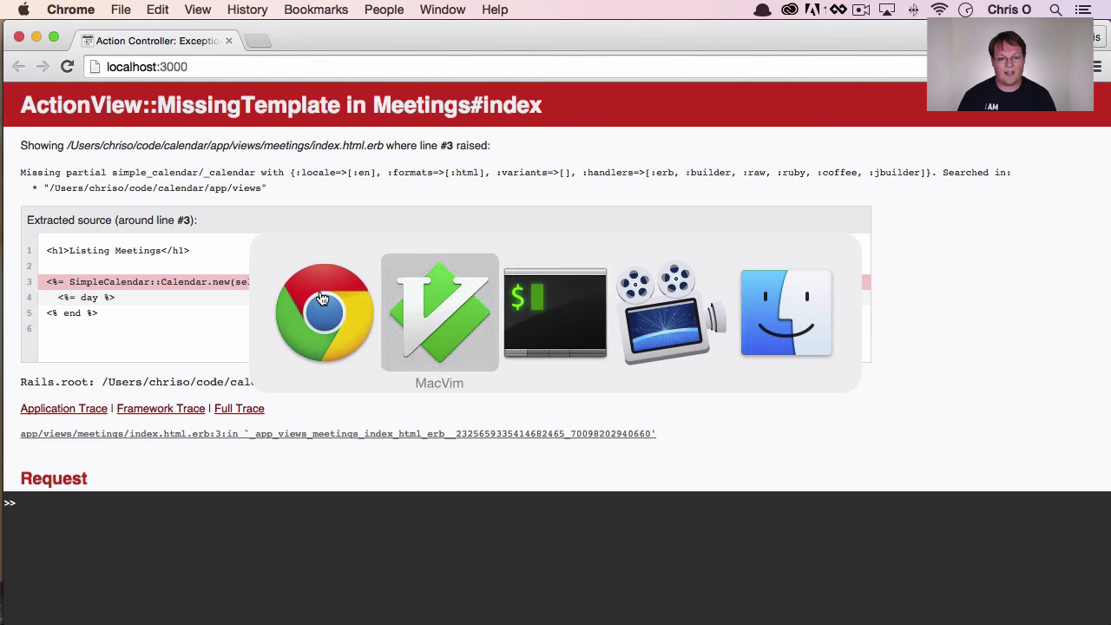
left_click(439, 313)
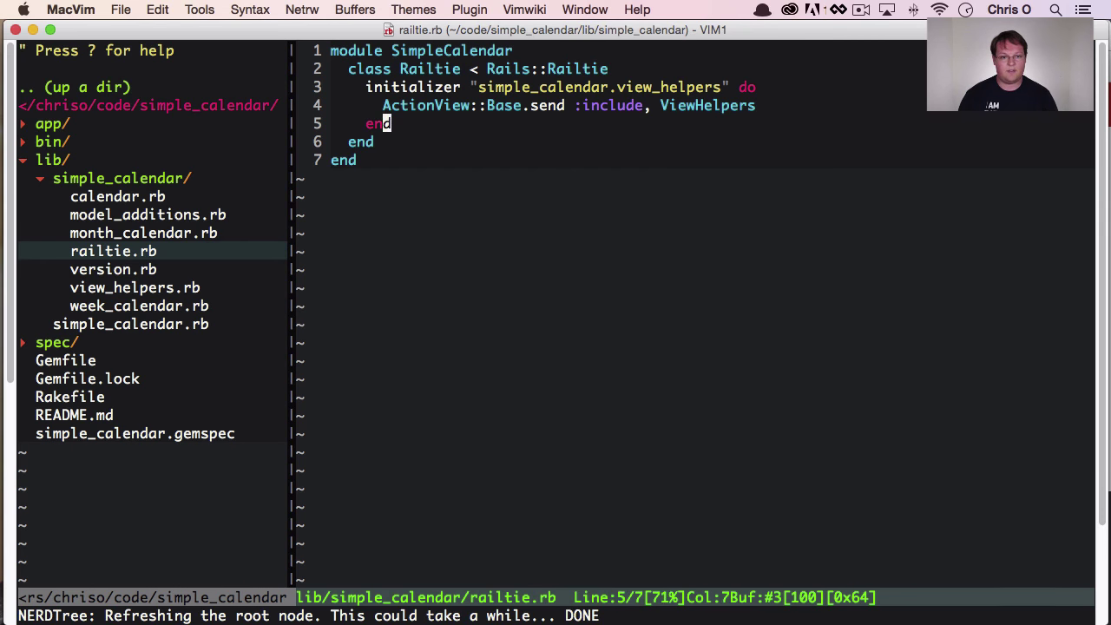
type("c")
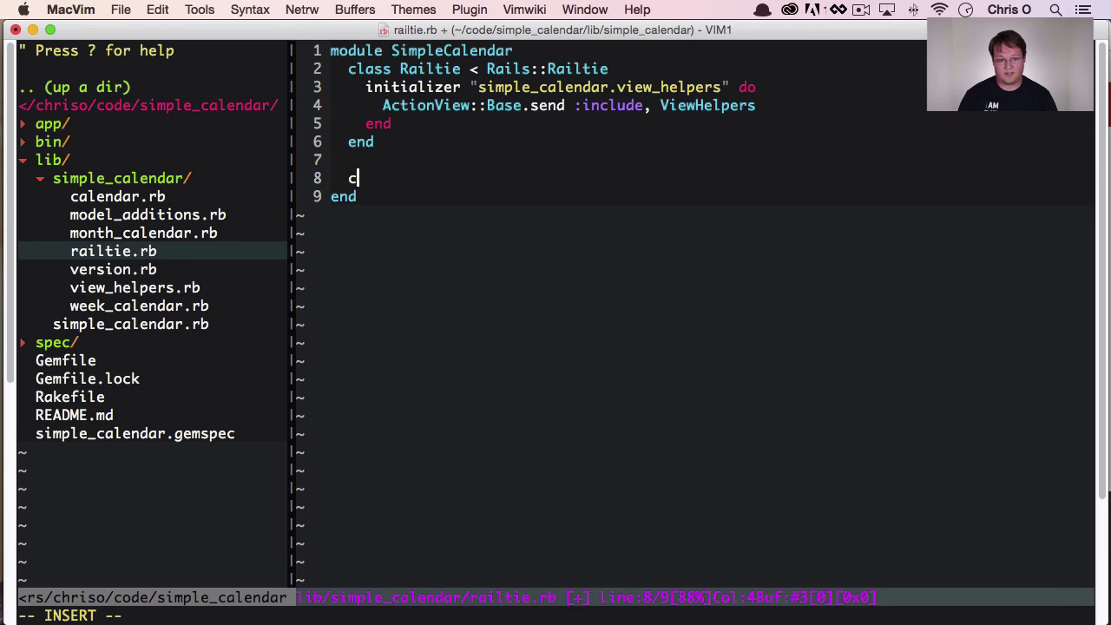
type("lass Engine")
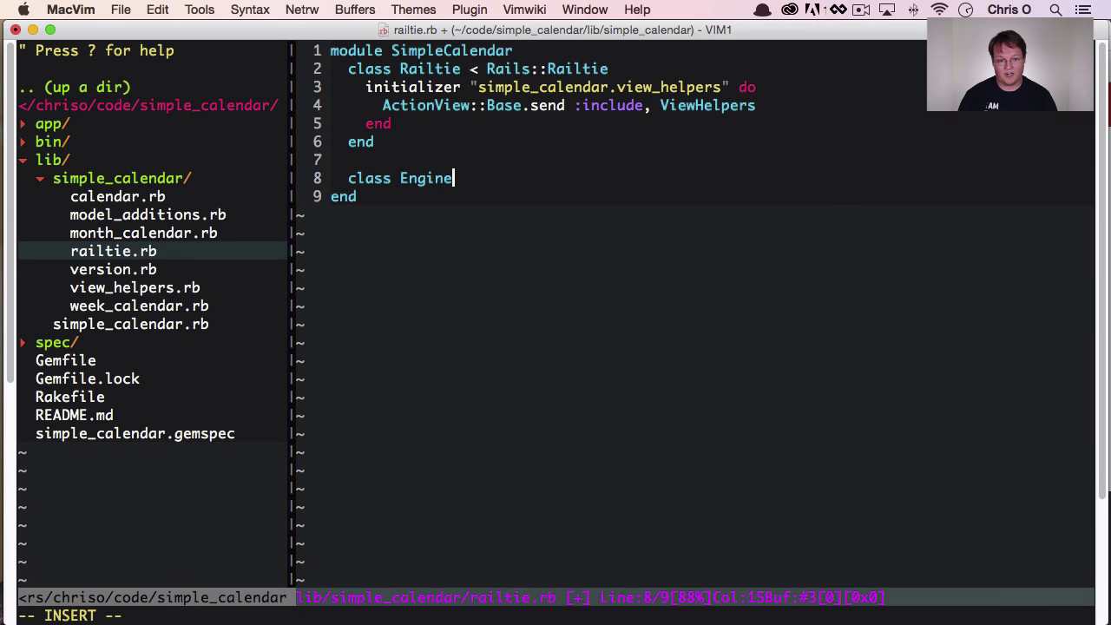
type("< Rails::Ene")
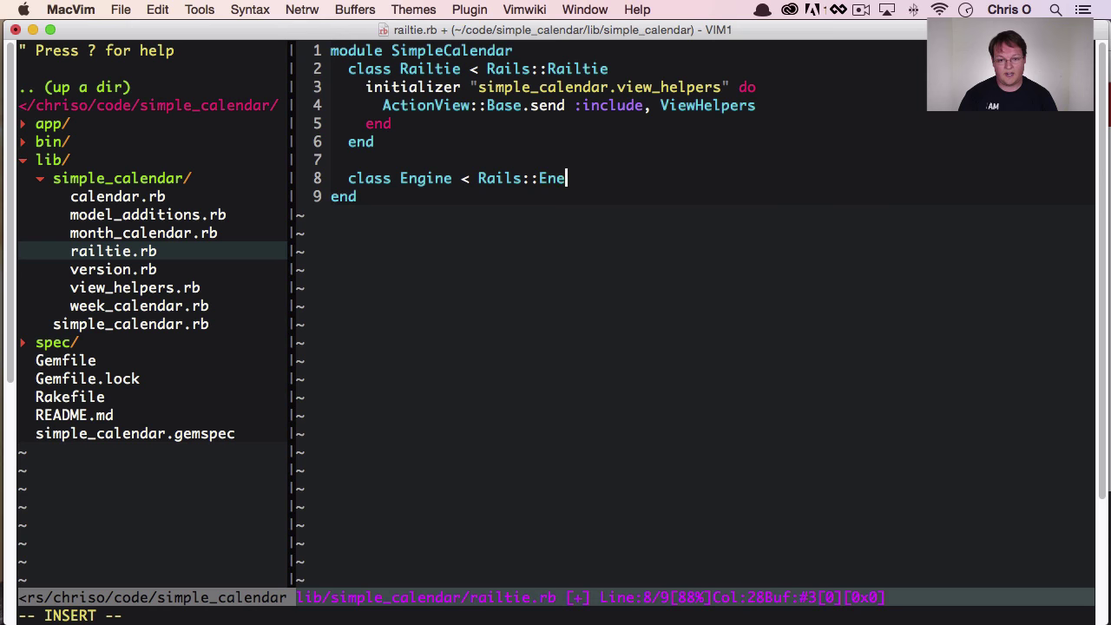
type("ngine")
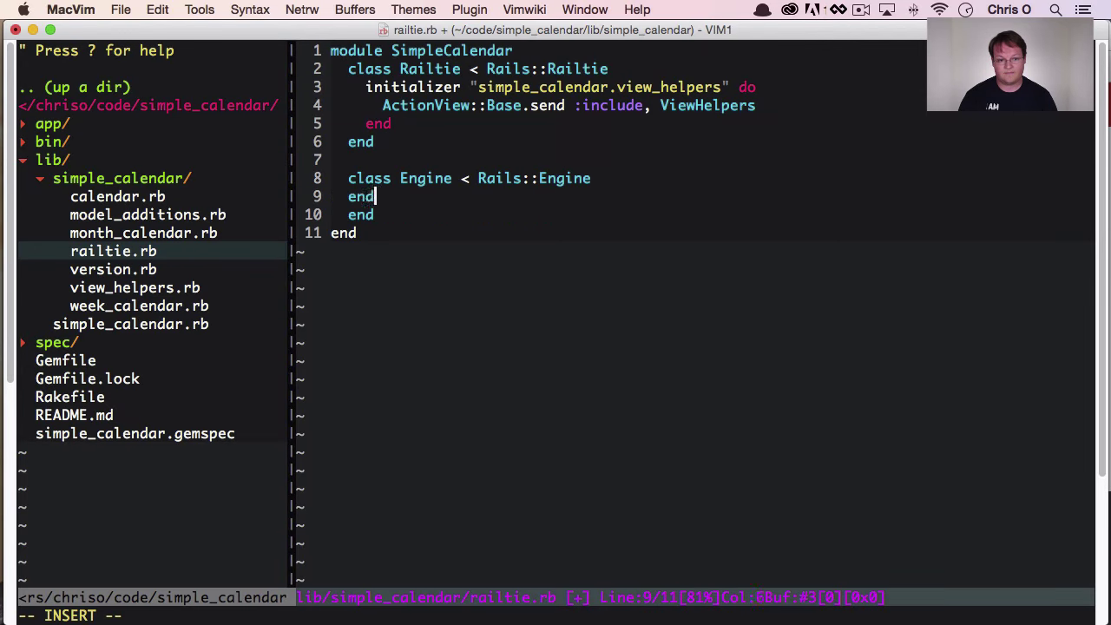
key("Escape")
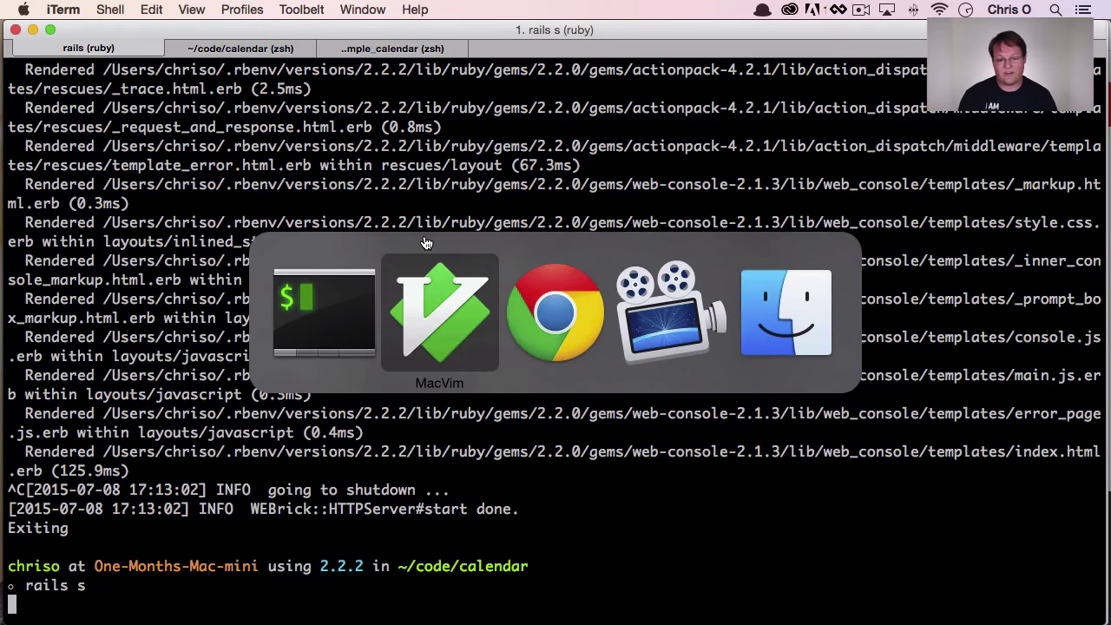
Step: Reload localhost:3000 in Chrome to show Listing Meetings with both calendars and the list
left_click(555, 313)
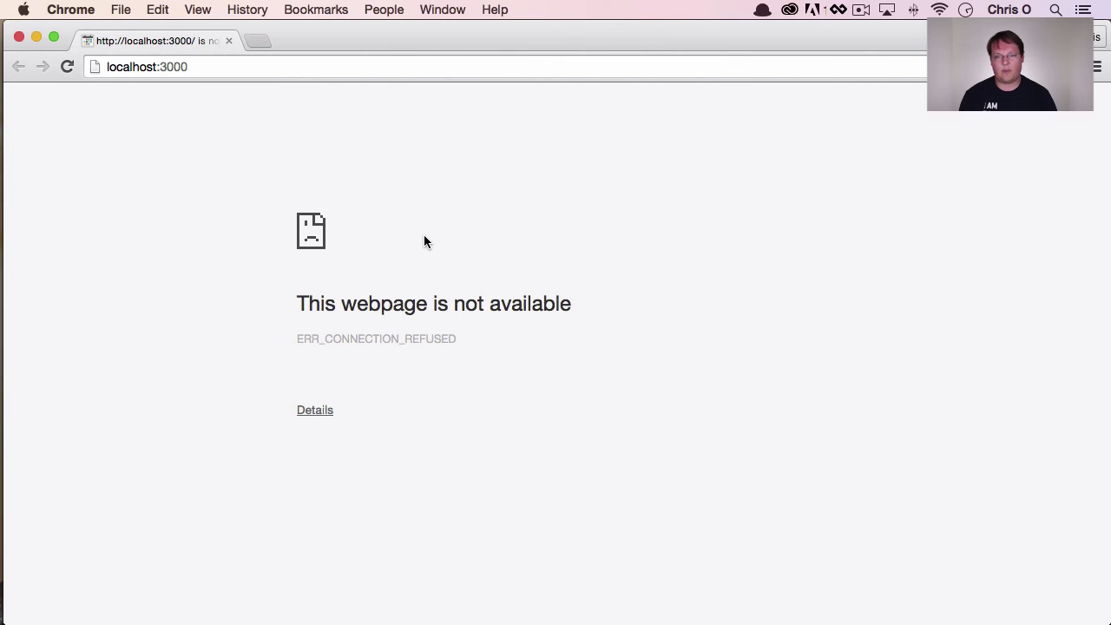
left_click(69, 67)
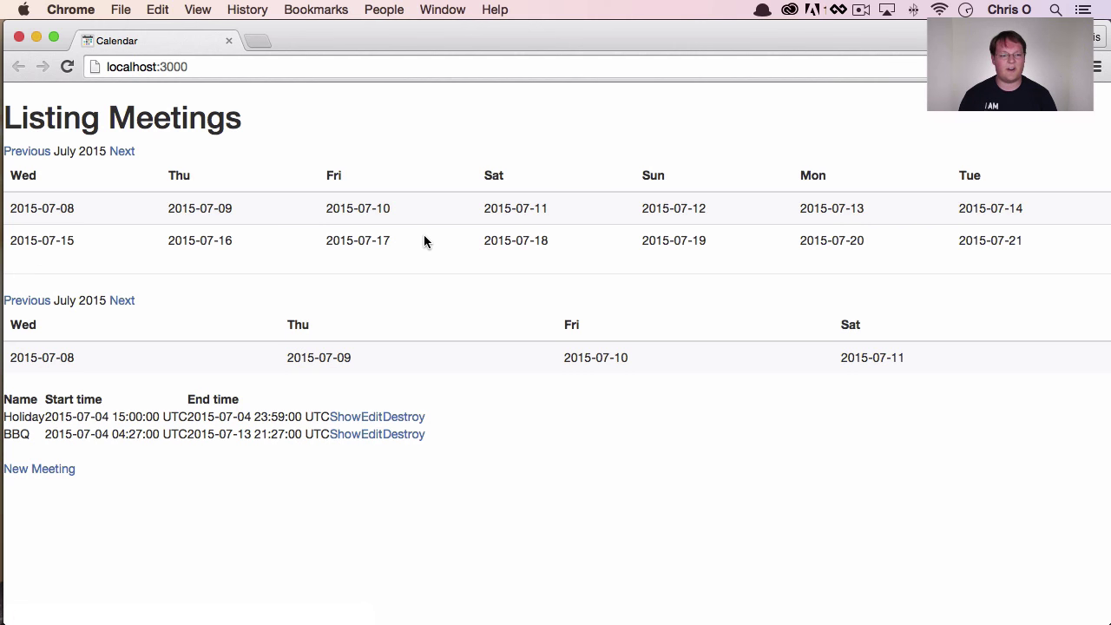
key("cmd+tab")
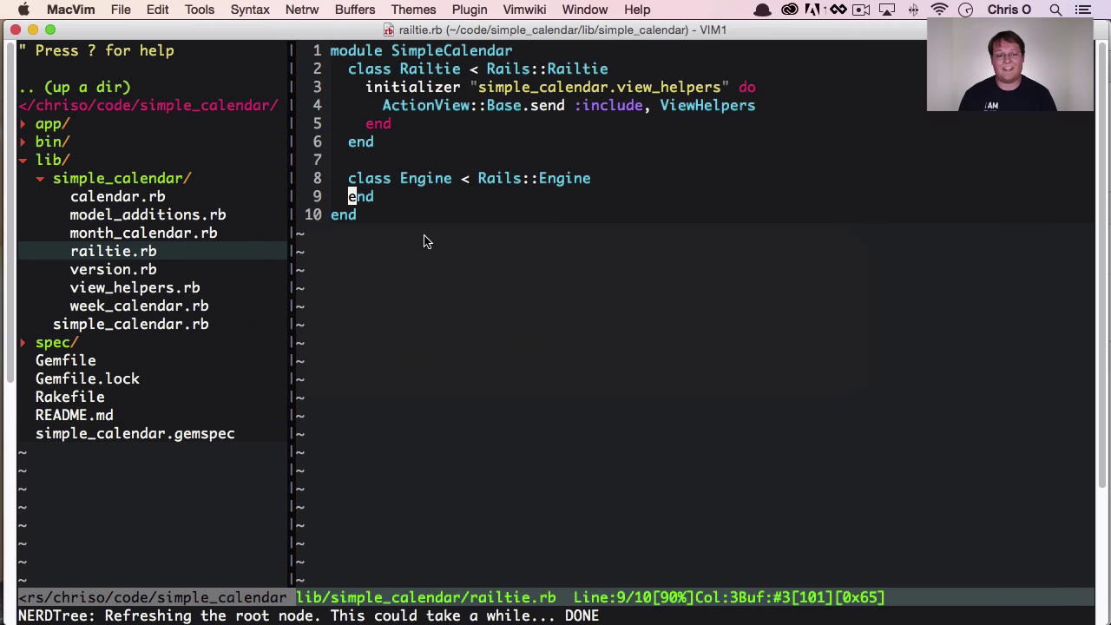
key("V")
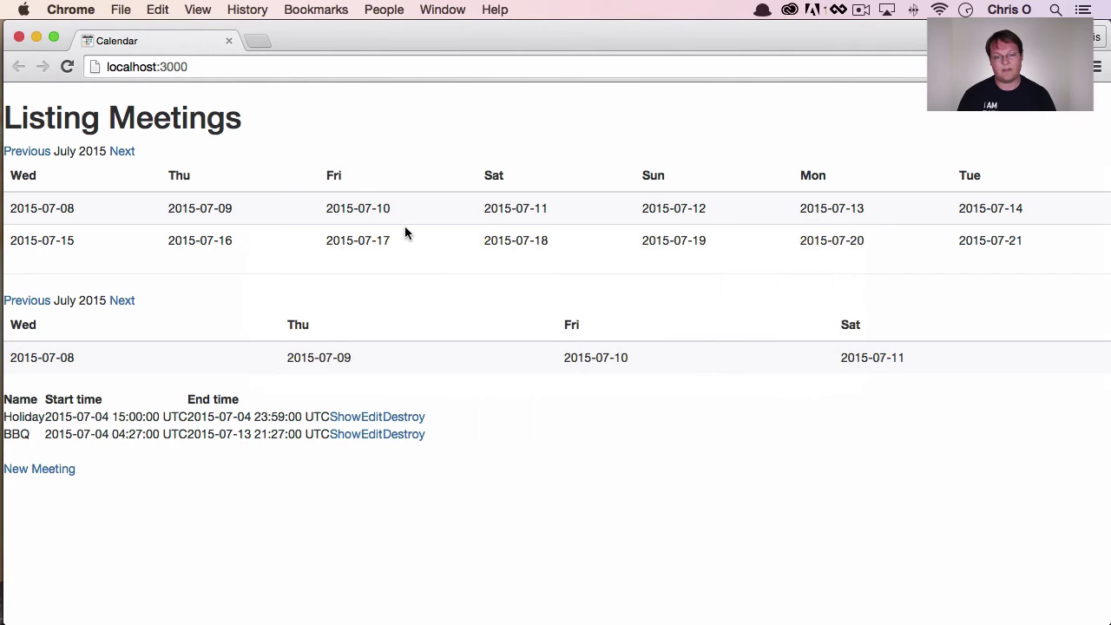
mouse_move(419, 261)
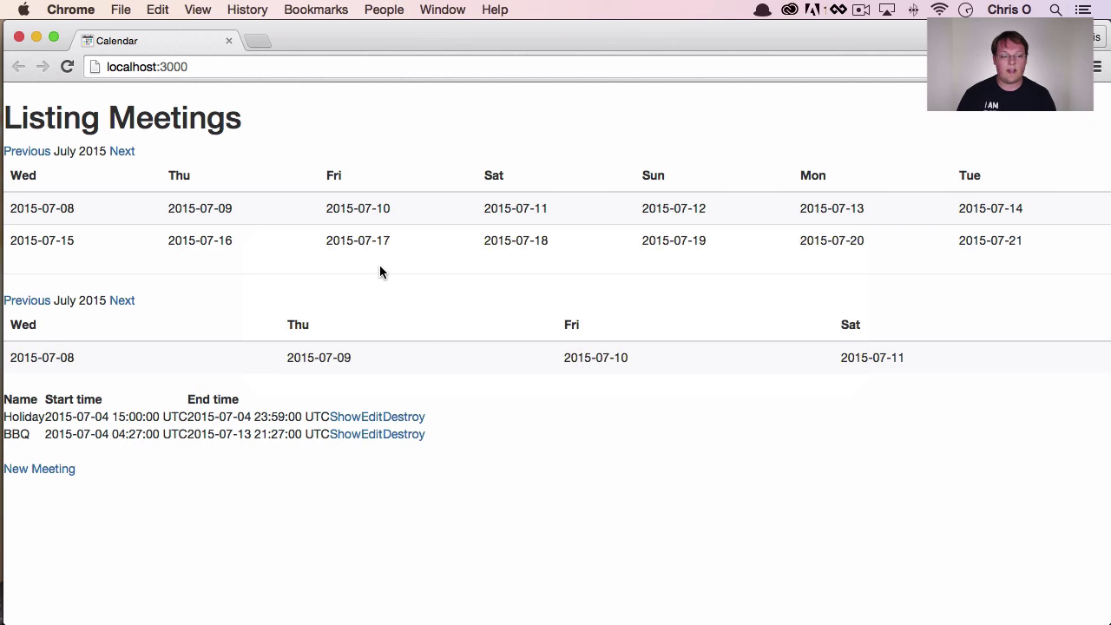
mouse_move(379, 264)
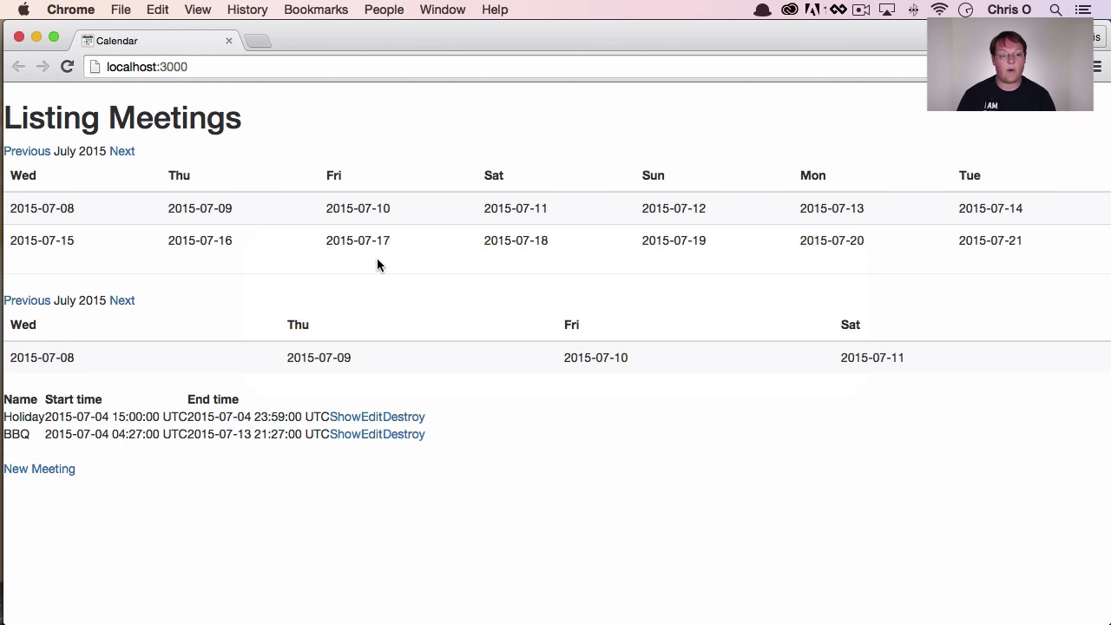
Step: Highlight the log's Rendered _calendar.html.erb path inside the simple_calendar gem's app/views
key("Cmd+Tab")
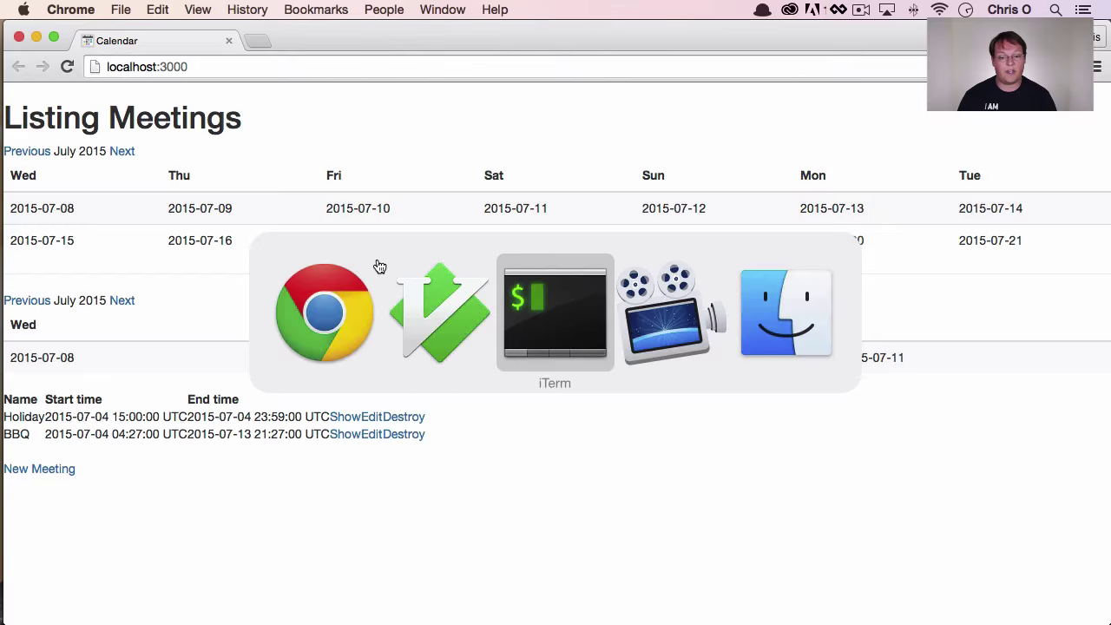
left_click(554, 313)
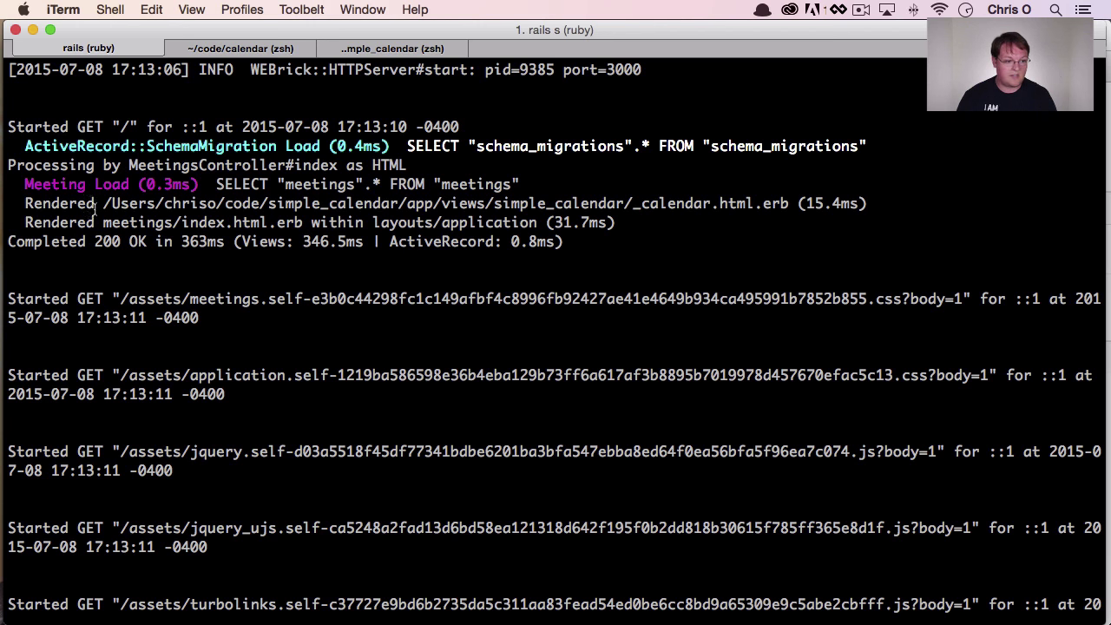
double_click(56, 202)
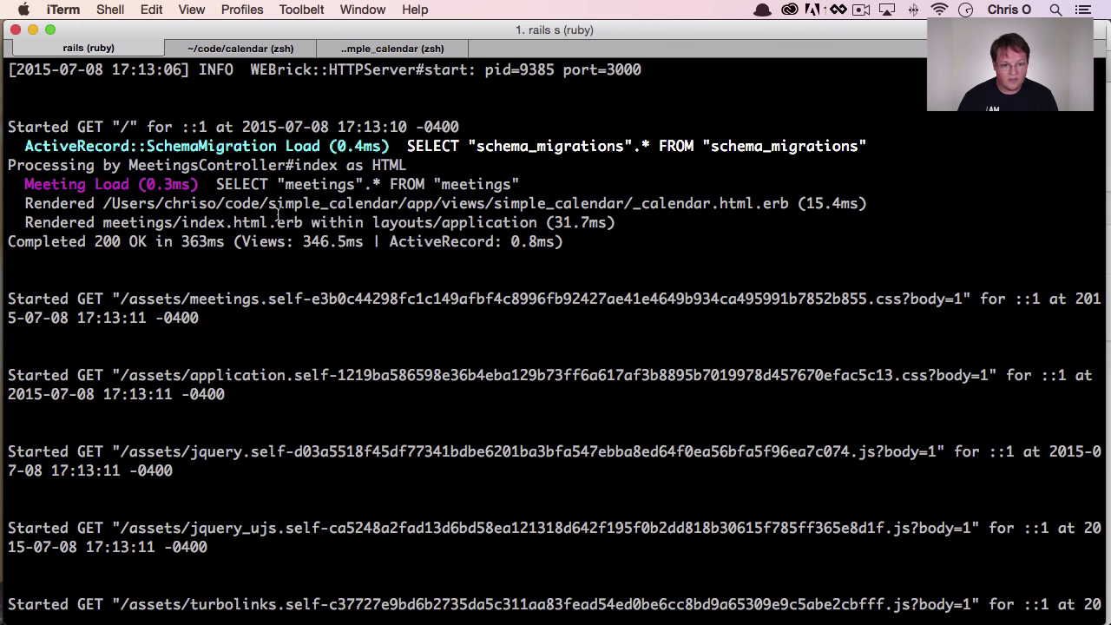
double_click(135, 223)
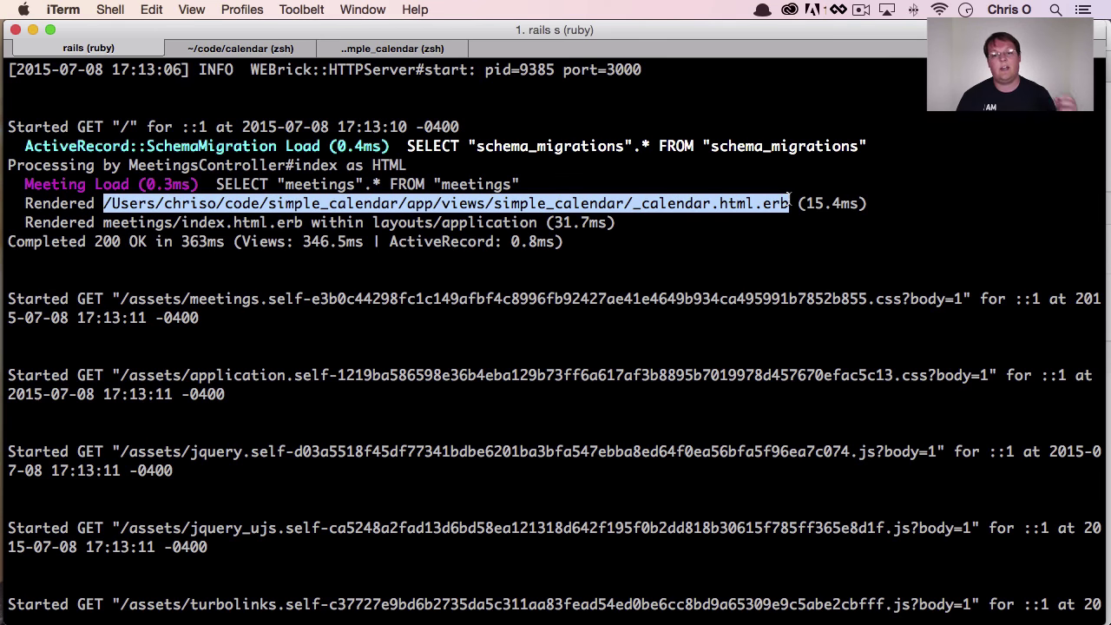
left_click(304, 203)
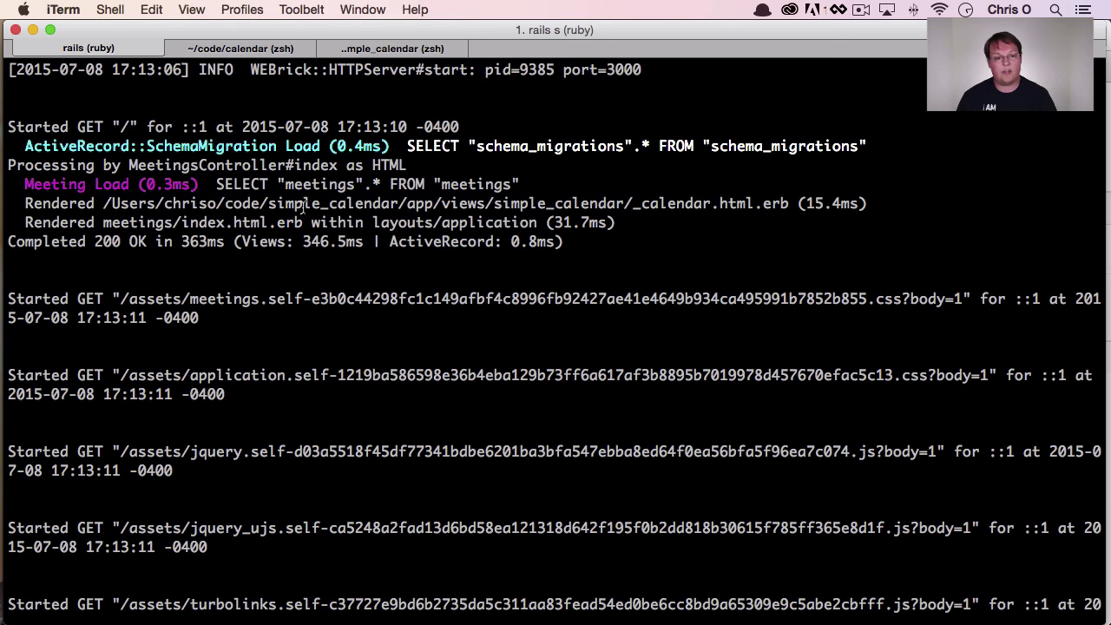
left_click_drag(326, 203, 788, 203)
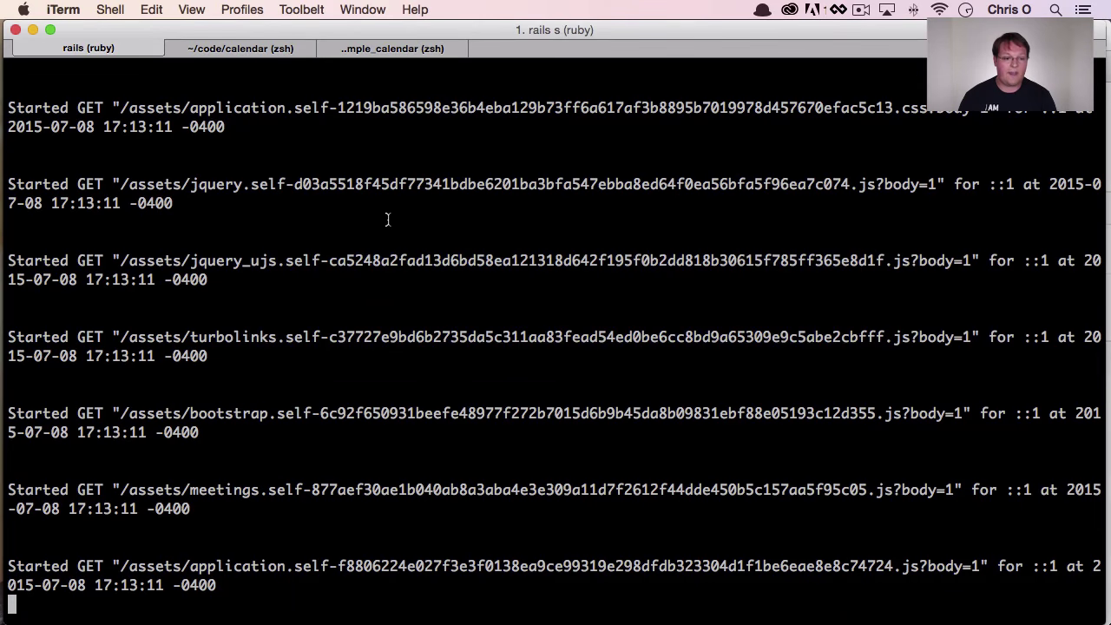
Step: In ~/code/calendar, create the app/views/simple_calendar folder with mkdir
left_click(239, 48)
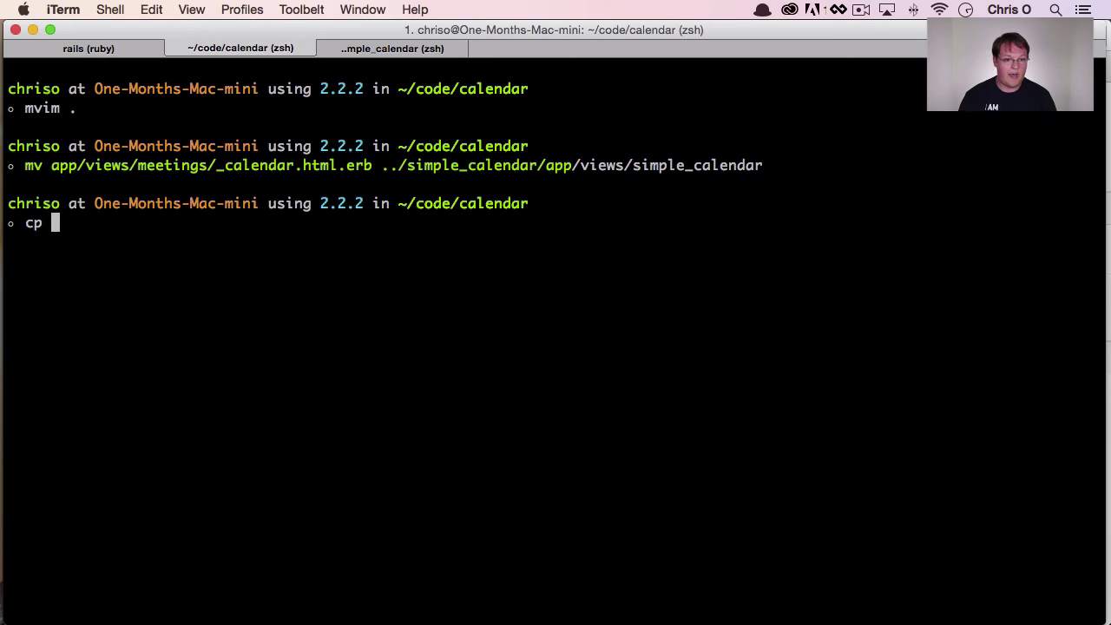
type("../simple_calendar/")
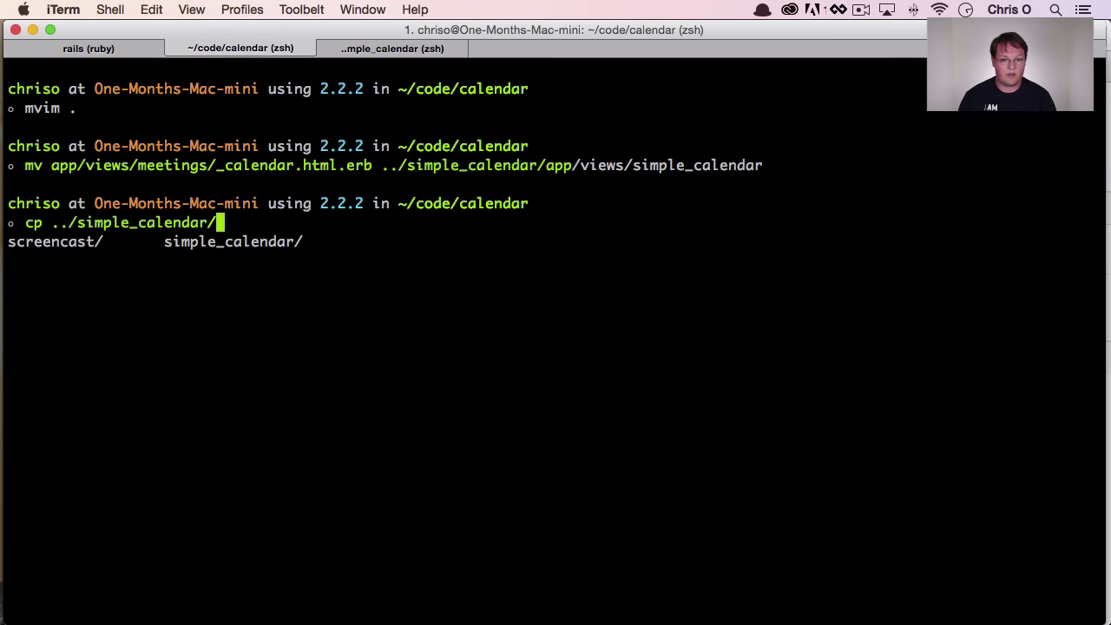
type("app/views/si")
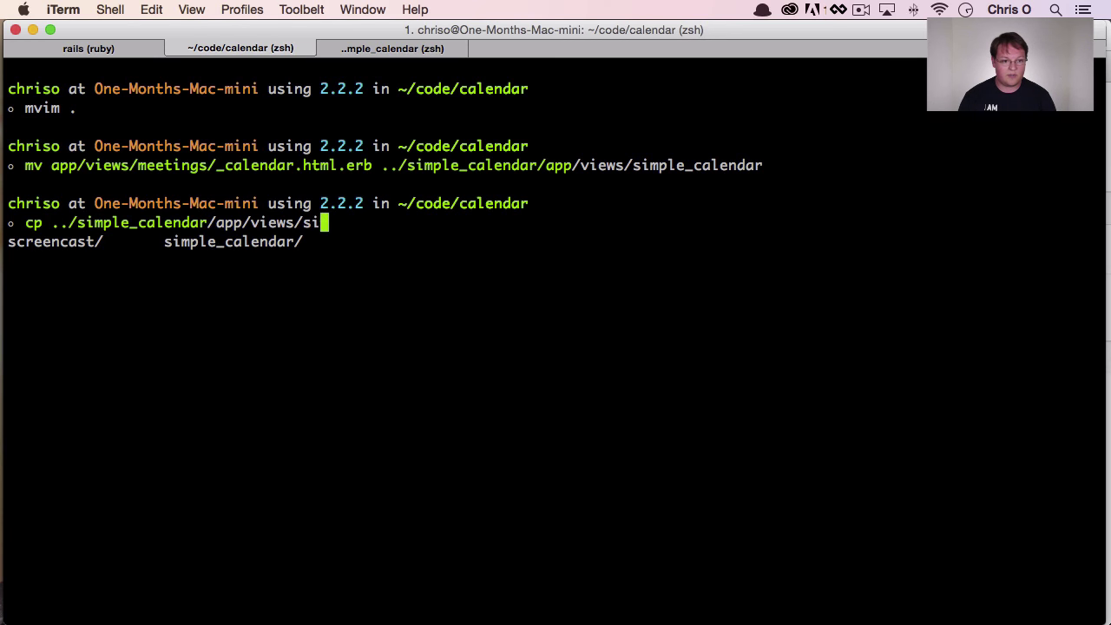
type("mple_calendar/_calendar.html.erb")
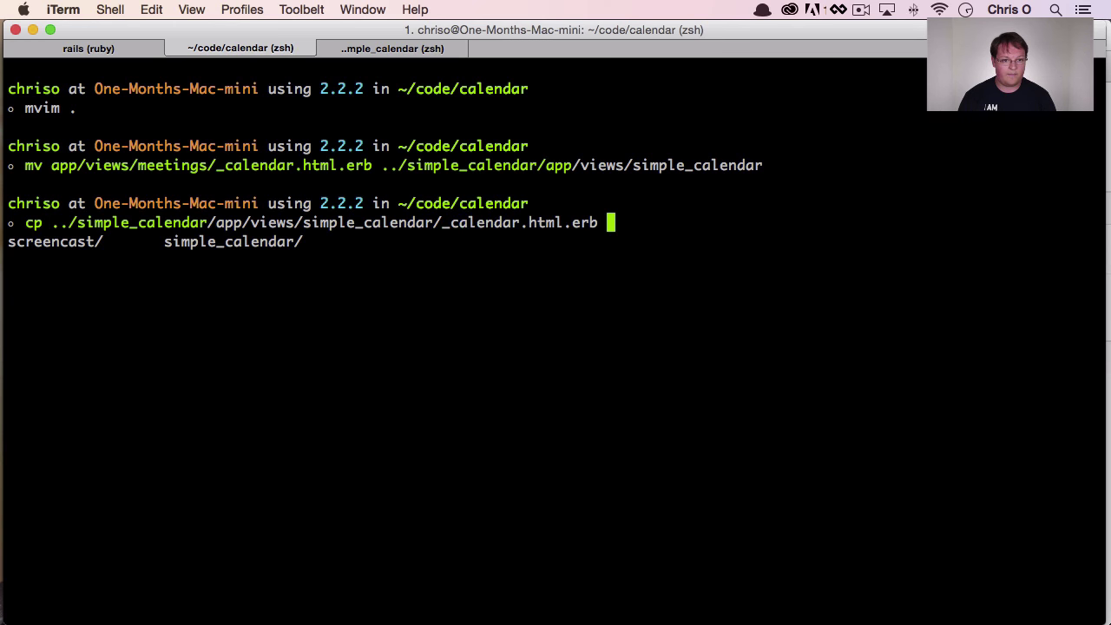
type("mkd")
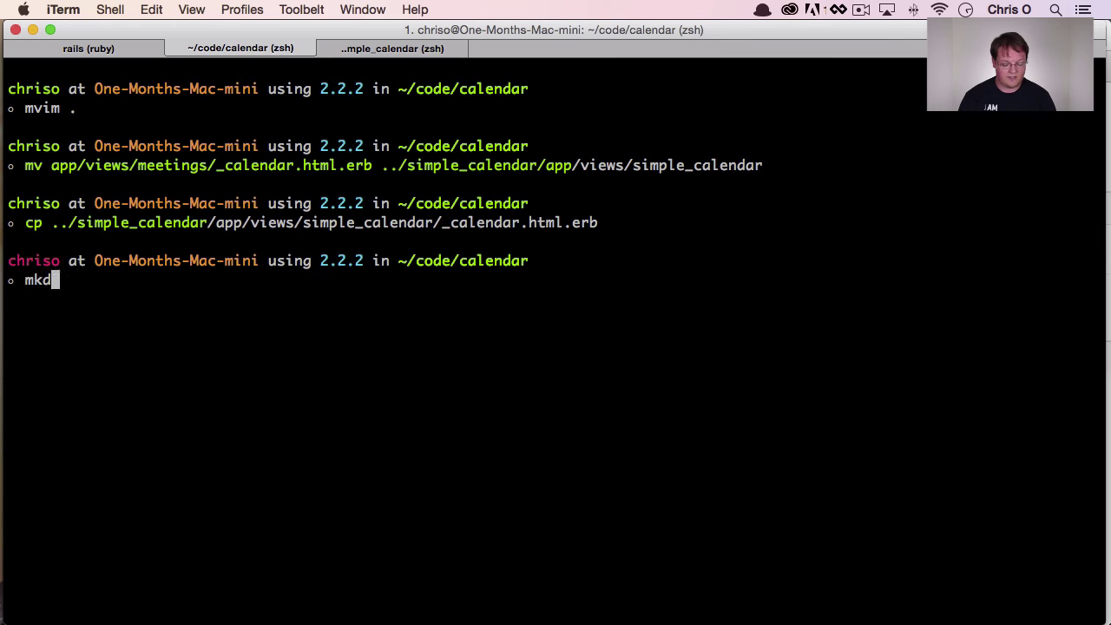
type("ir app/views/simple_calendar")
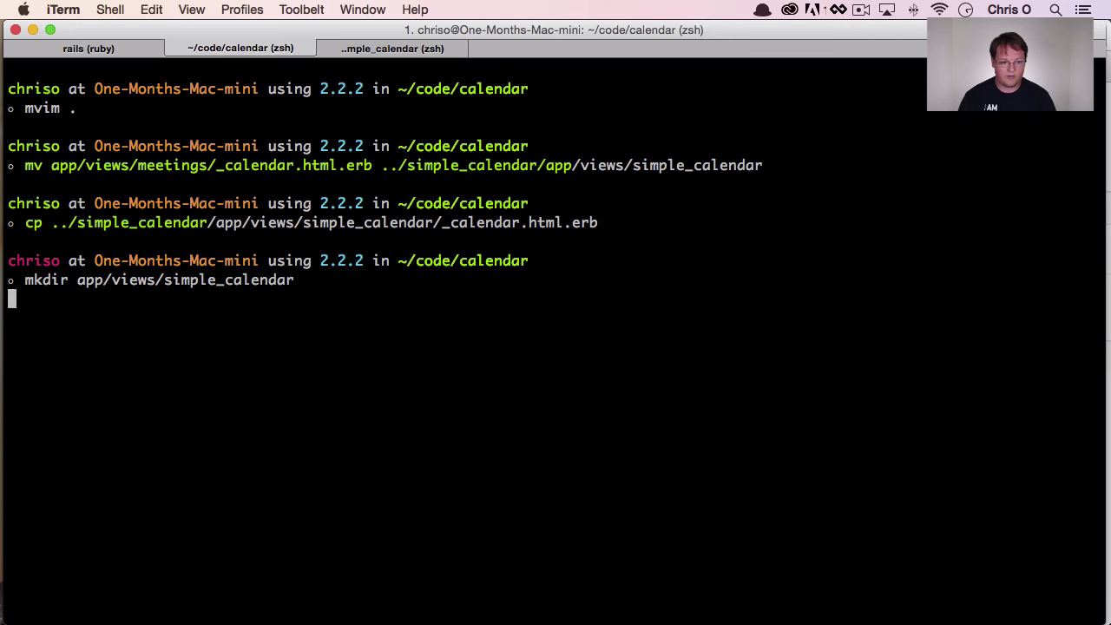
Step: Copy the gem's _calendar.html.erb into app/views/simple_calendar
type("cp ..")
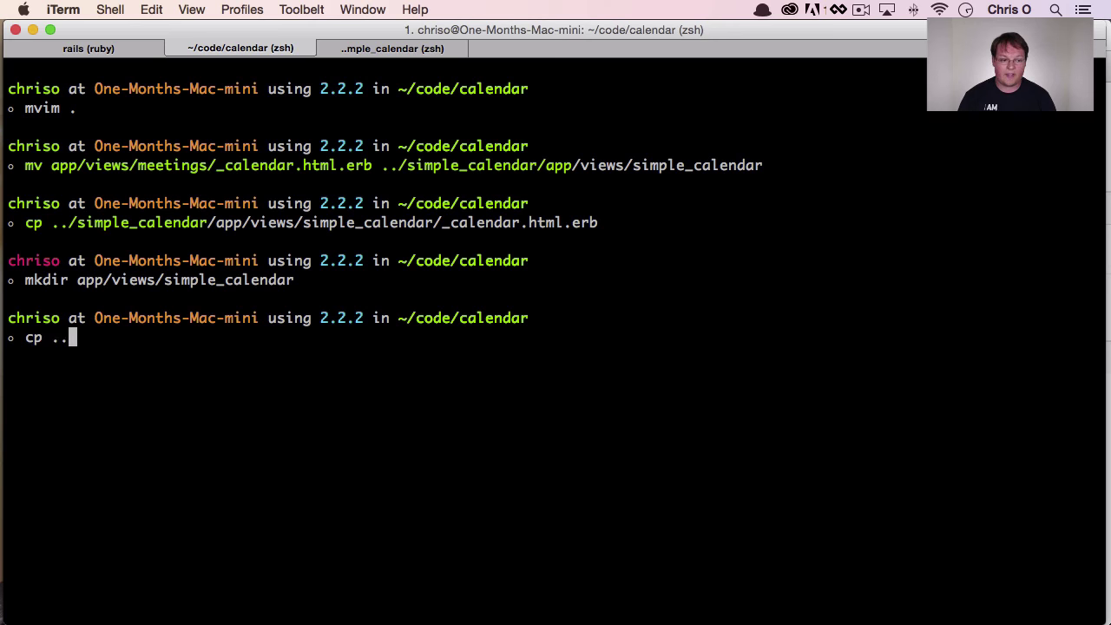
type("/simple_calendar/")
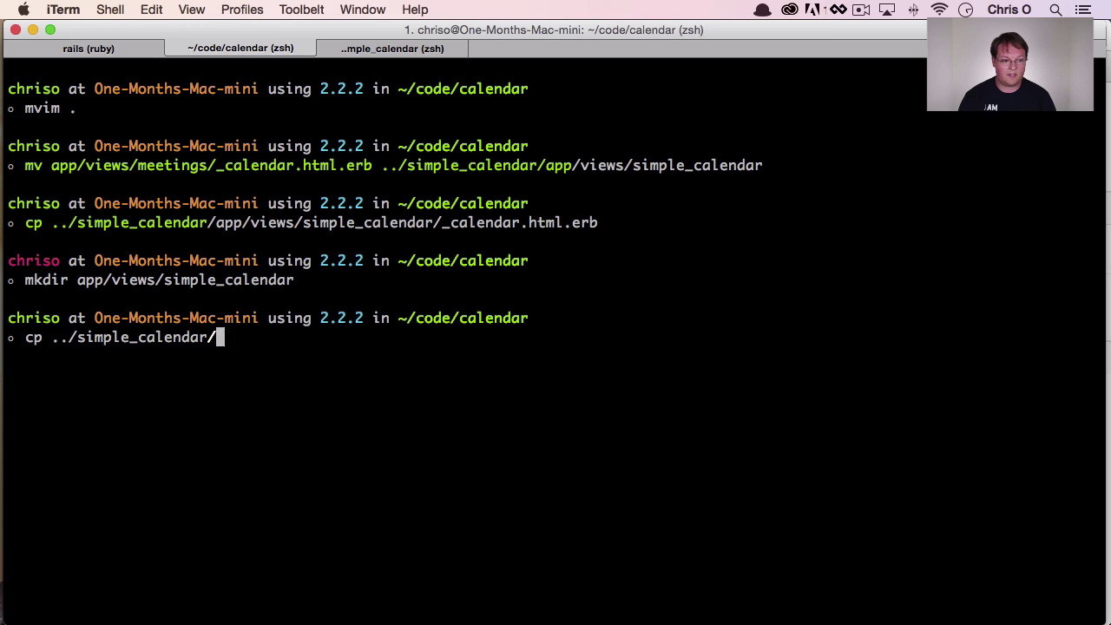
type("app/views/simple_calendar/")
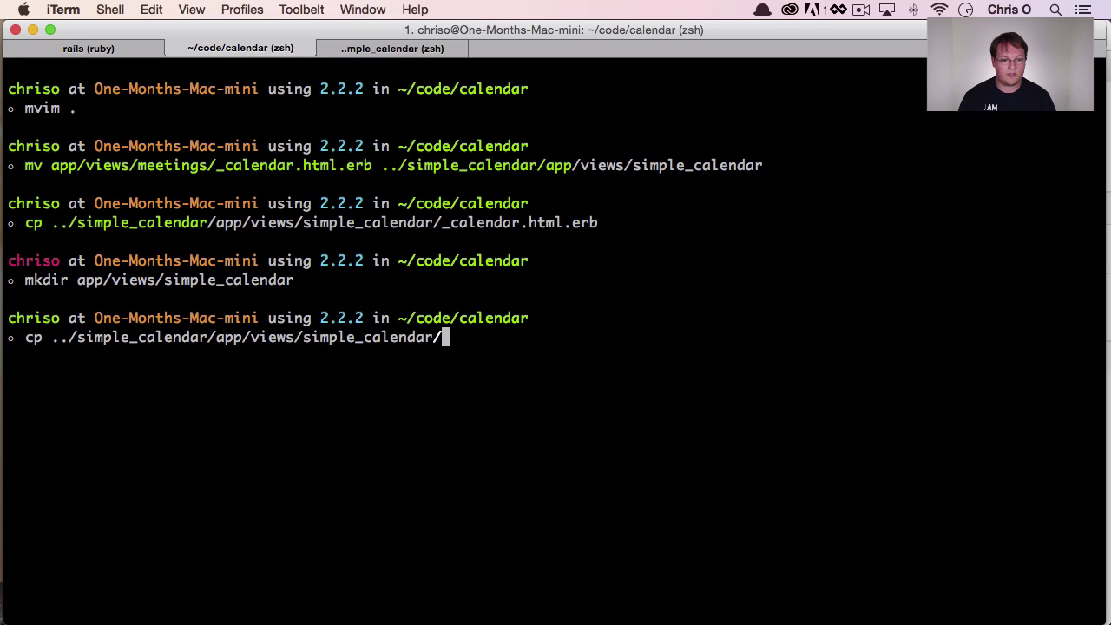
type("_calendar.html.erb")
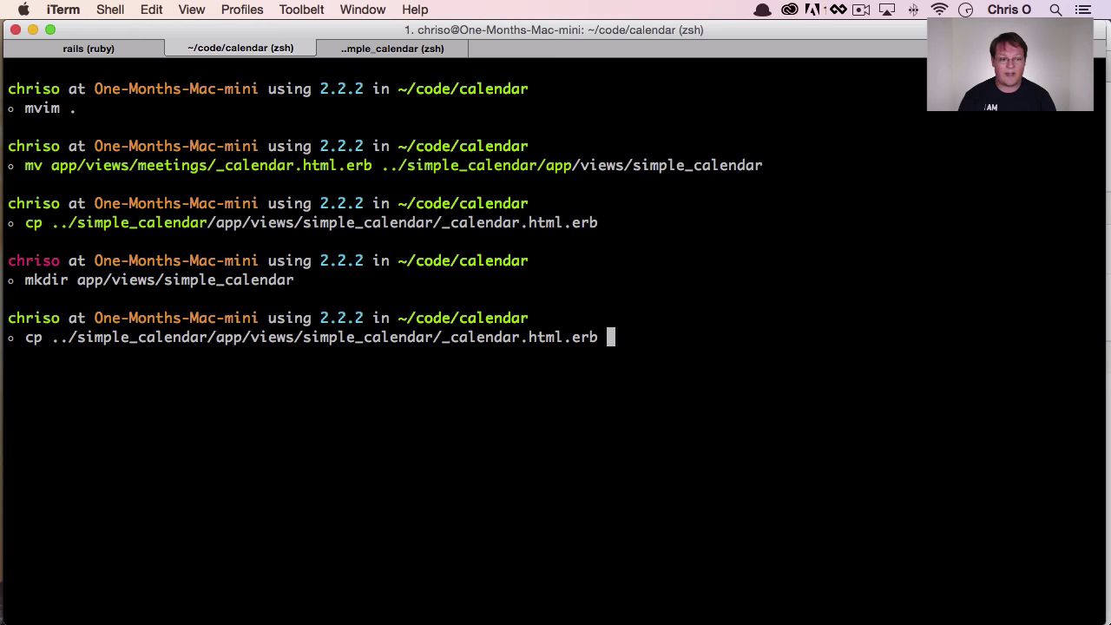
type("app/views/si")
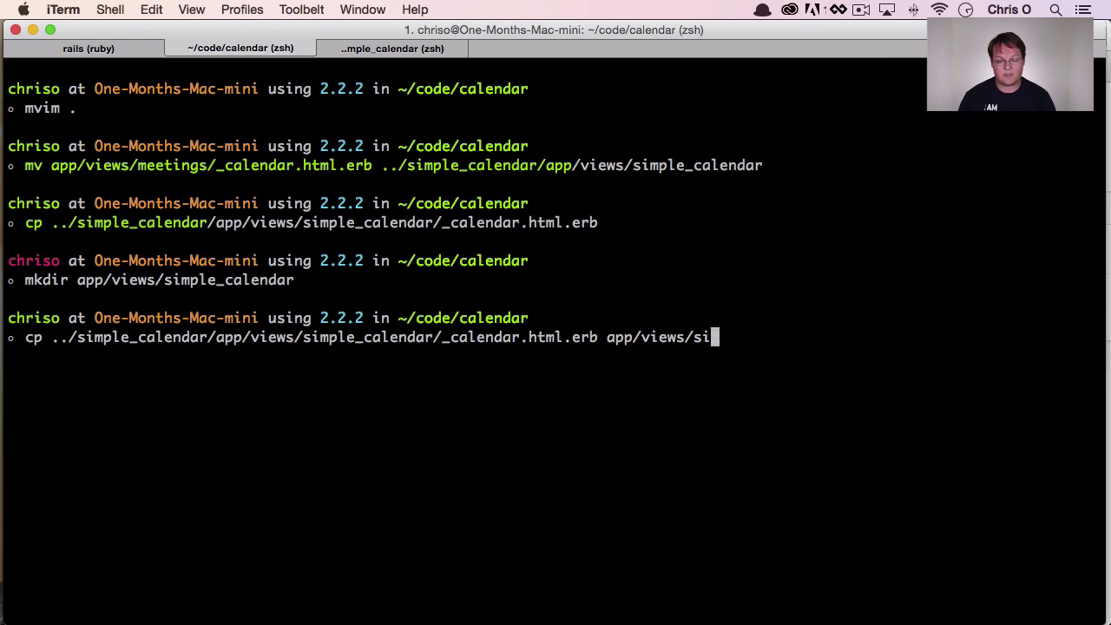
type("mple_calendar/_cal")
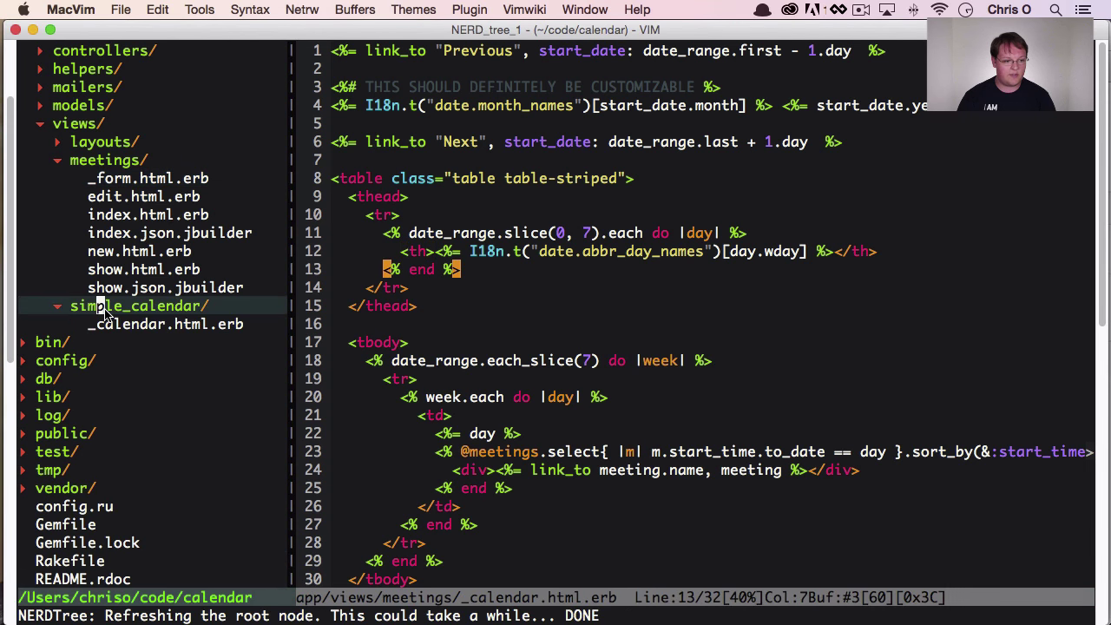
Step: Open the copied views/simple_calendar/_calendar.html.erb from NERDTree in MacVim
left_click(165, 324)
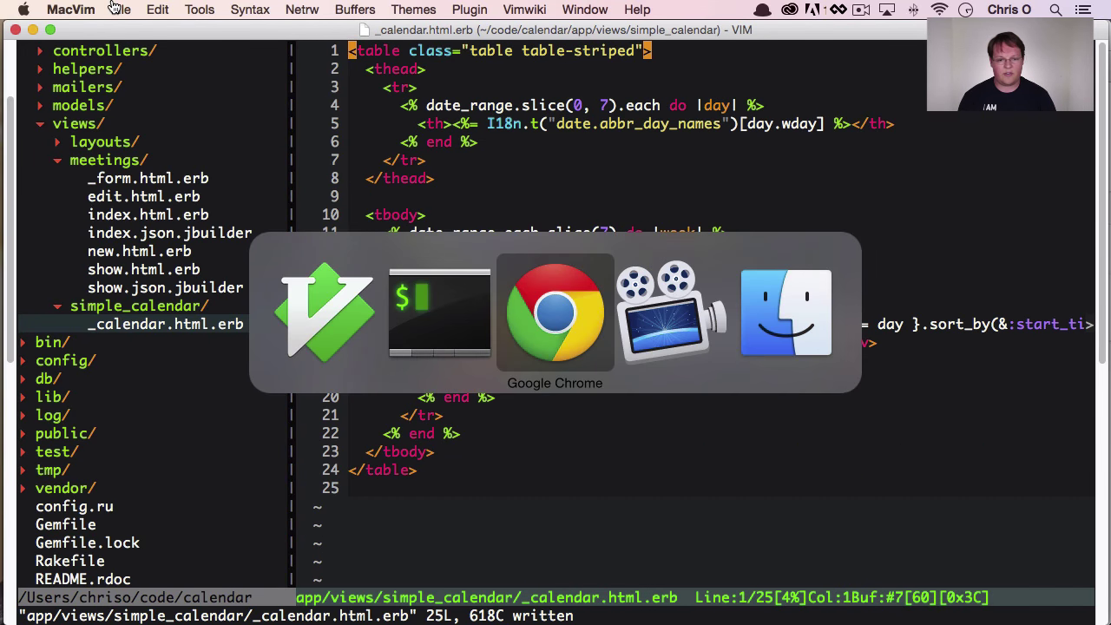
left_click(555, 313)
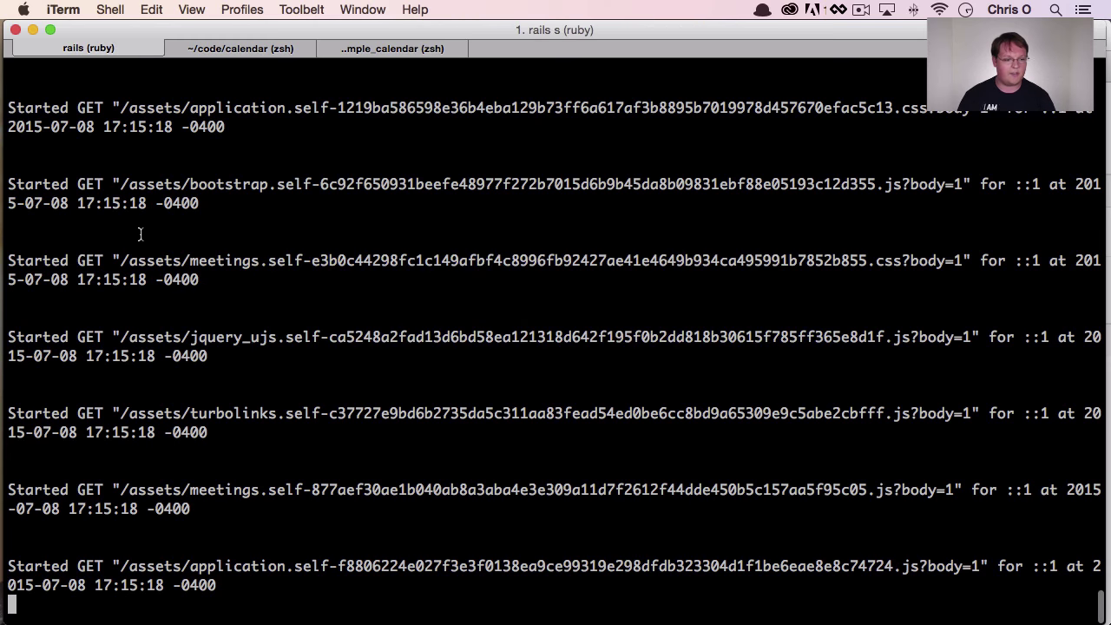
Step: Highlight the log line showing simple_calendar/_calendar.html.erb rendered from the app's own views
scroll("down", 3)
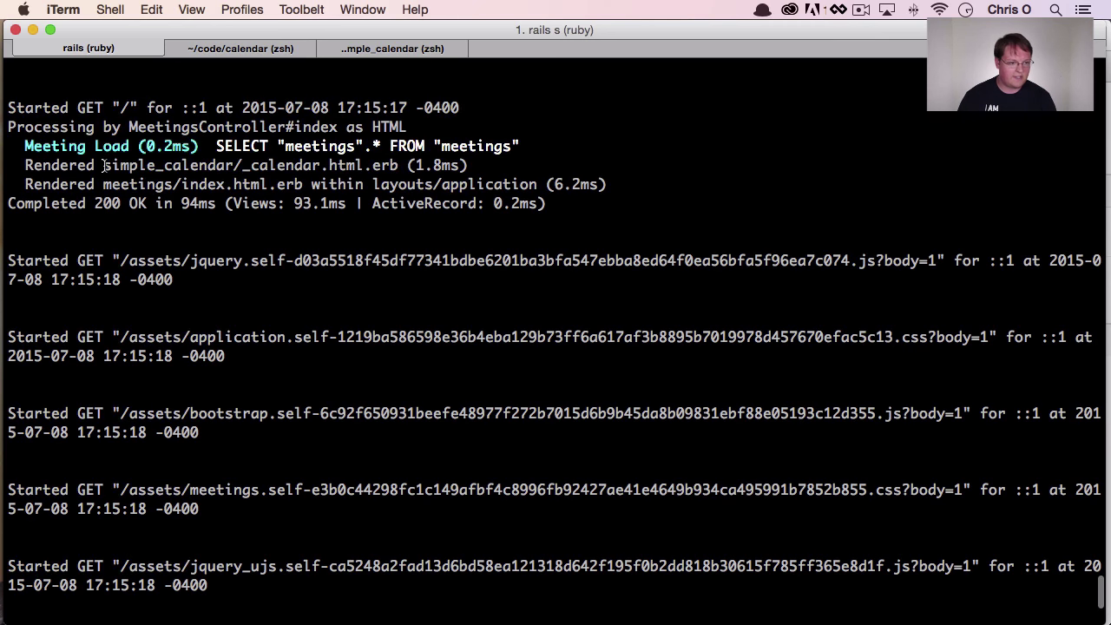
double_click(163, 165)
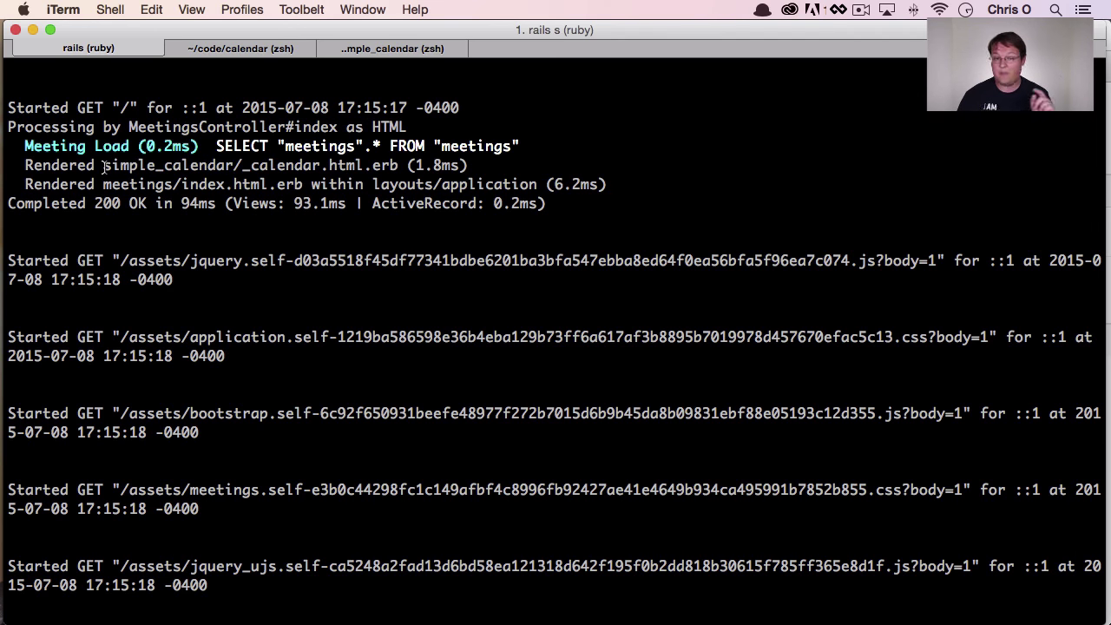
double_click(122, 165)
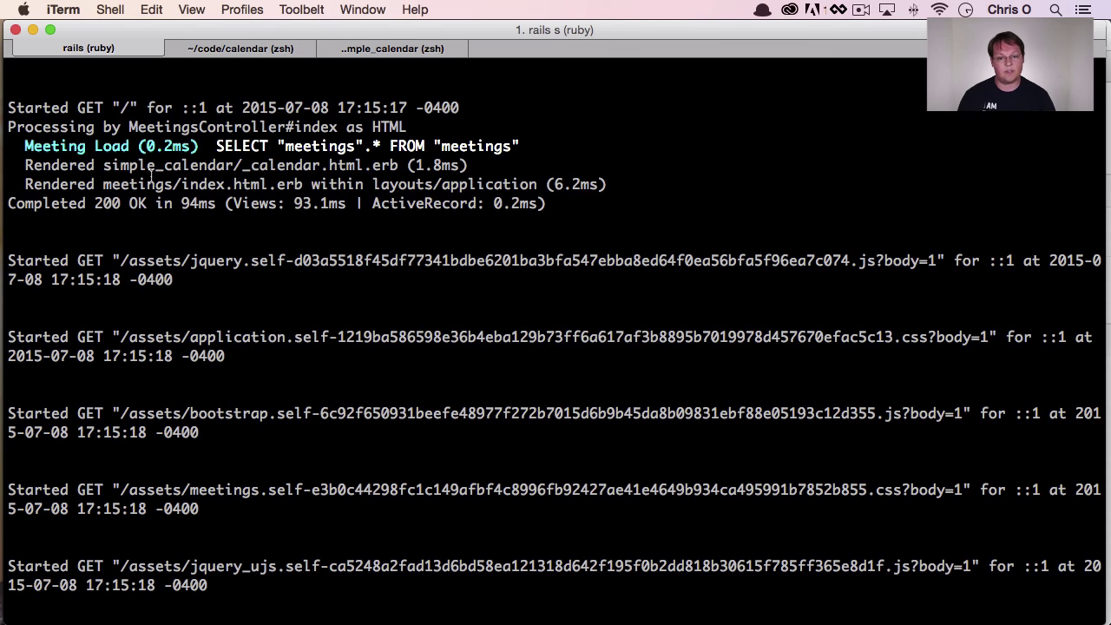
key("cmd+tab")
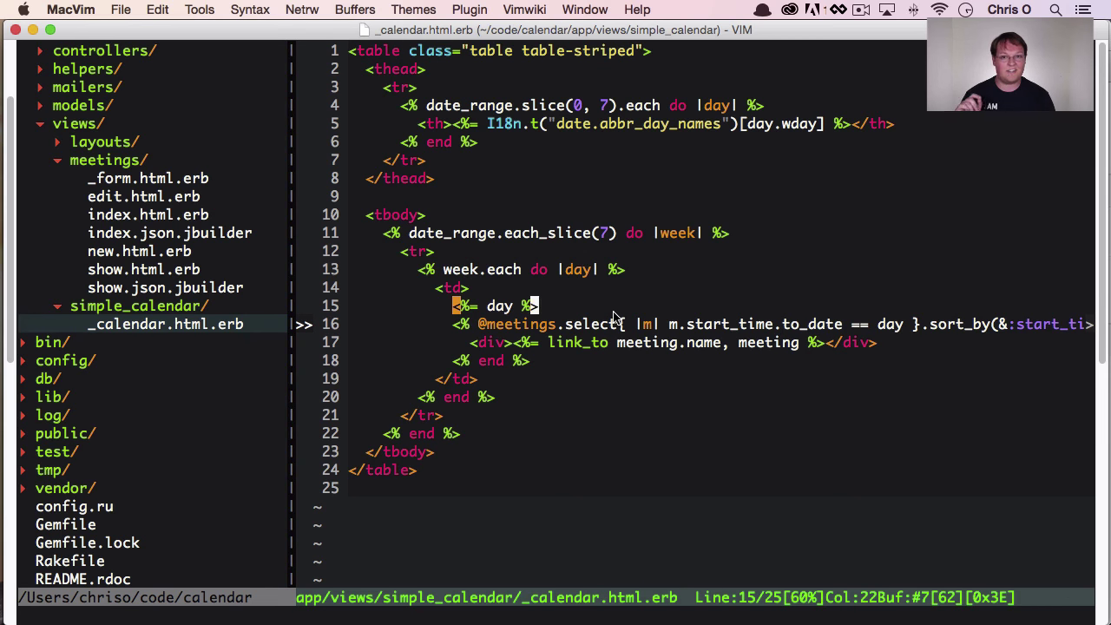
mouse_move(606, 305)
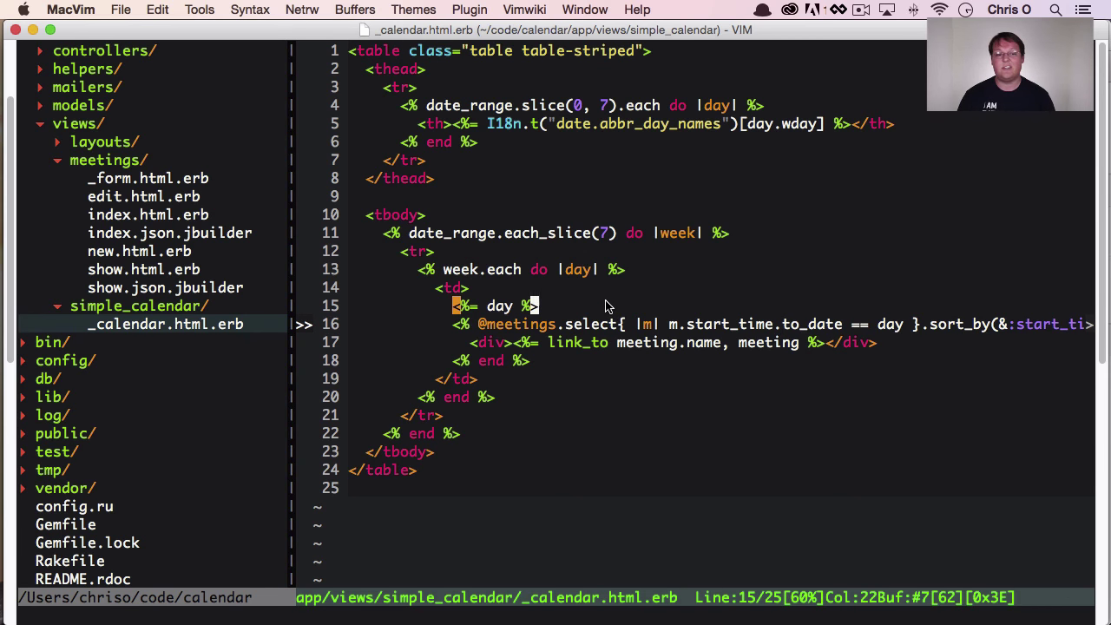
mouse_move(600, 307)
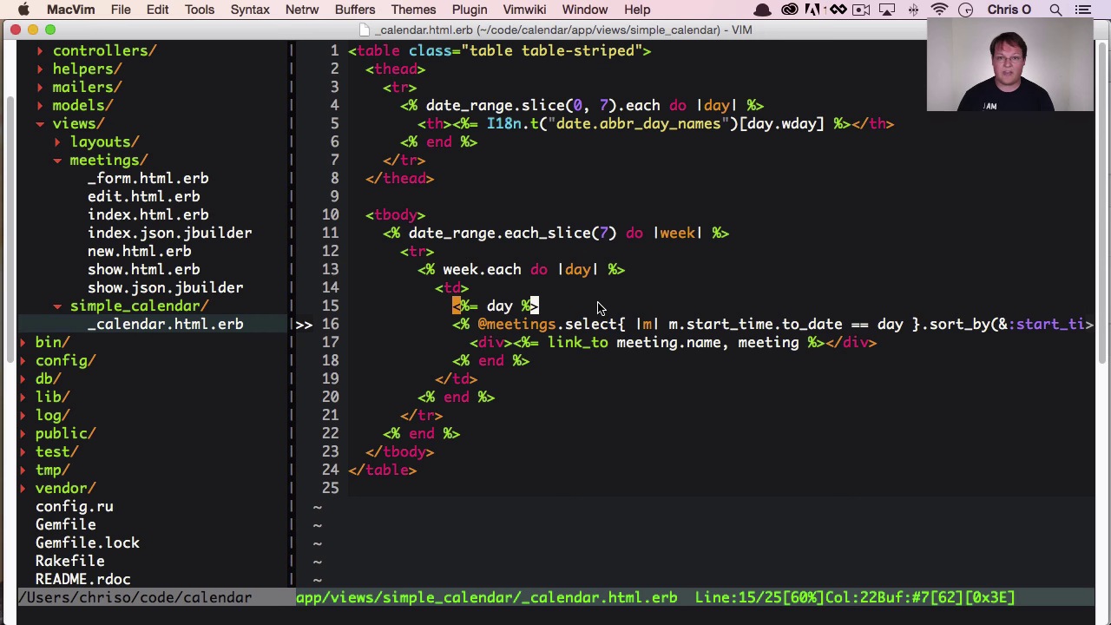